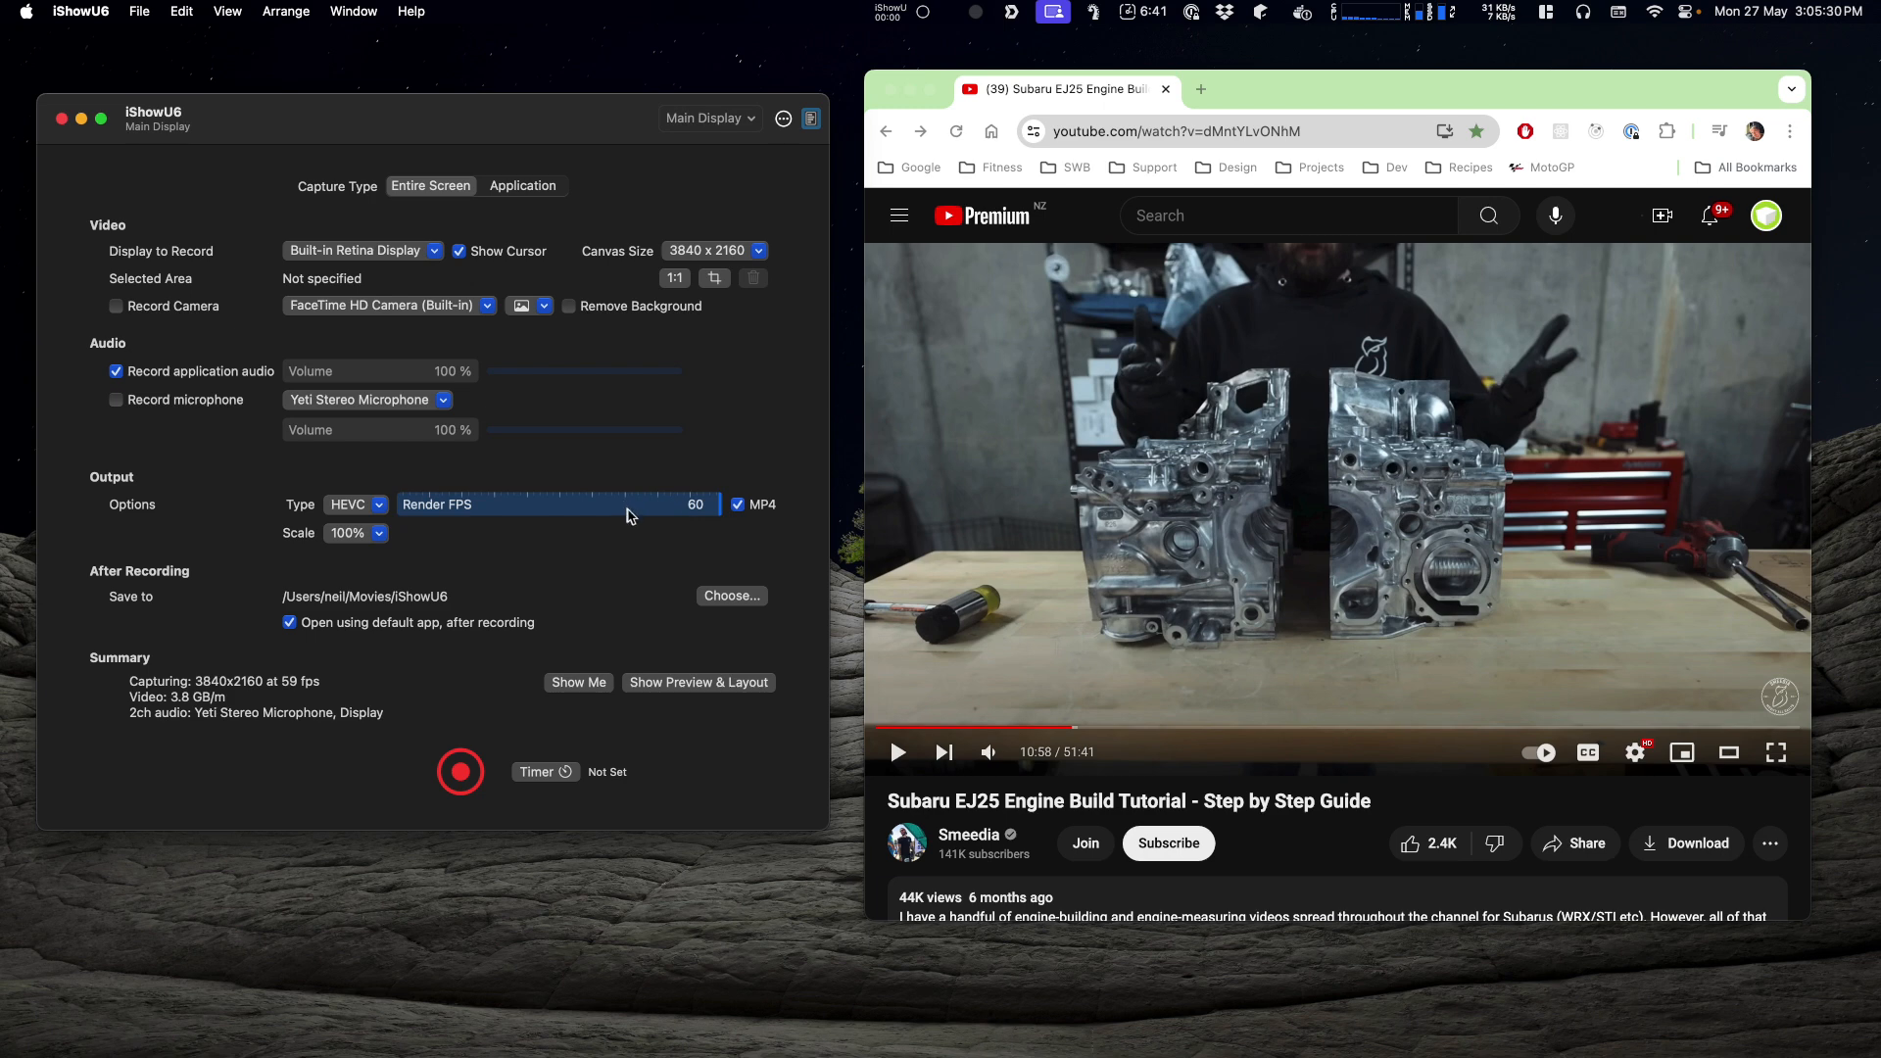
{"action": "mouse_move", "coordinate": [631, 515]}
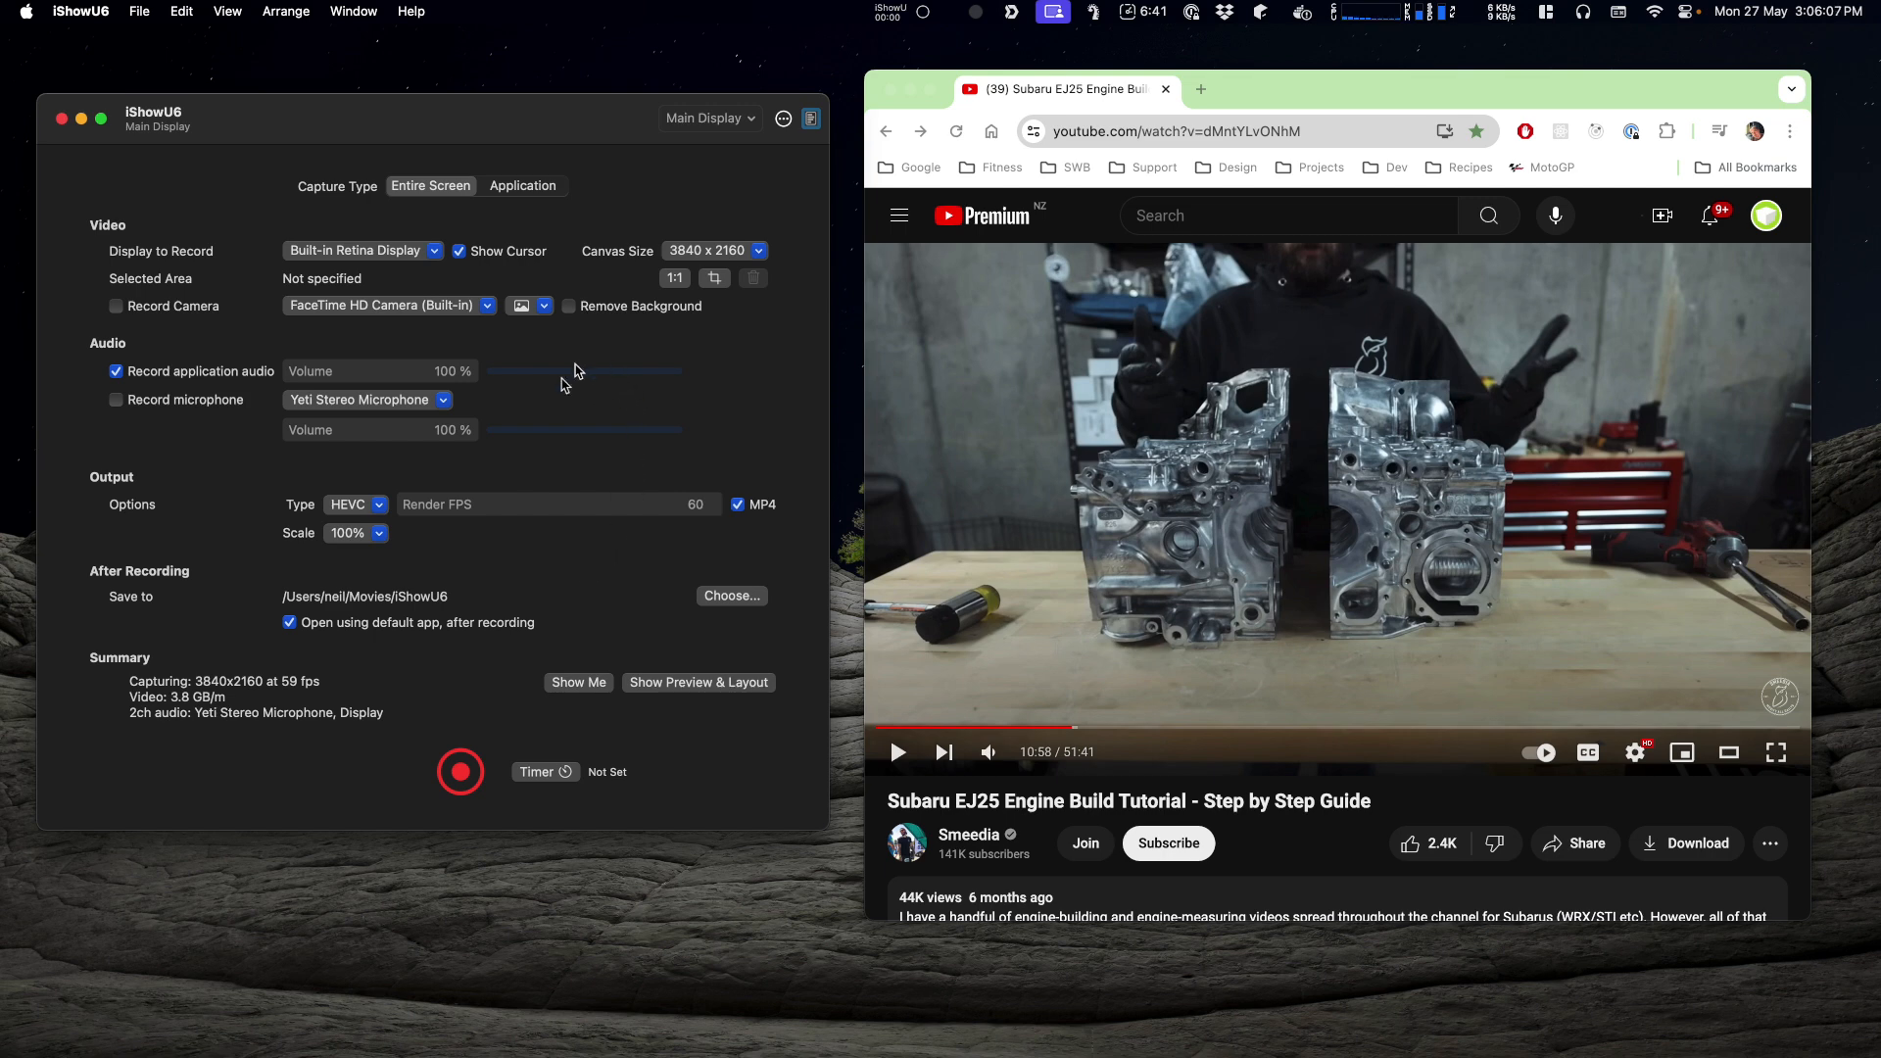
{"action": "mouse_move", "coordinate": [594, 410]}
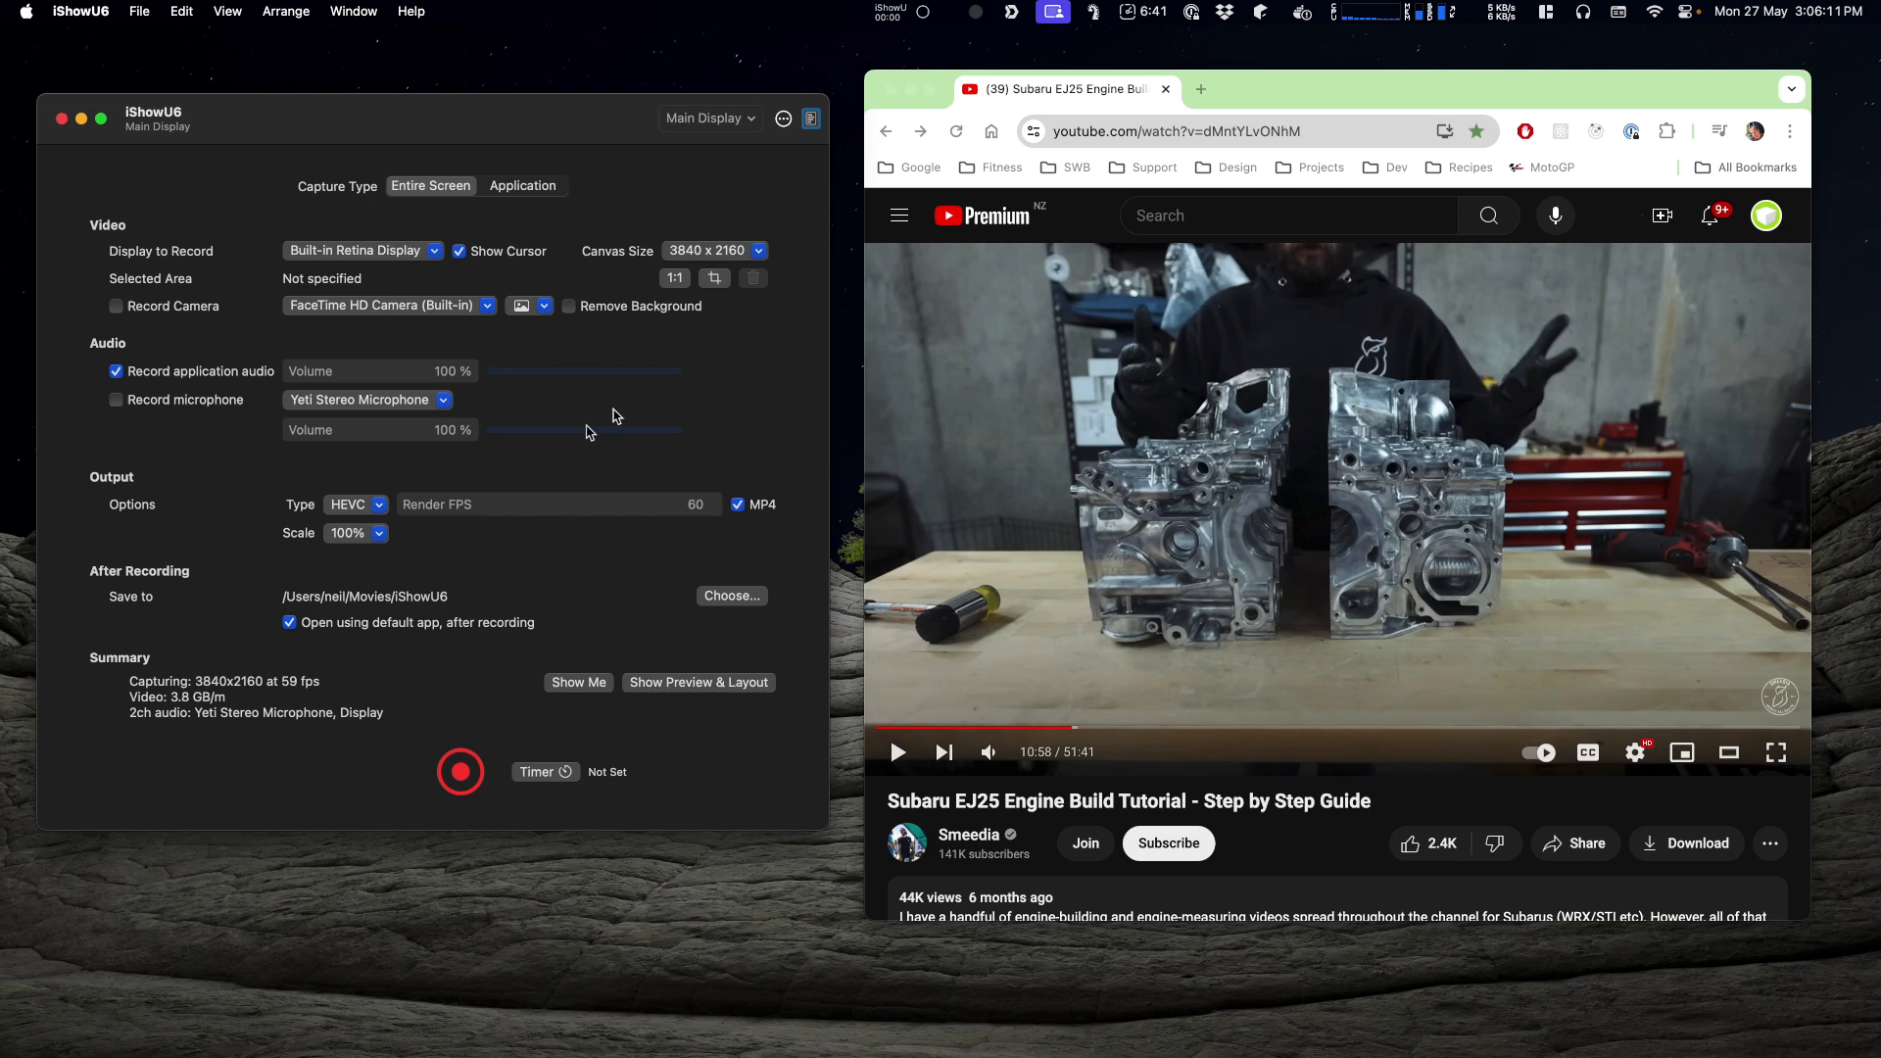
{"action": "mouse_move", "coordinate": [590, 407]}
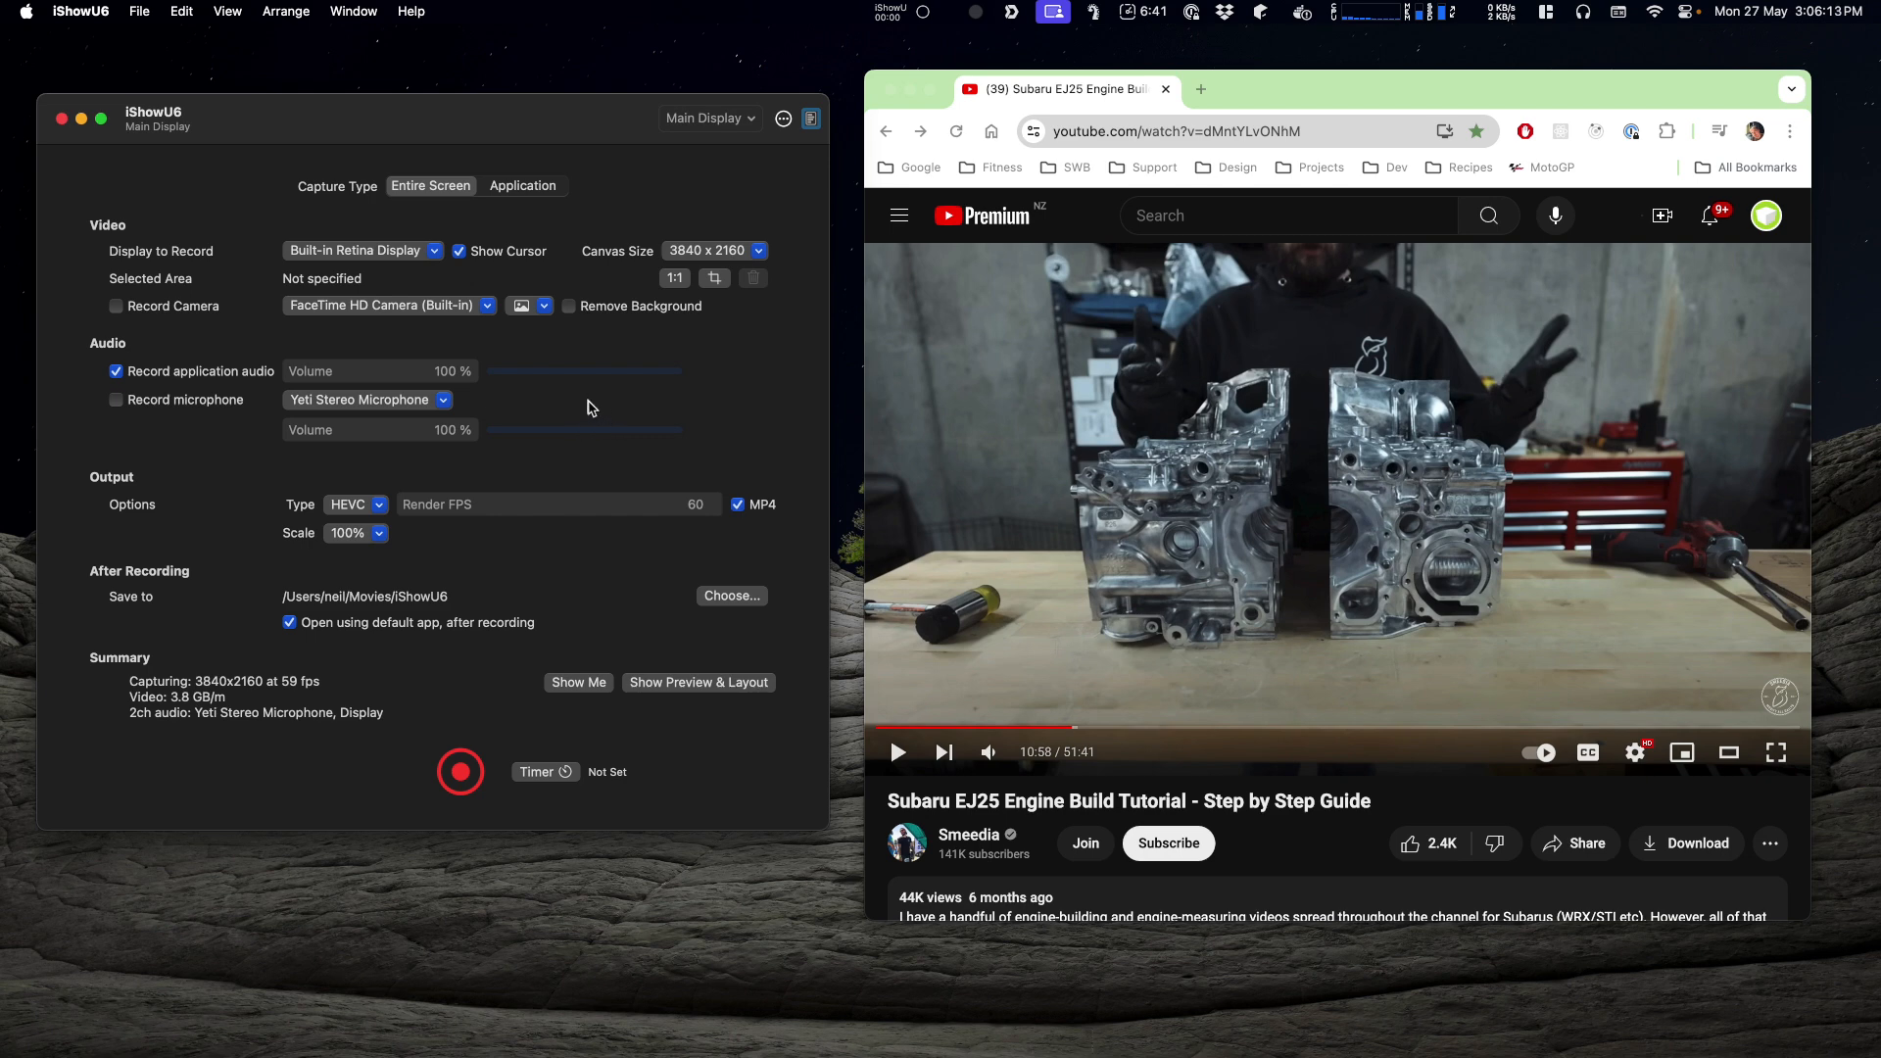
{"action": "mouse_move", "coordinate": [396, 265]}
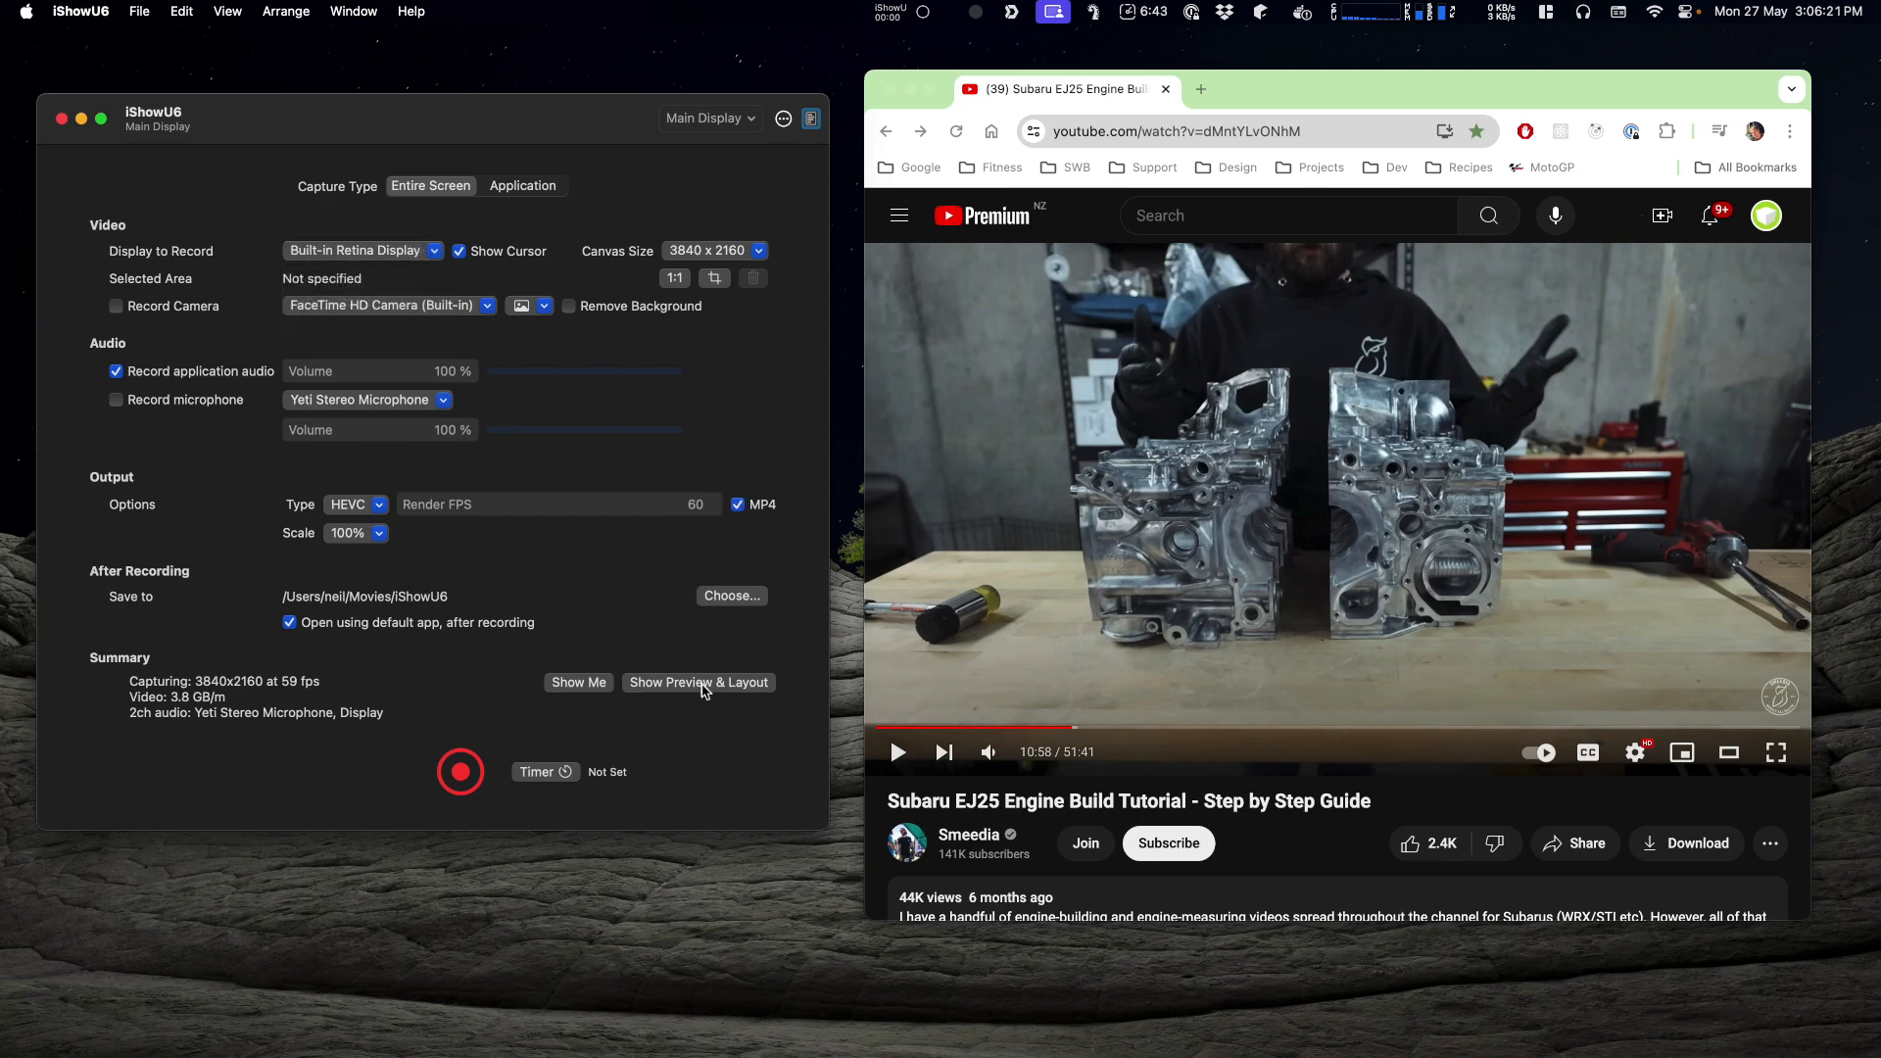
Show the live preview and switch the display to record to the DELL U3219Q monitor.
{"action": "left_click", "coordinate": [698, 682]}
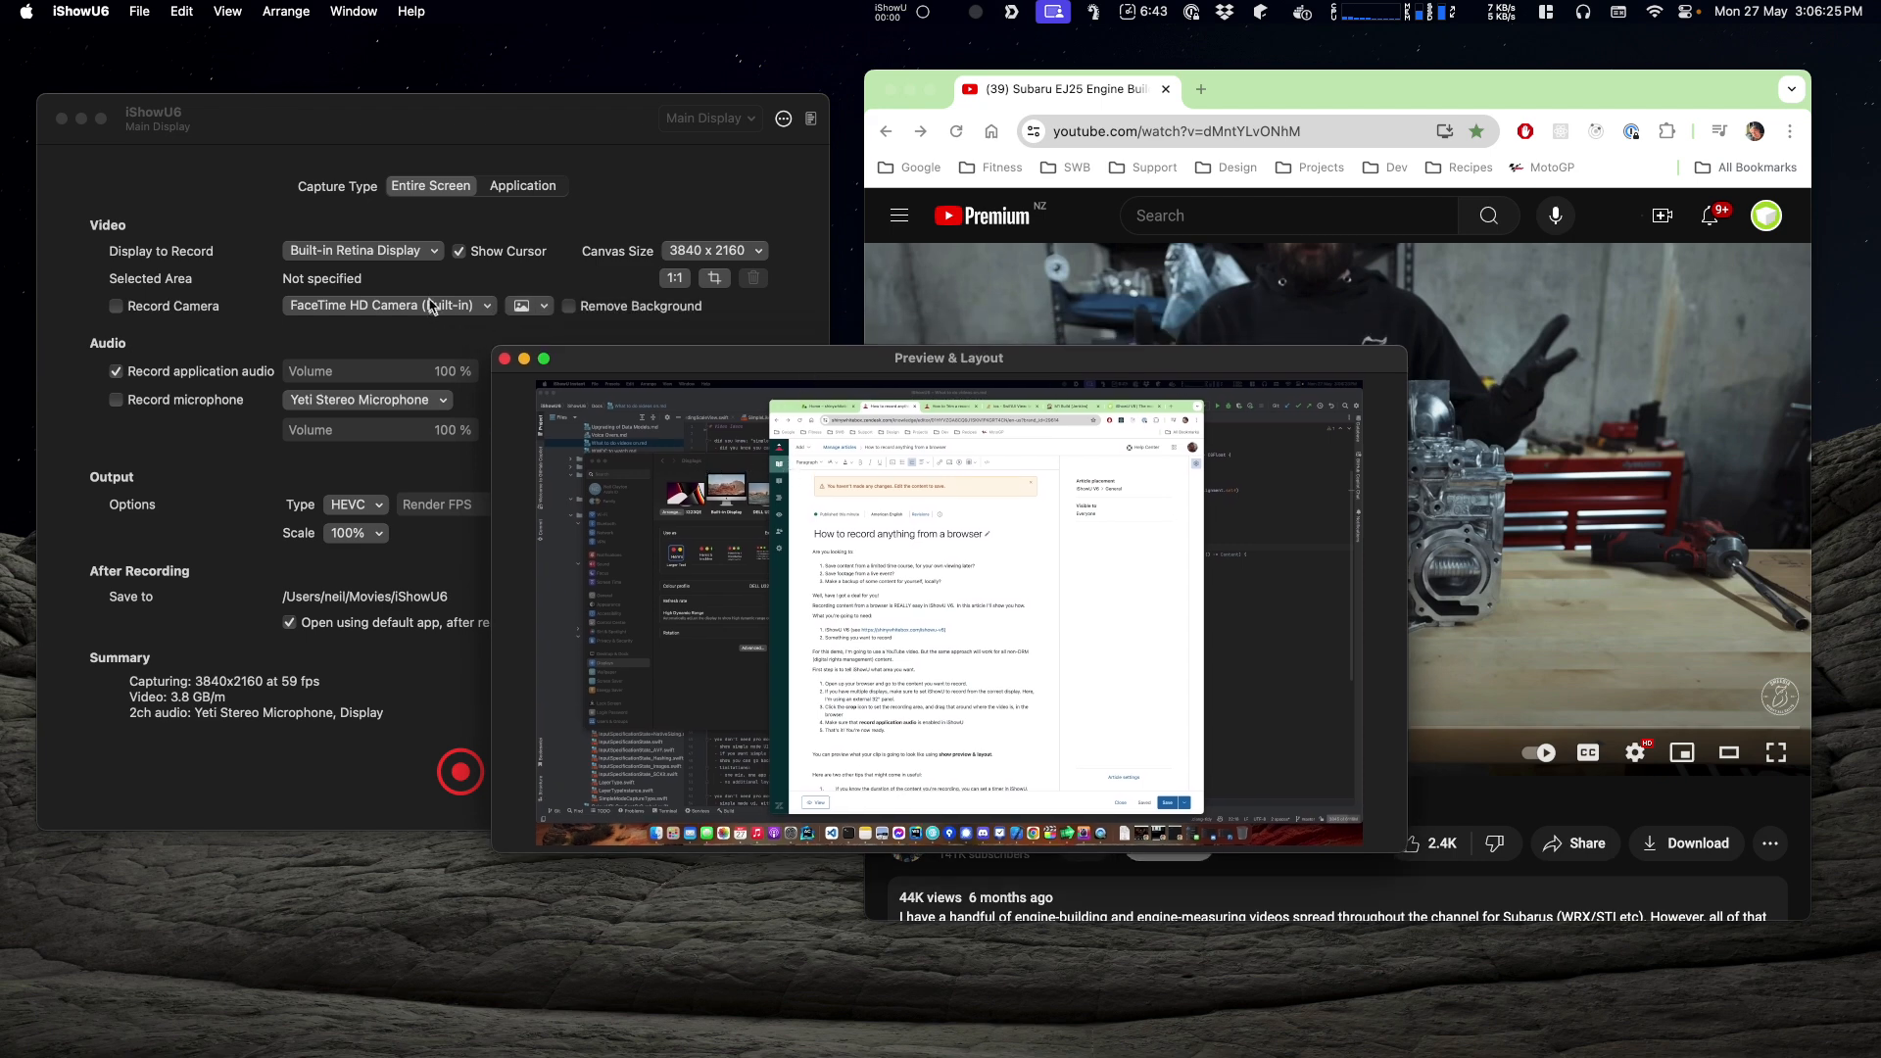
{"action": "left_click", "coordinate": [360, 251]}
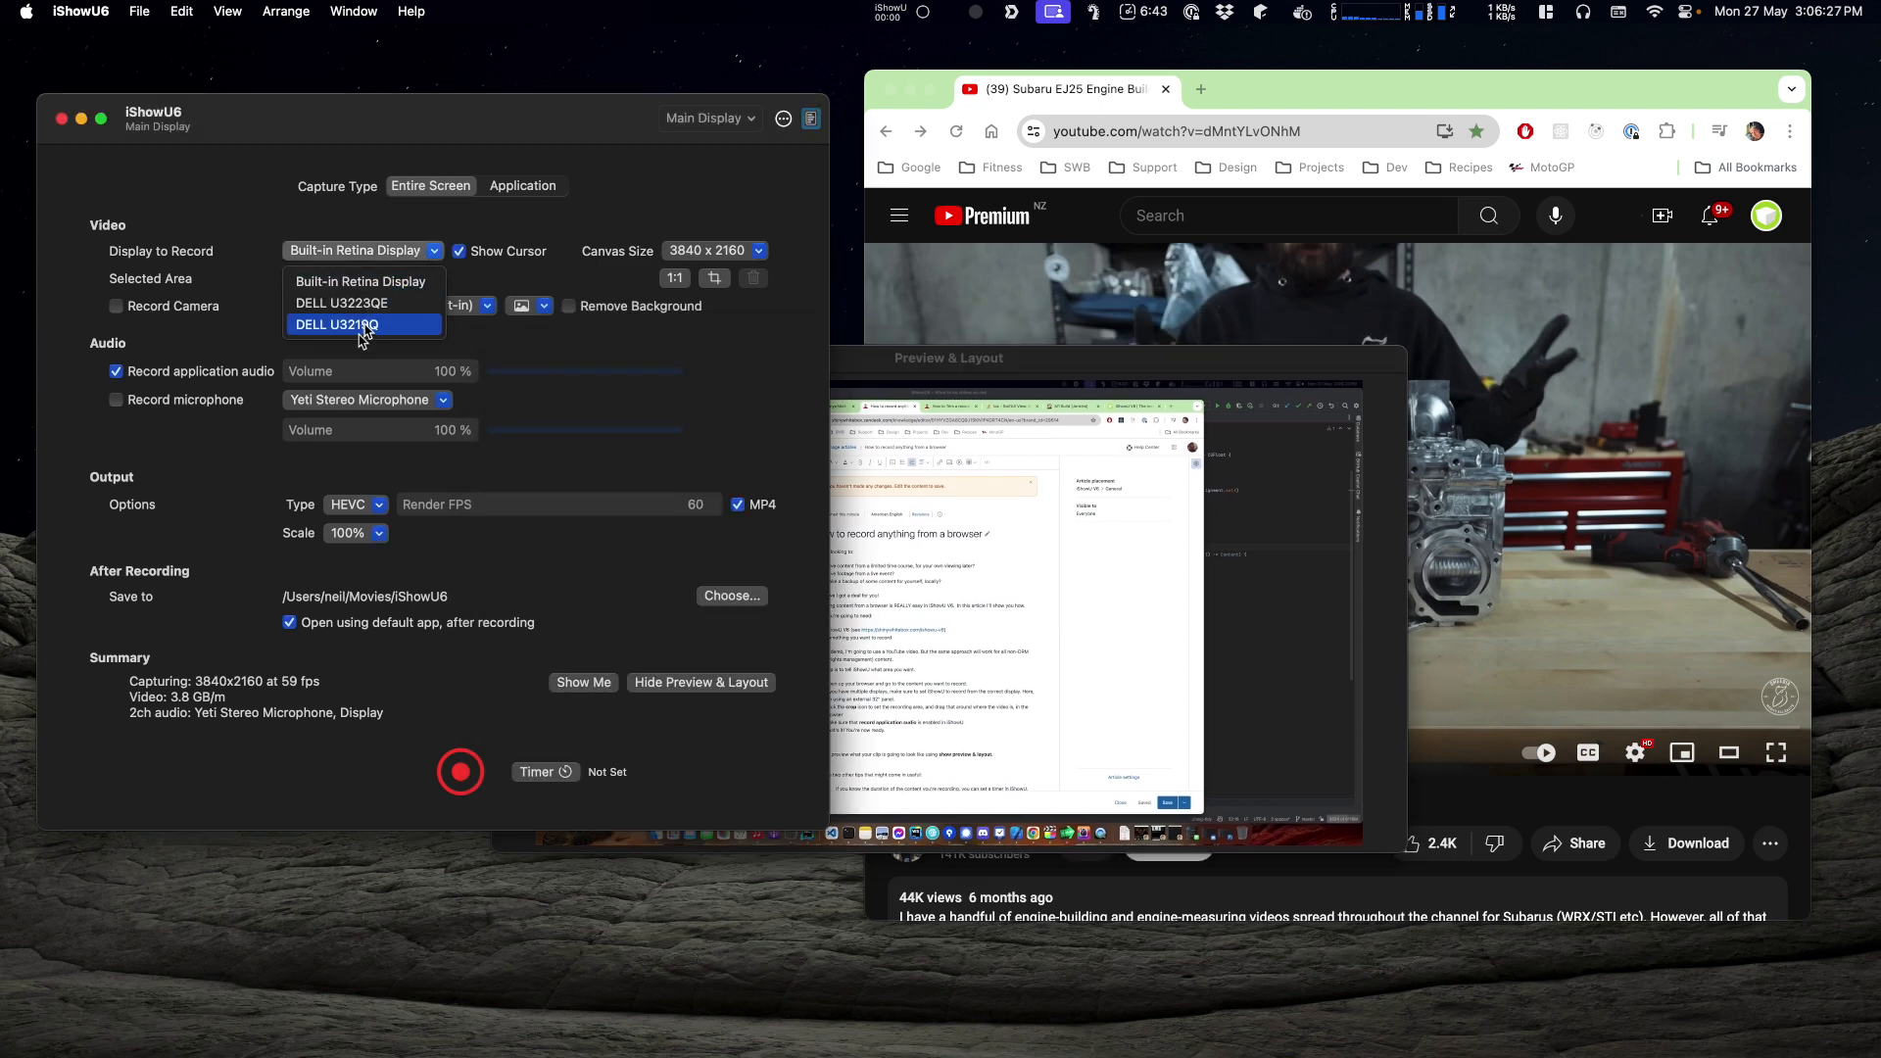
{"action": "left_click", "coordinate": [345, 325]}
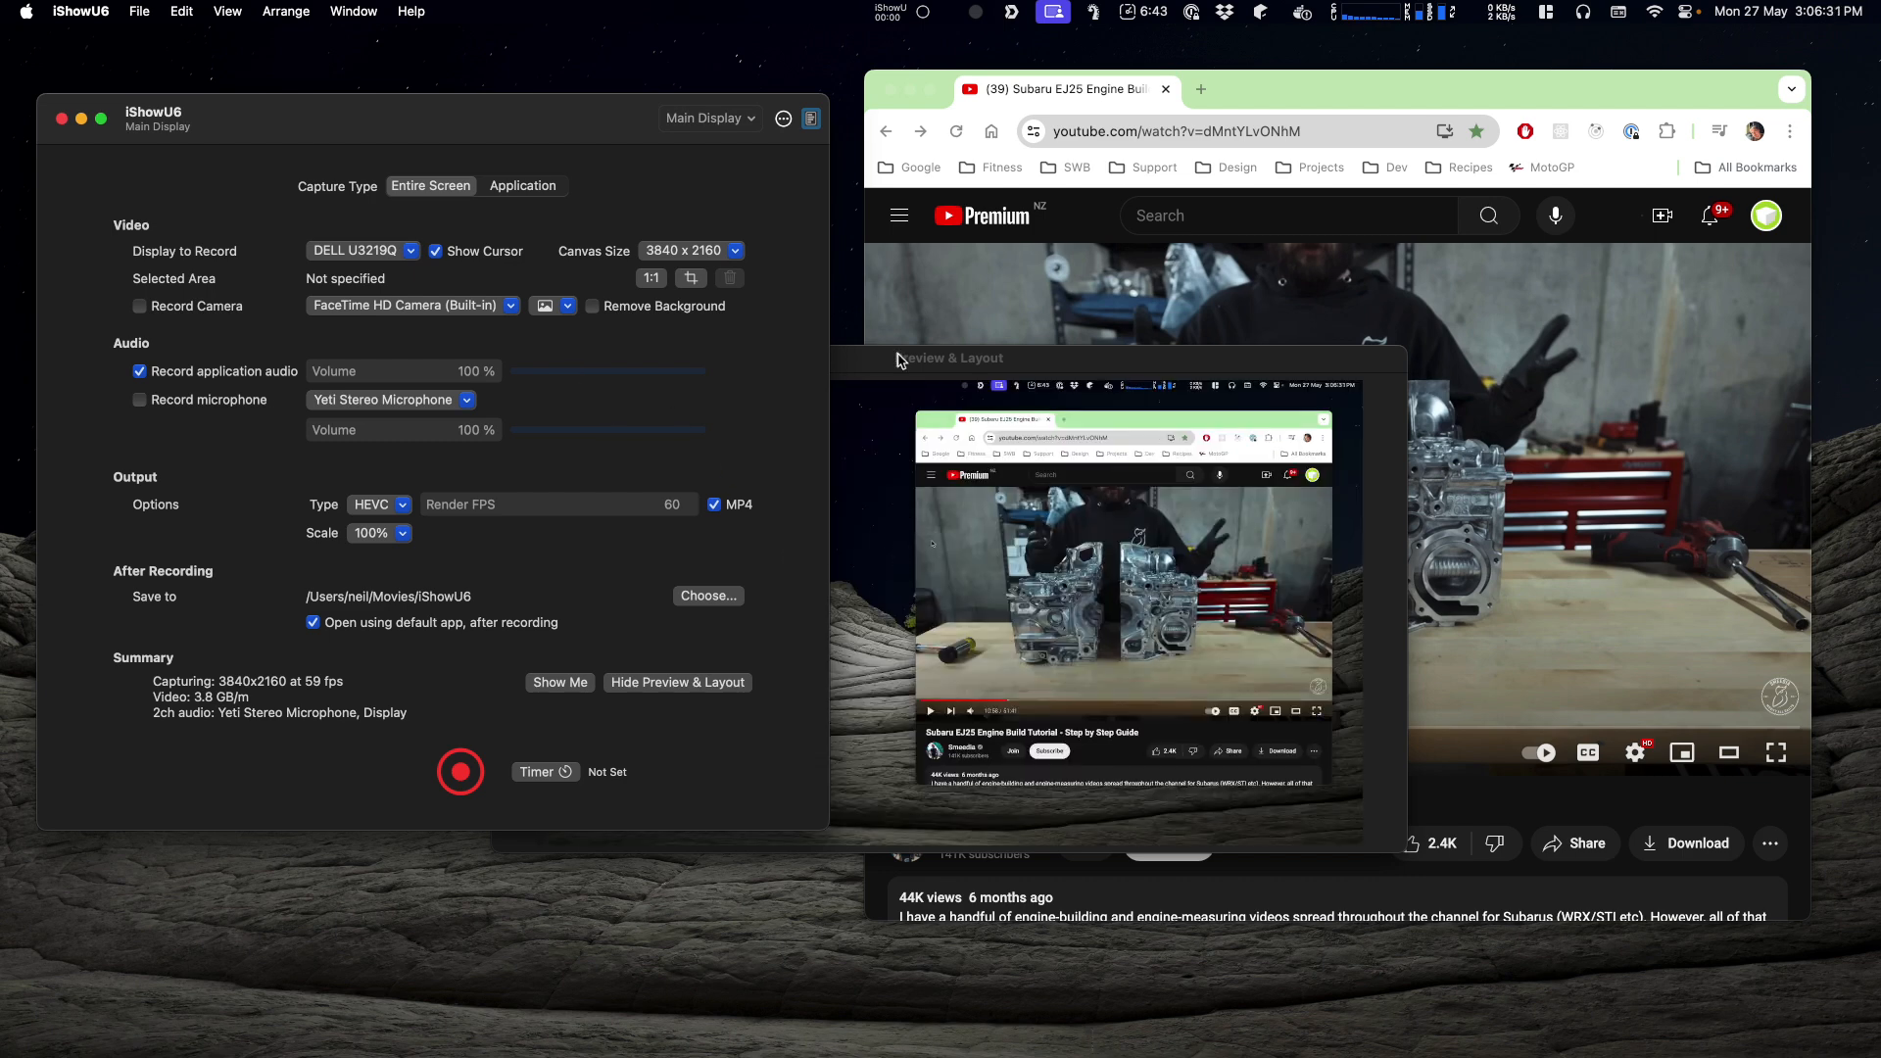
{"action": "left_click_drag", "start_coordinate": [952, 356], "coordinate": [958, 397]}
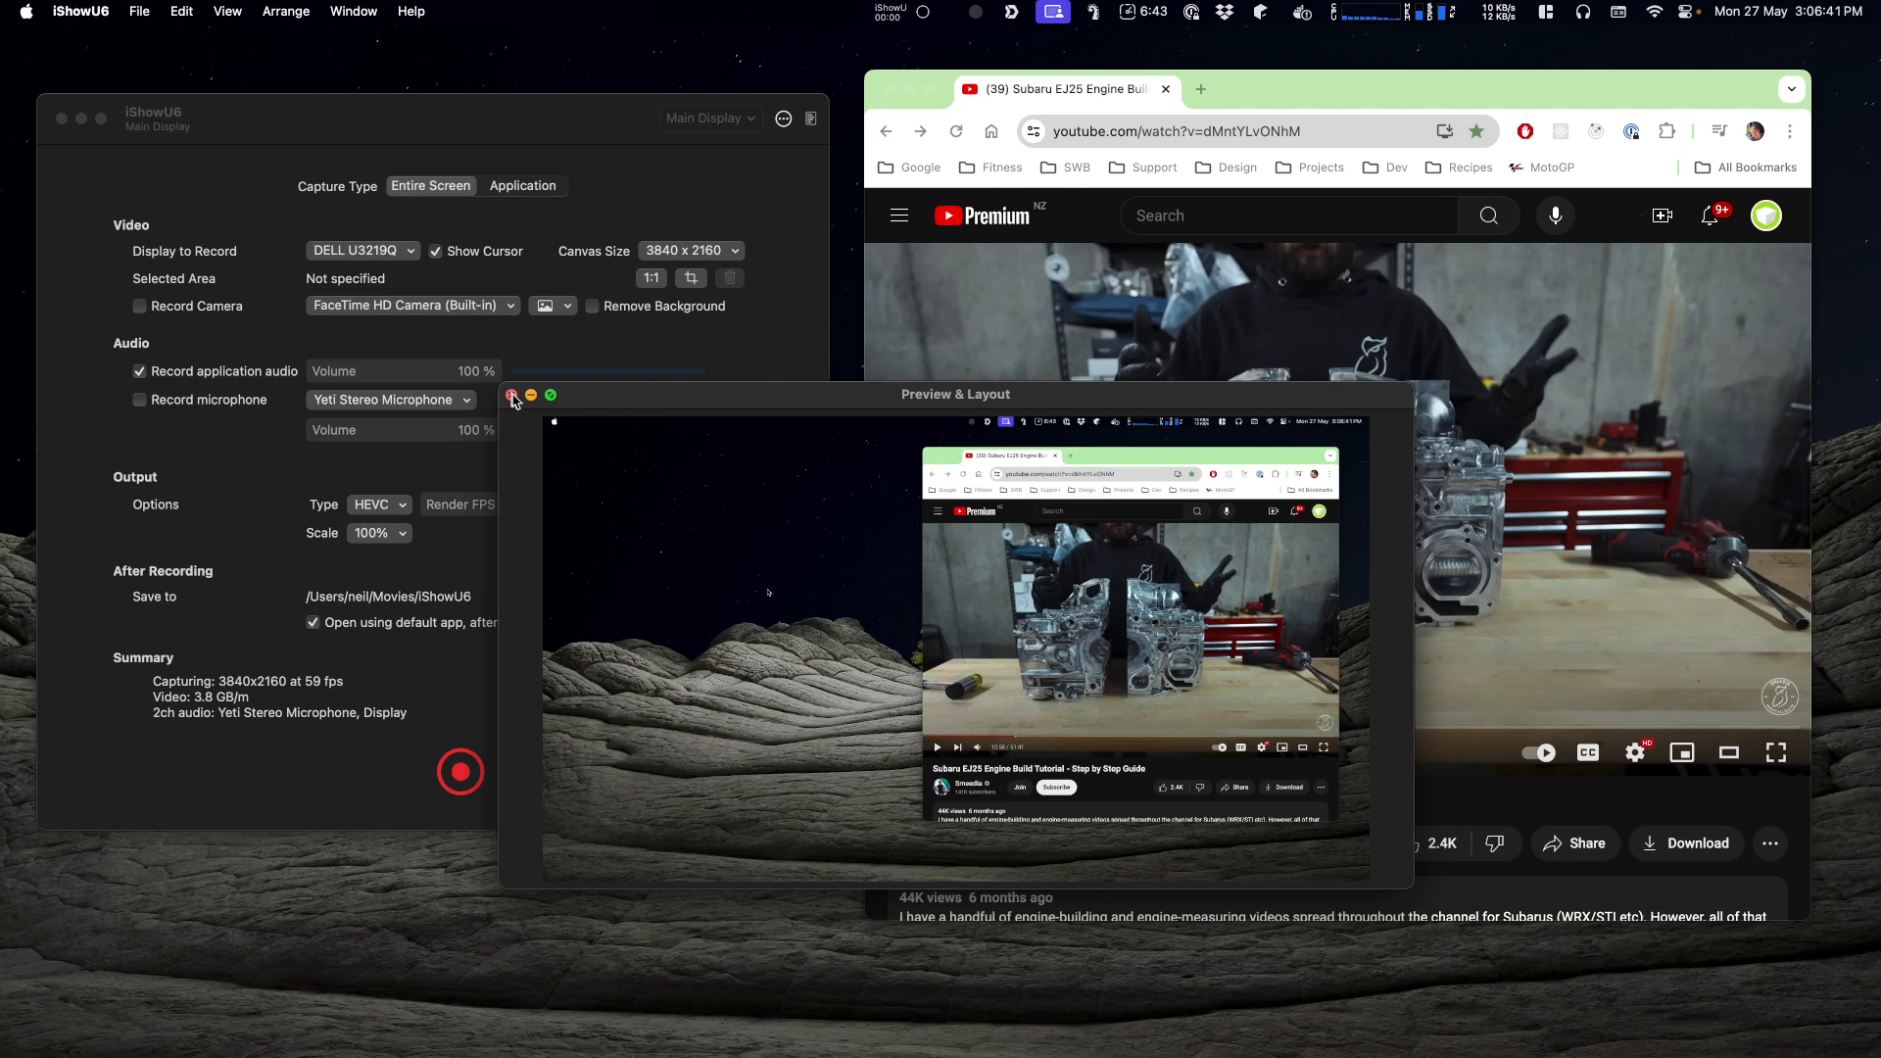
Close the live Preview & Layout window.
{"action": "left_click", "coordinate": [513, 396]}
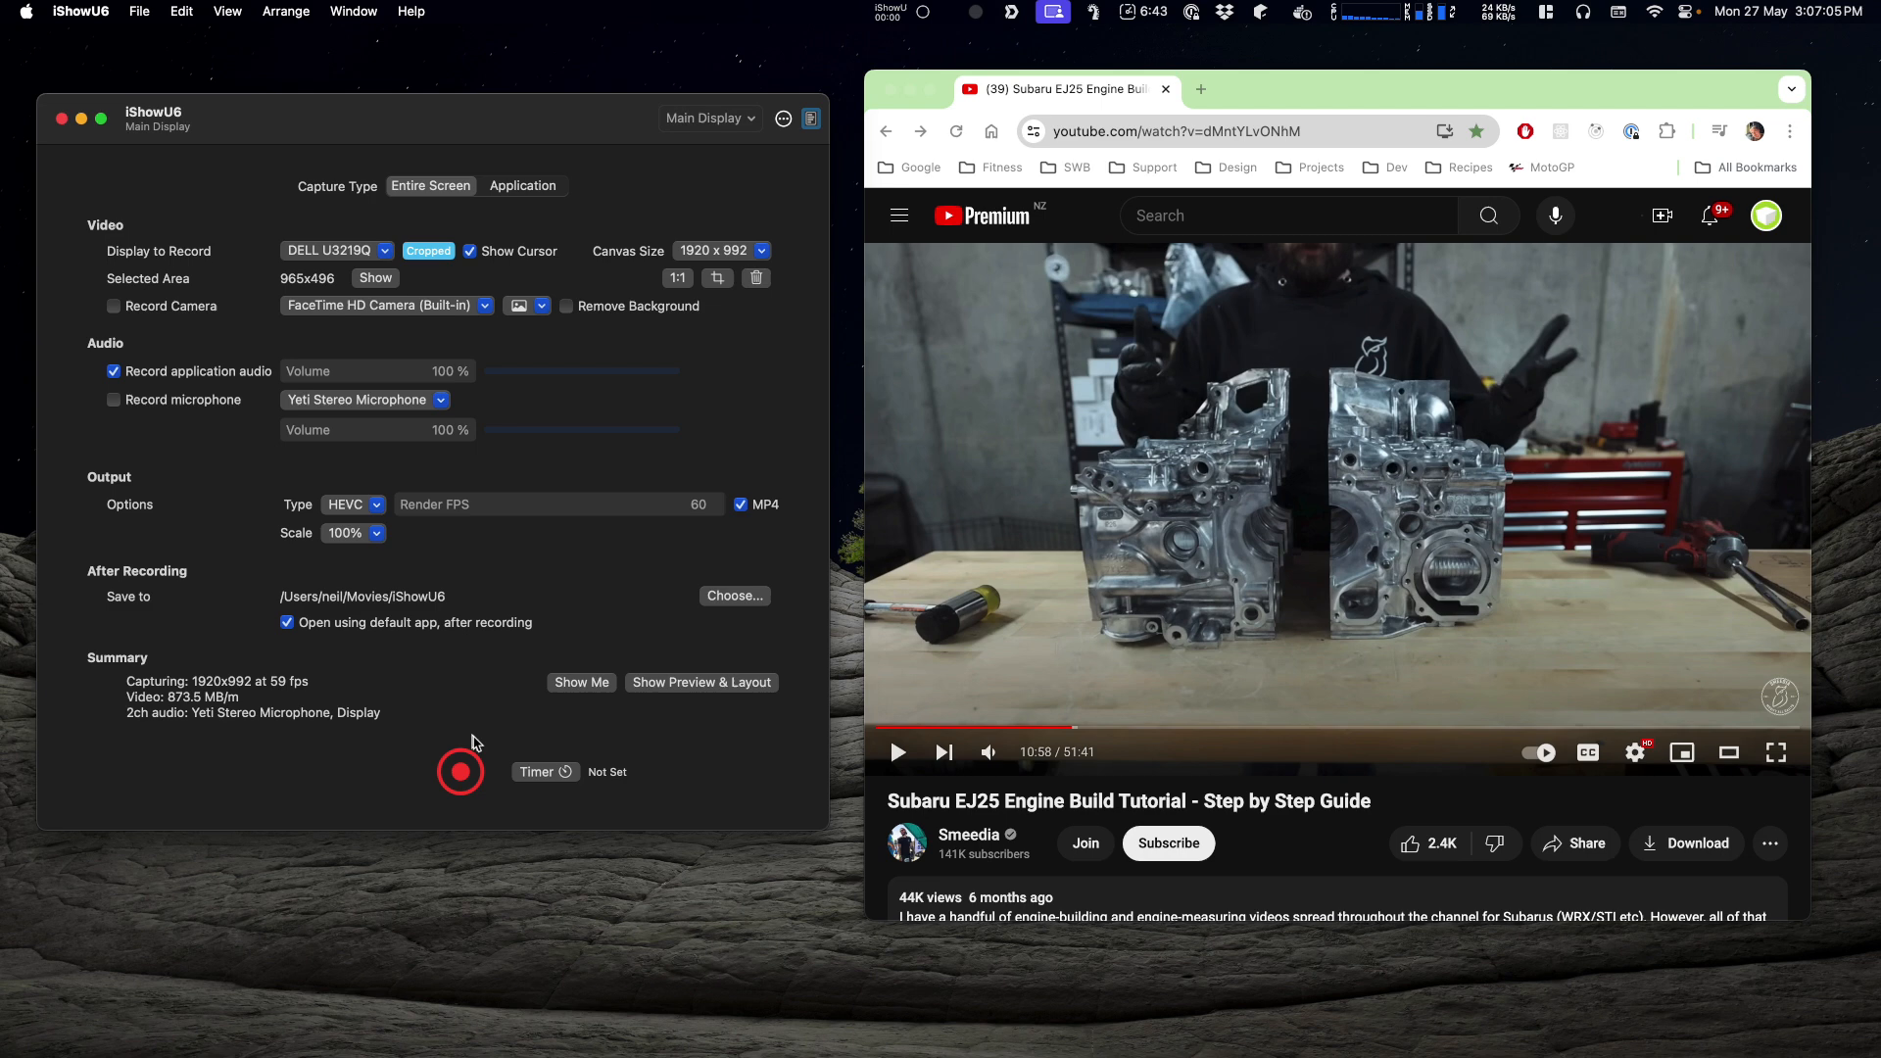
{"action": "mouse_move", "coordinate": [427, 486]}
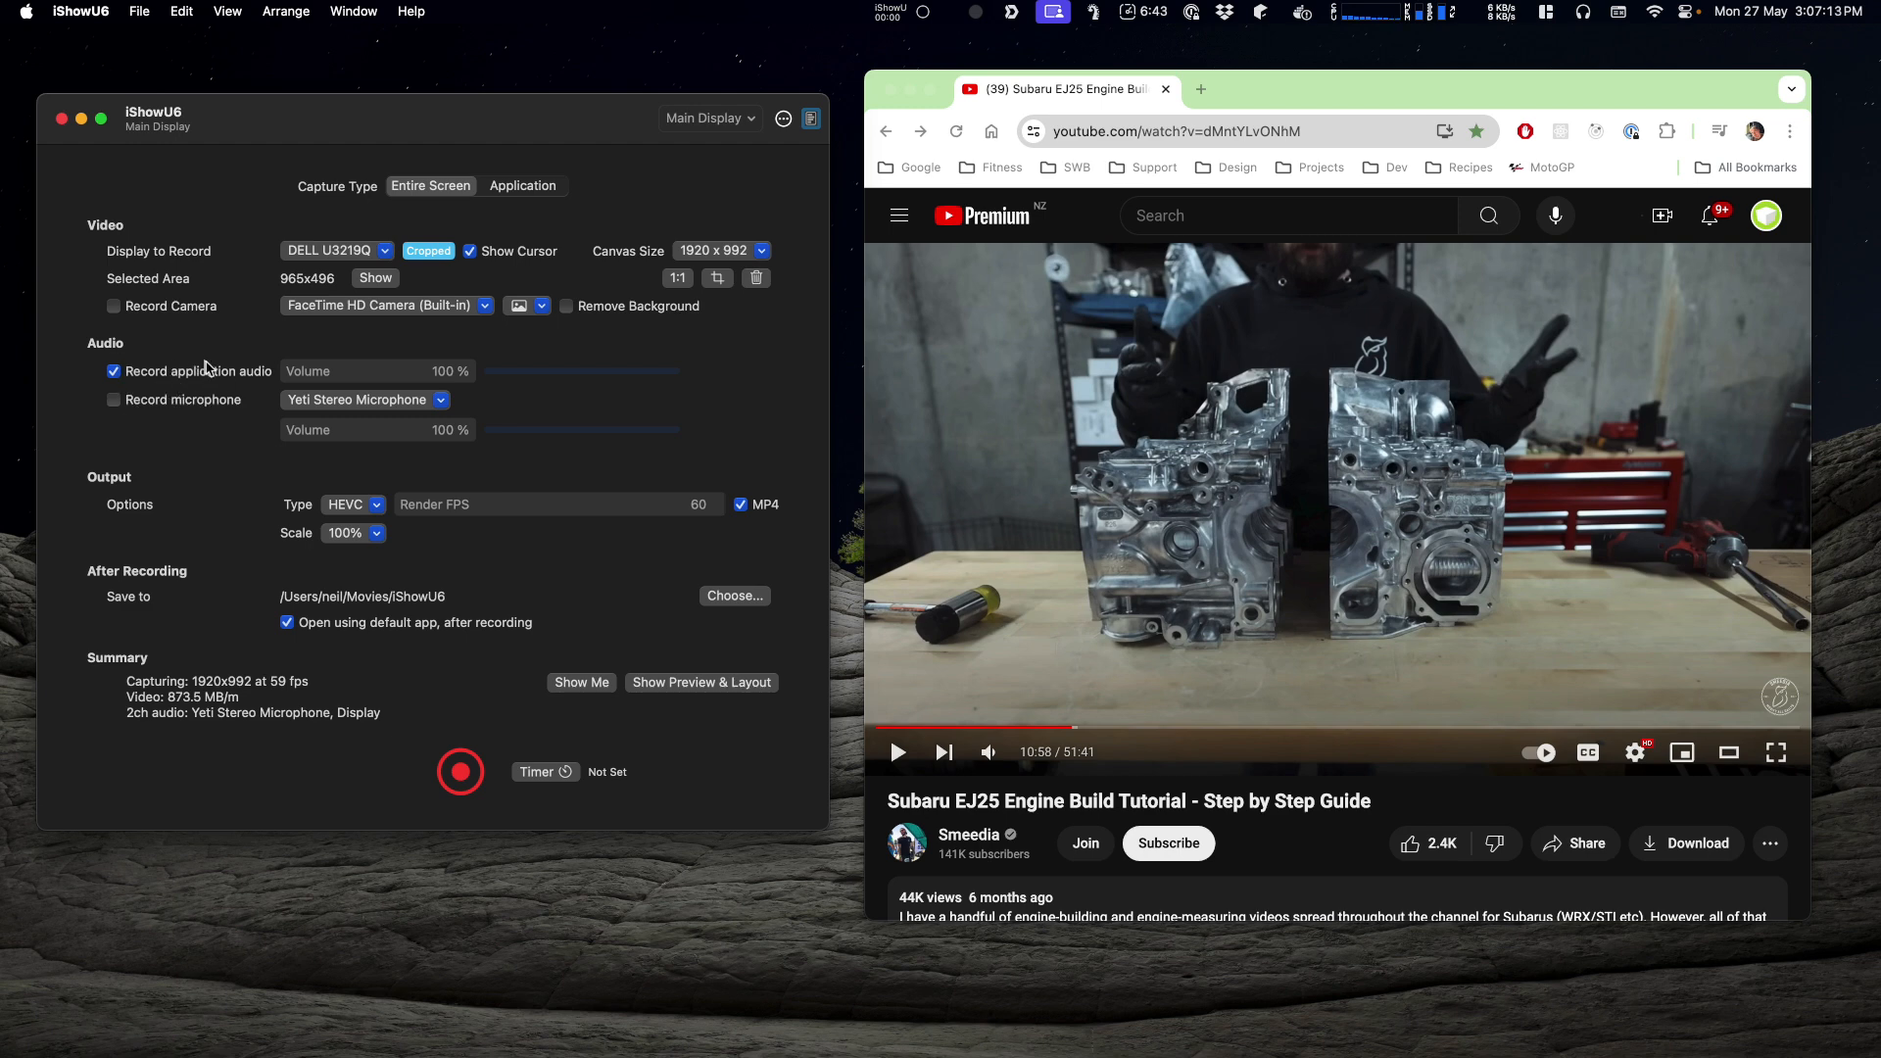
{"action": "mouse_move", "coordinate": [543, 569]}
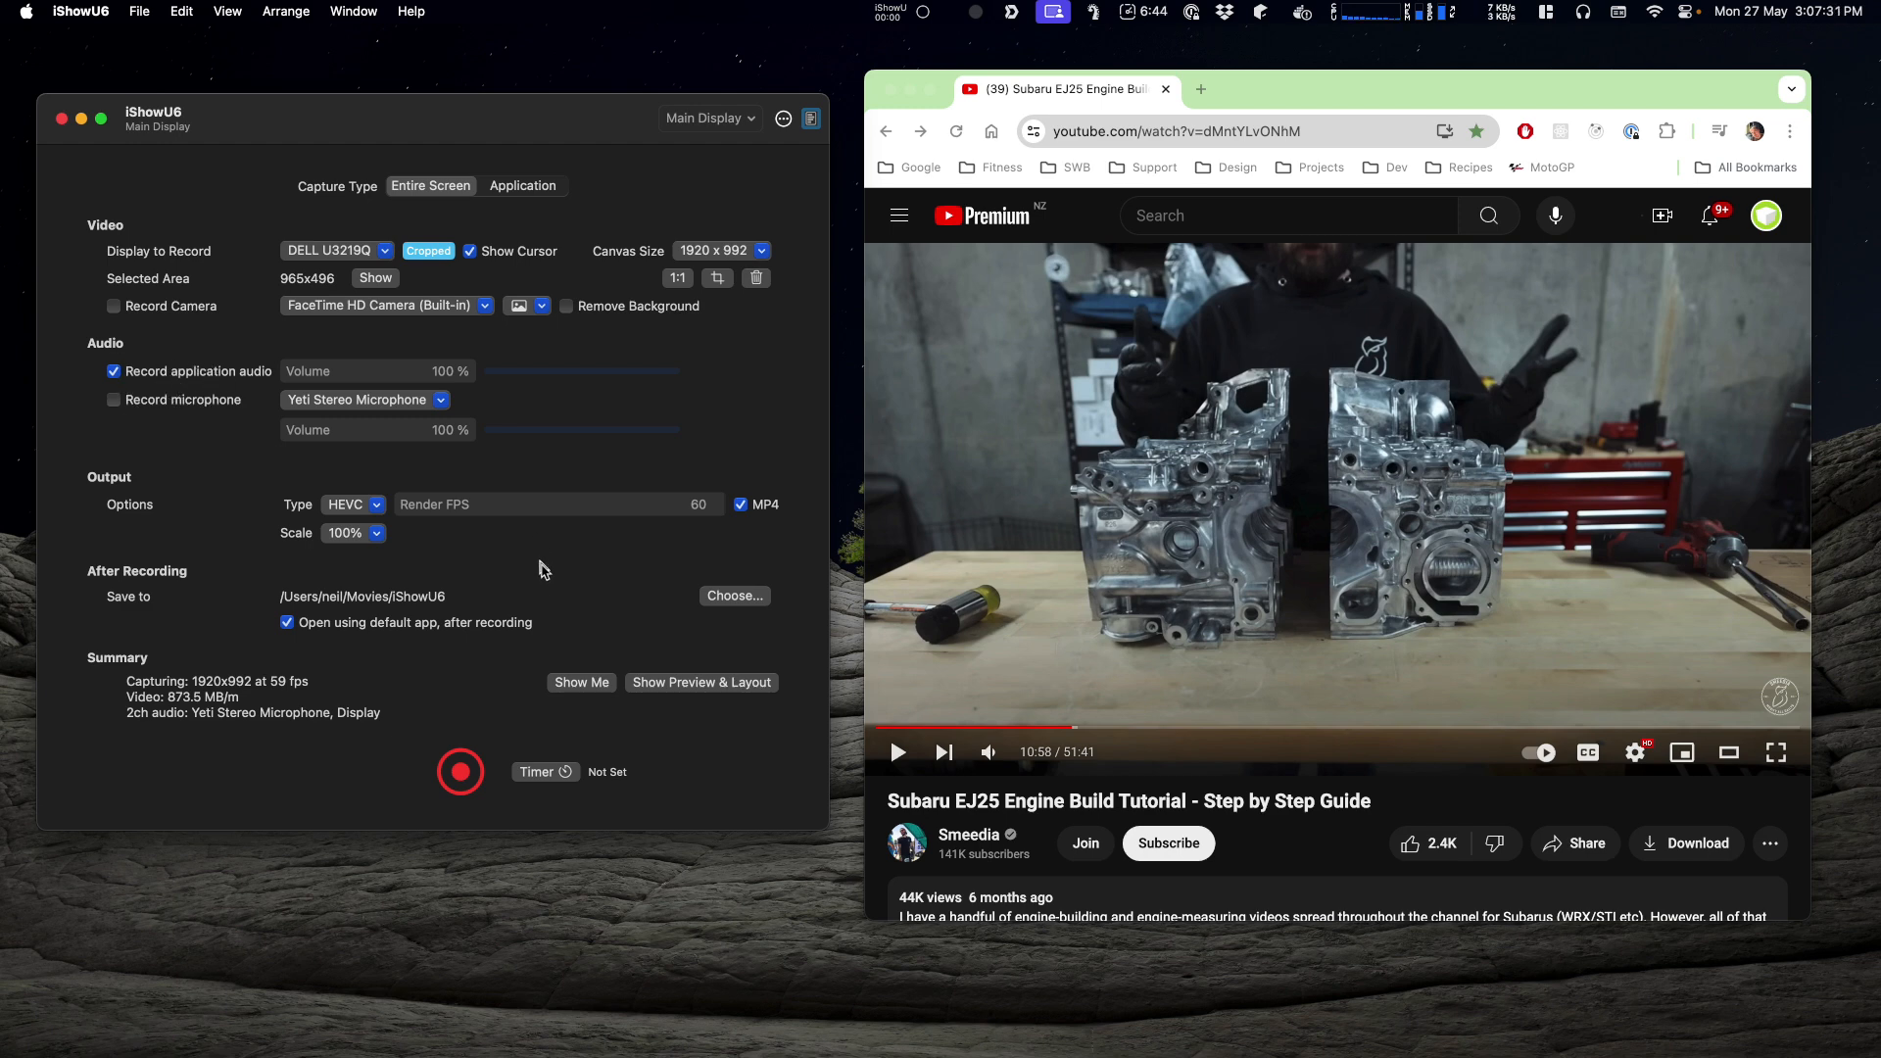
Start the recording, play the YouTube video for a few seconds, then pause it.
{"action": "left_click", "coordinate": [460, 772]}
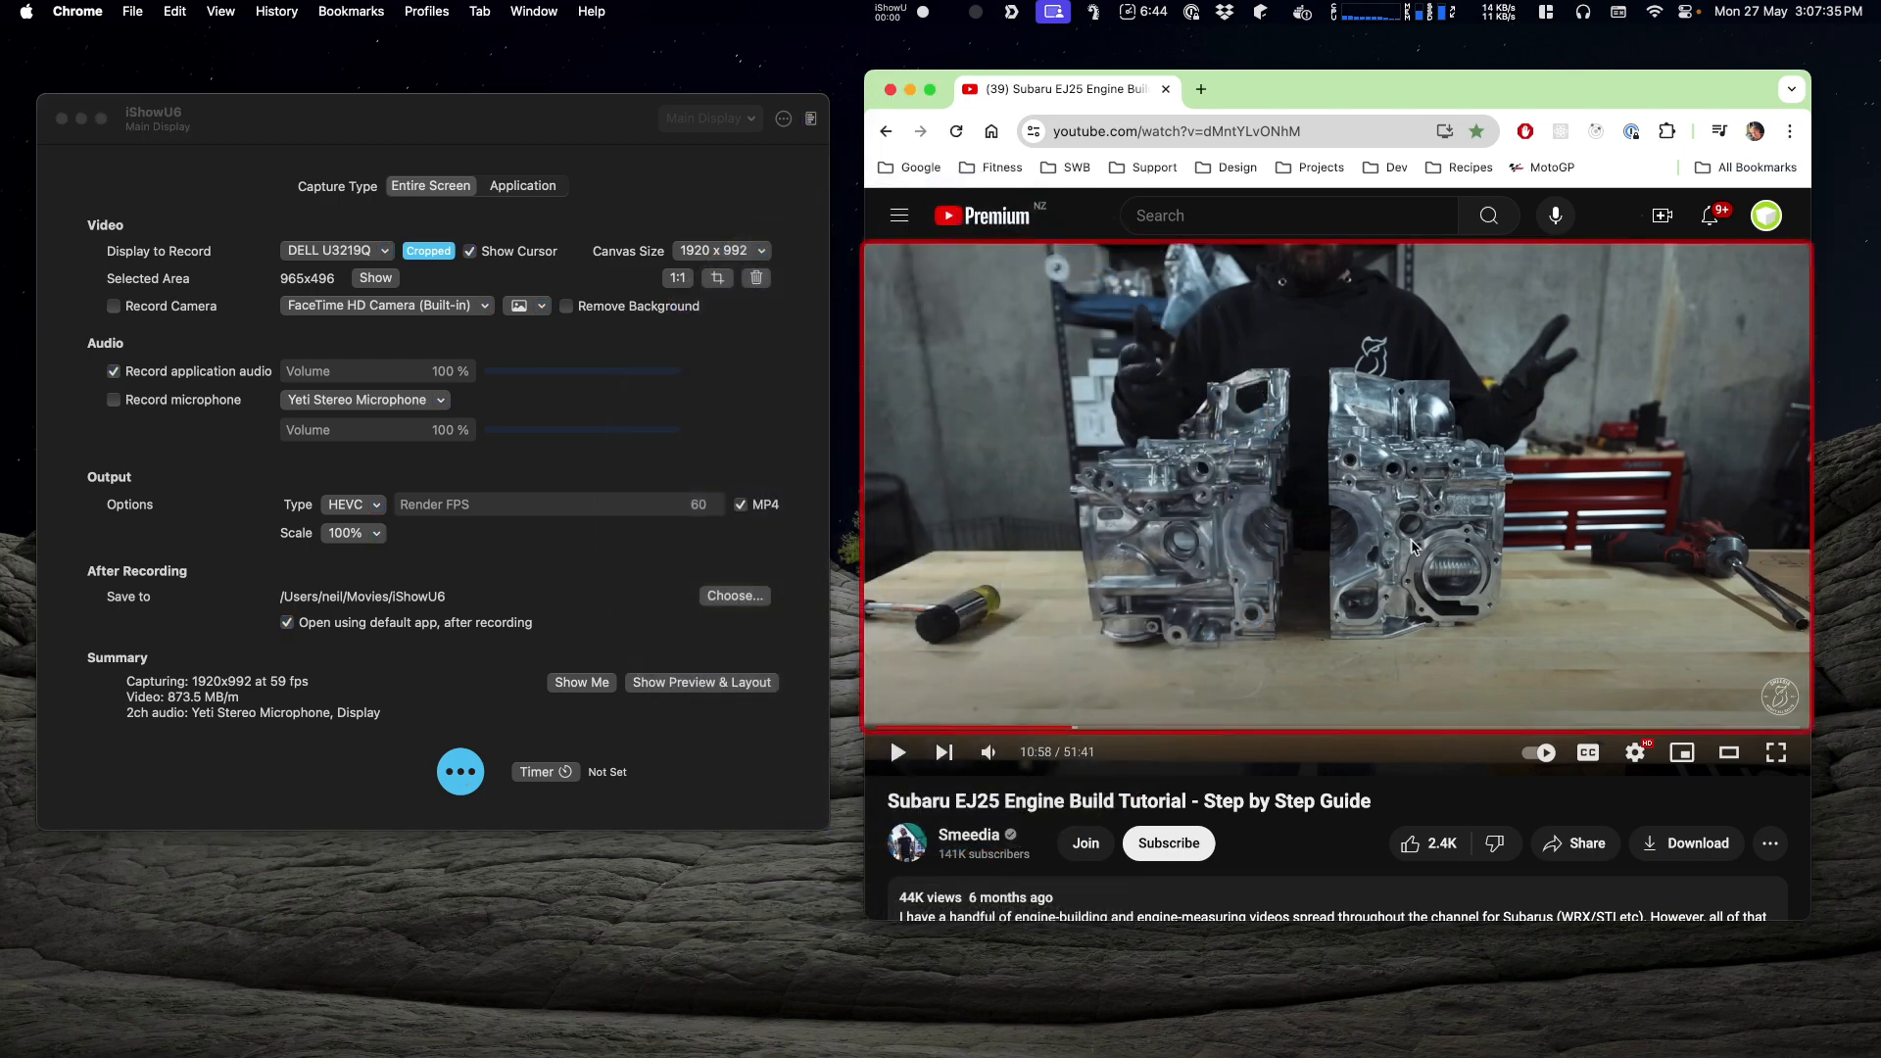
{"action": "left_click", "coordinate": [461, 772]}
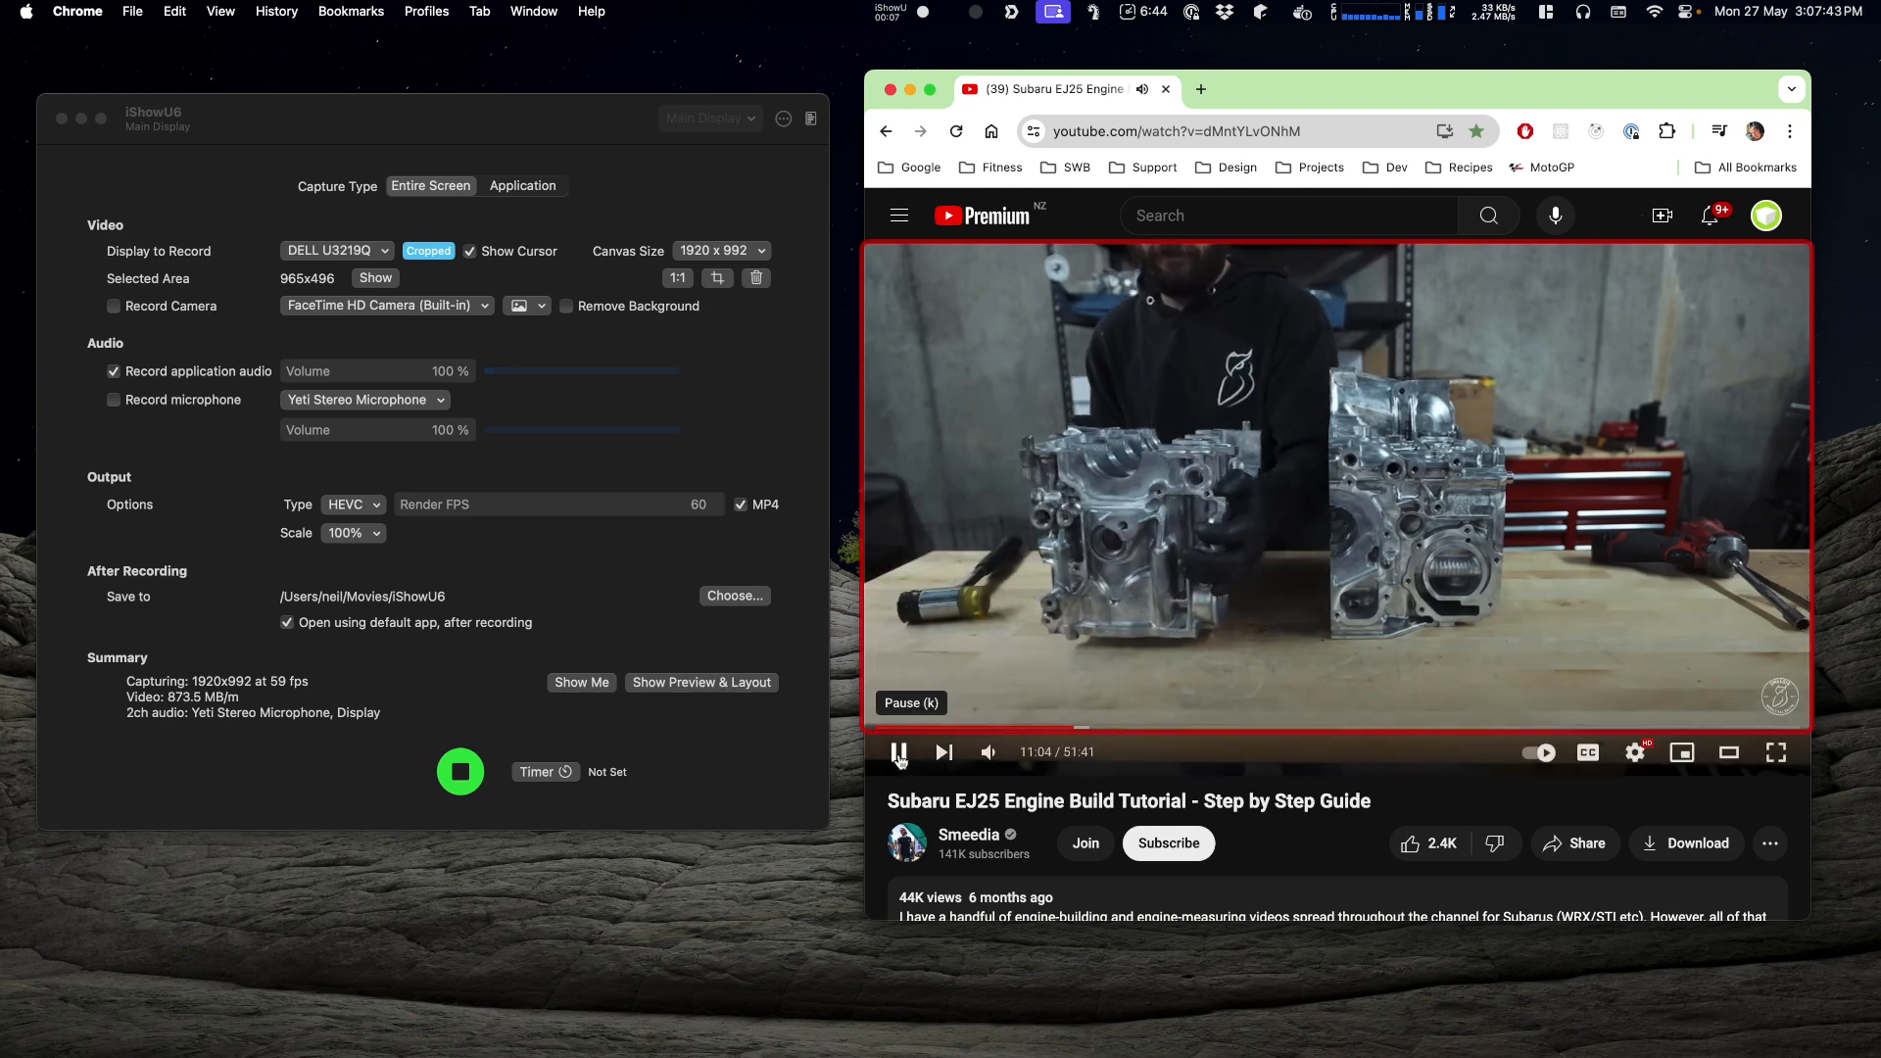
{"action": "left_click", "coordinate": [898, 752]}
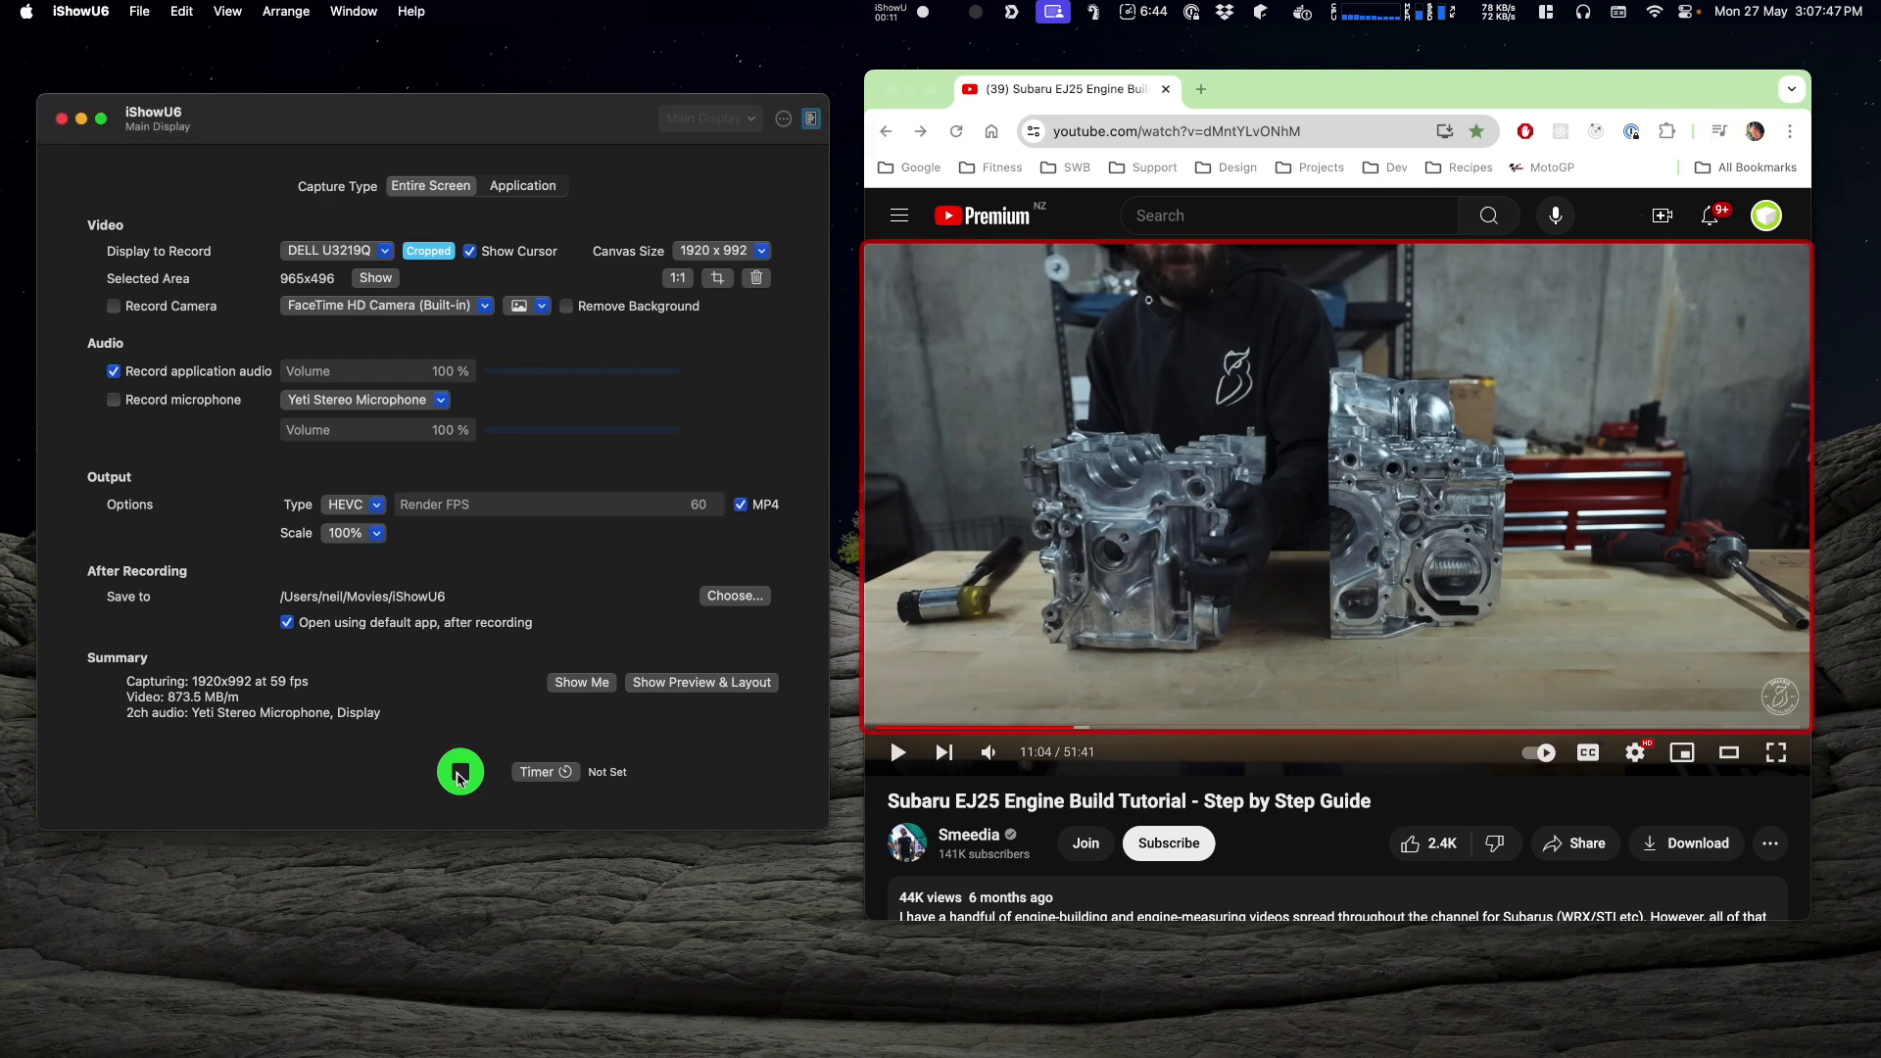
Stop the capture so Recording 7.mp4 opens in QuickTime Player for review.
{"action": "left_click", "coordinate": [460, 776]}
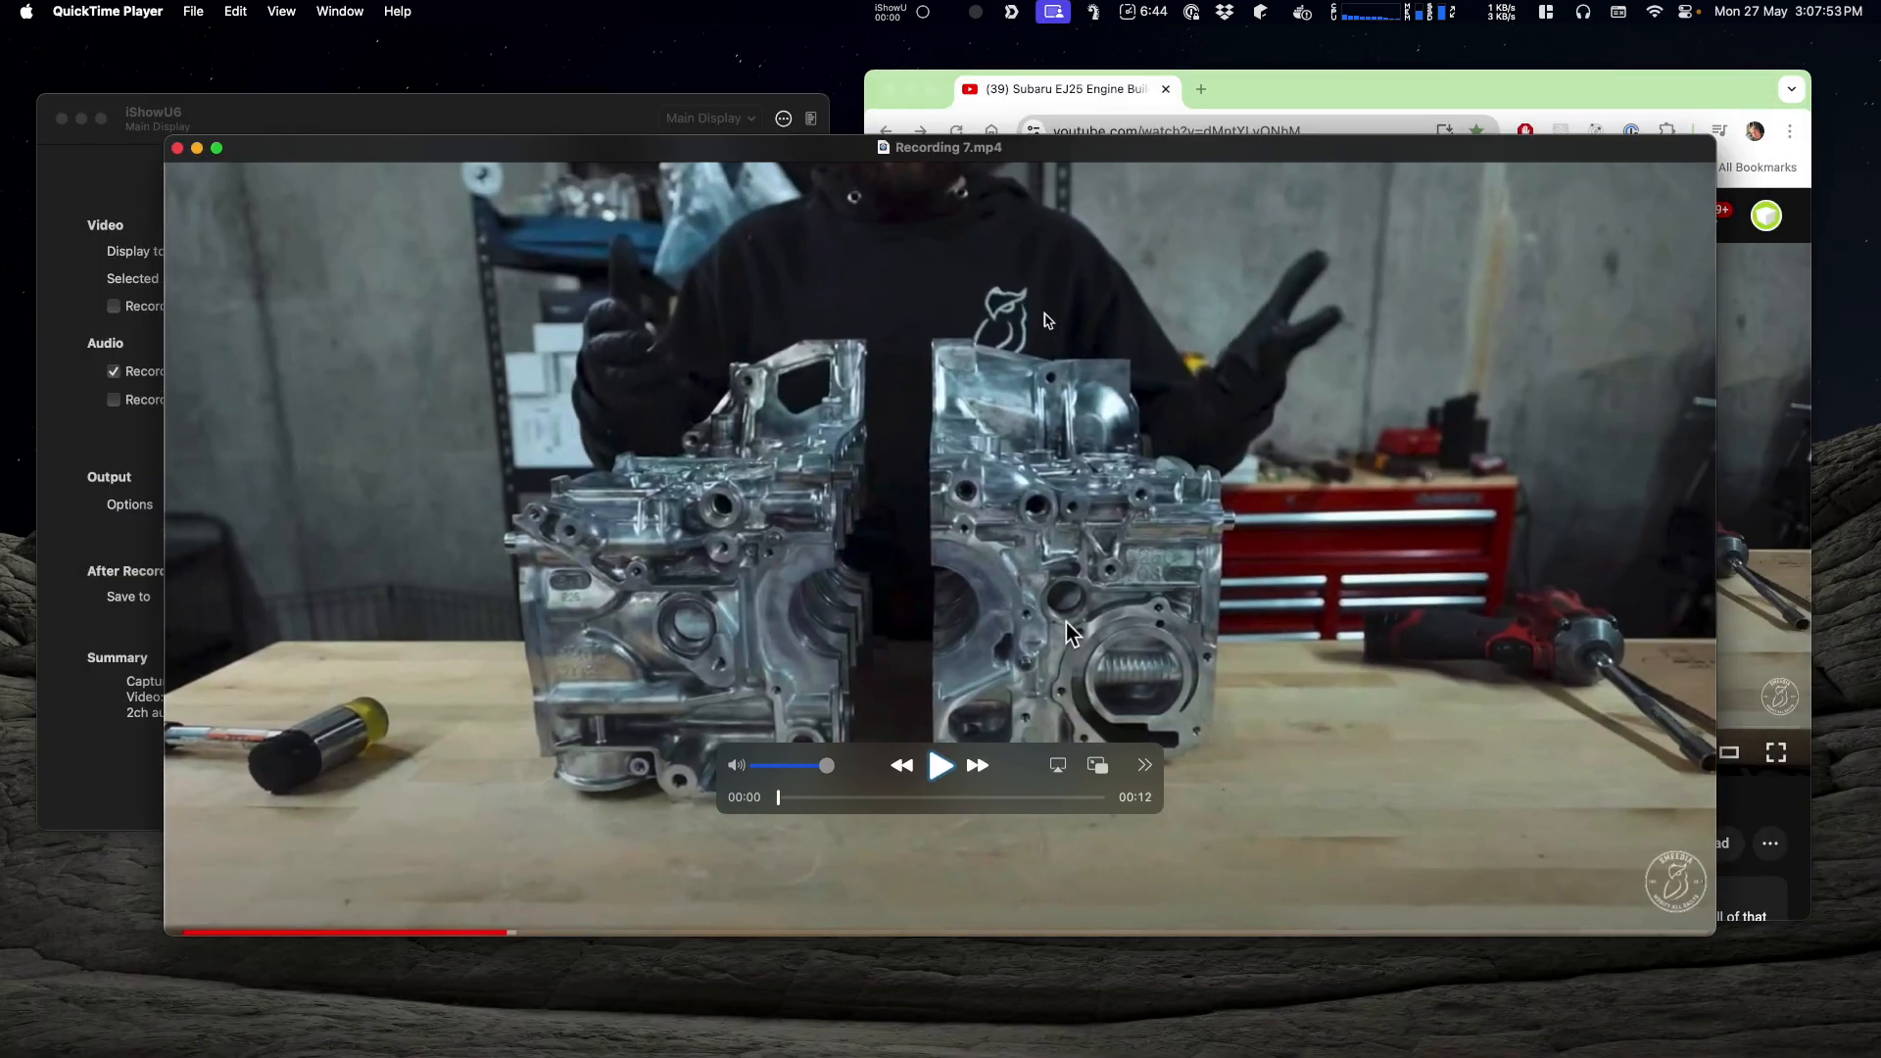
{"action": "left_click", "coordinate": [941, 765]}
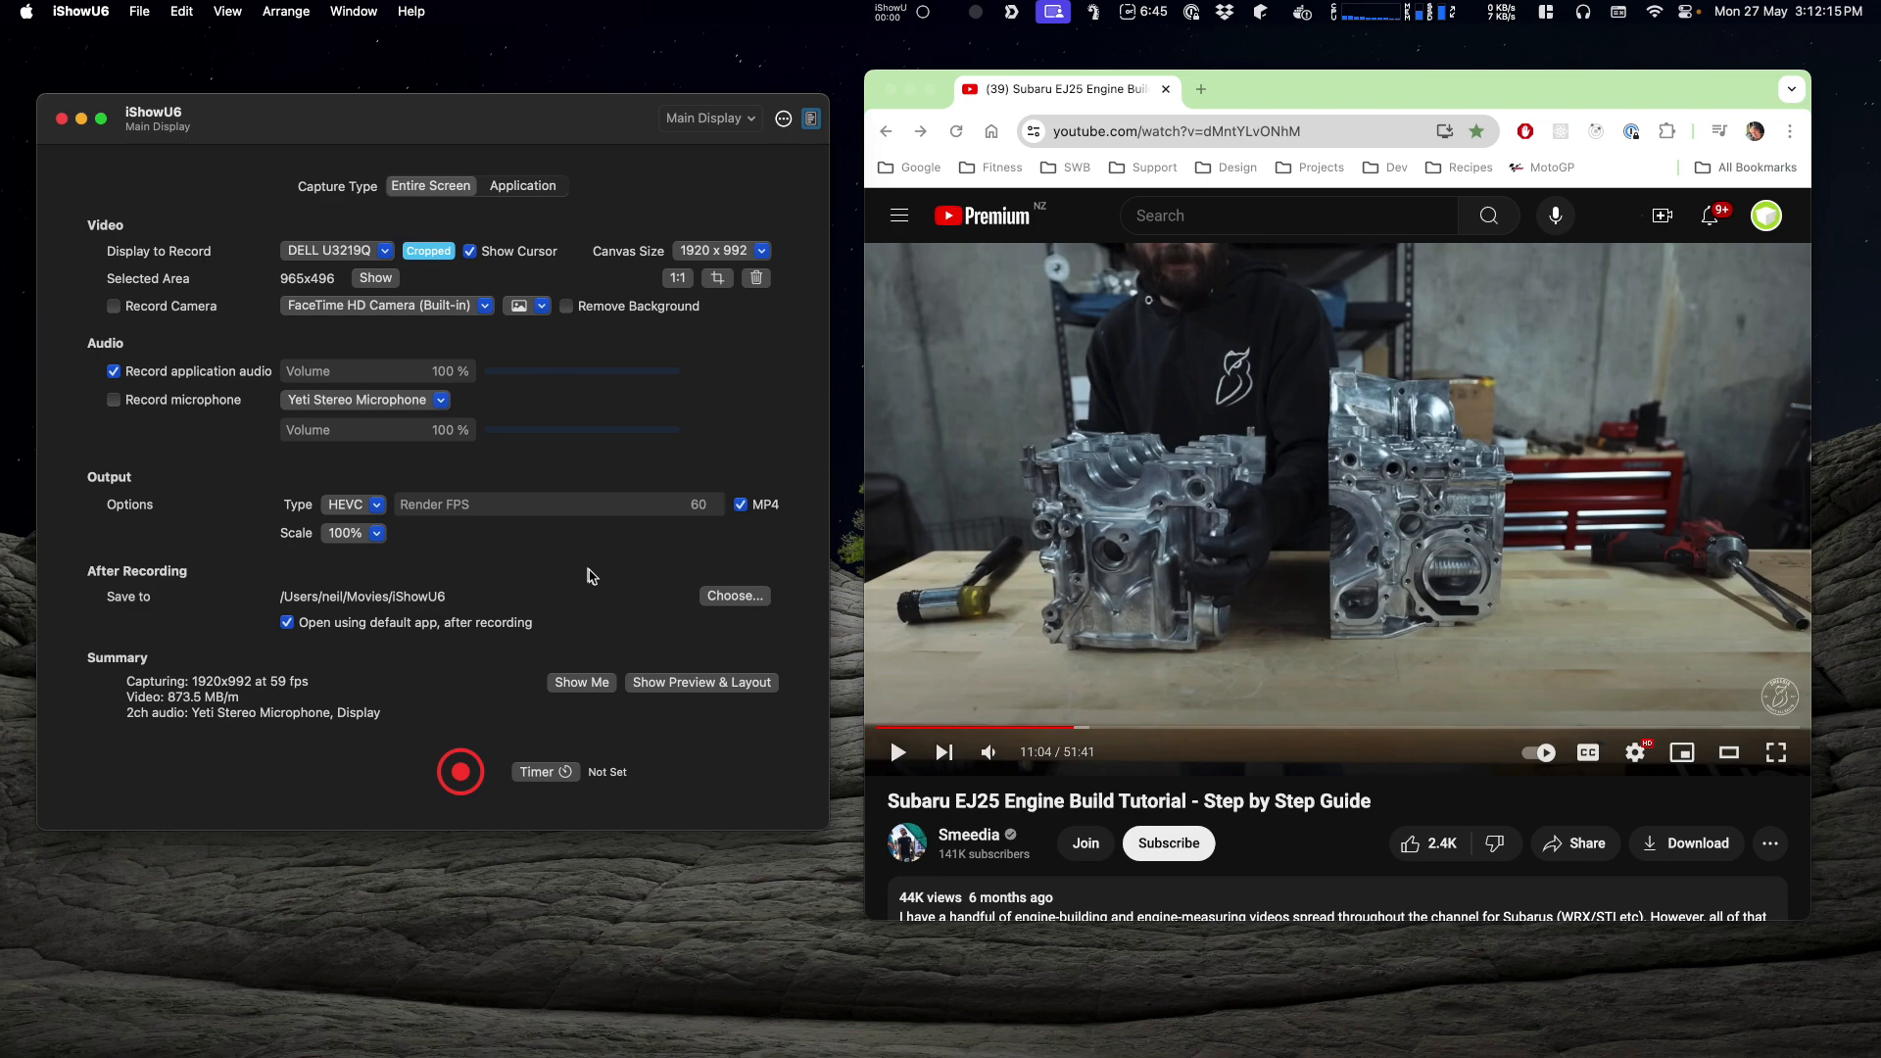
{"action": "mouse_move", "coordinate": [1054, 466]}
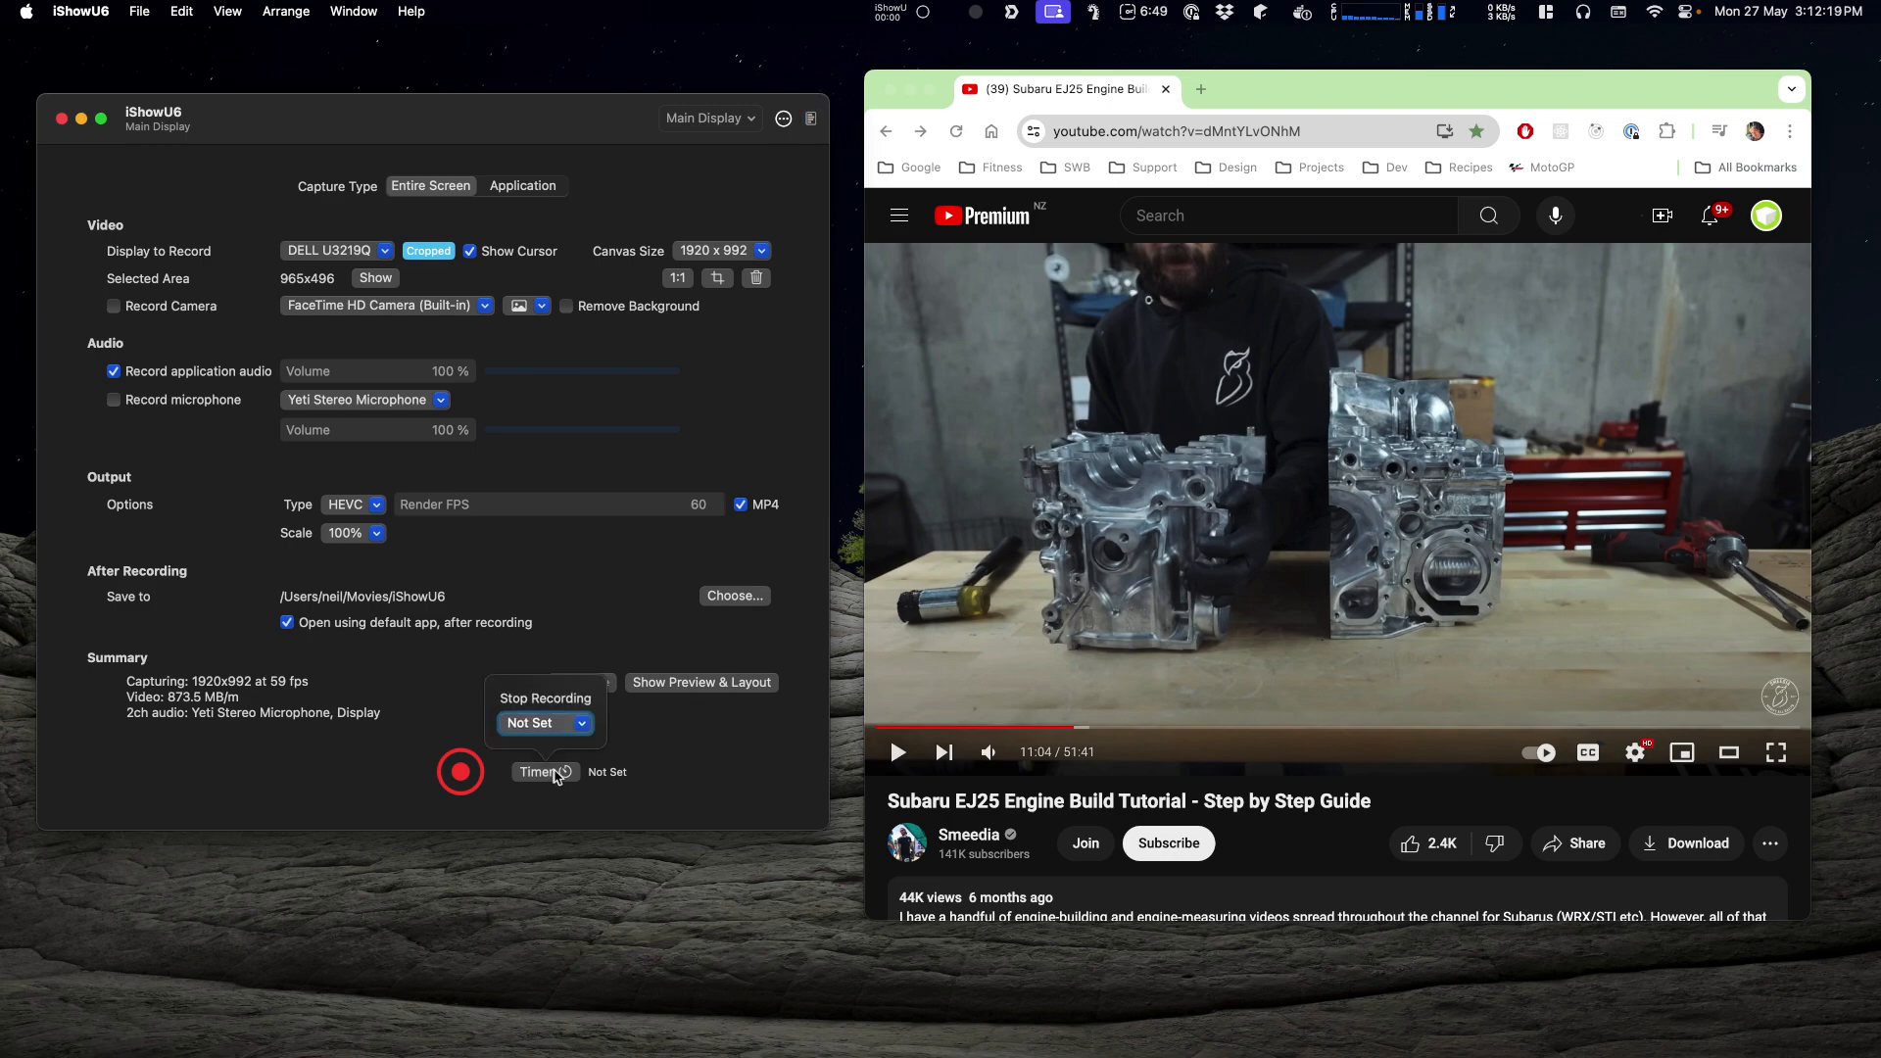
{"action": "left_click", "coordinate": [545, 724]}
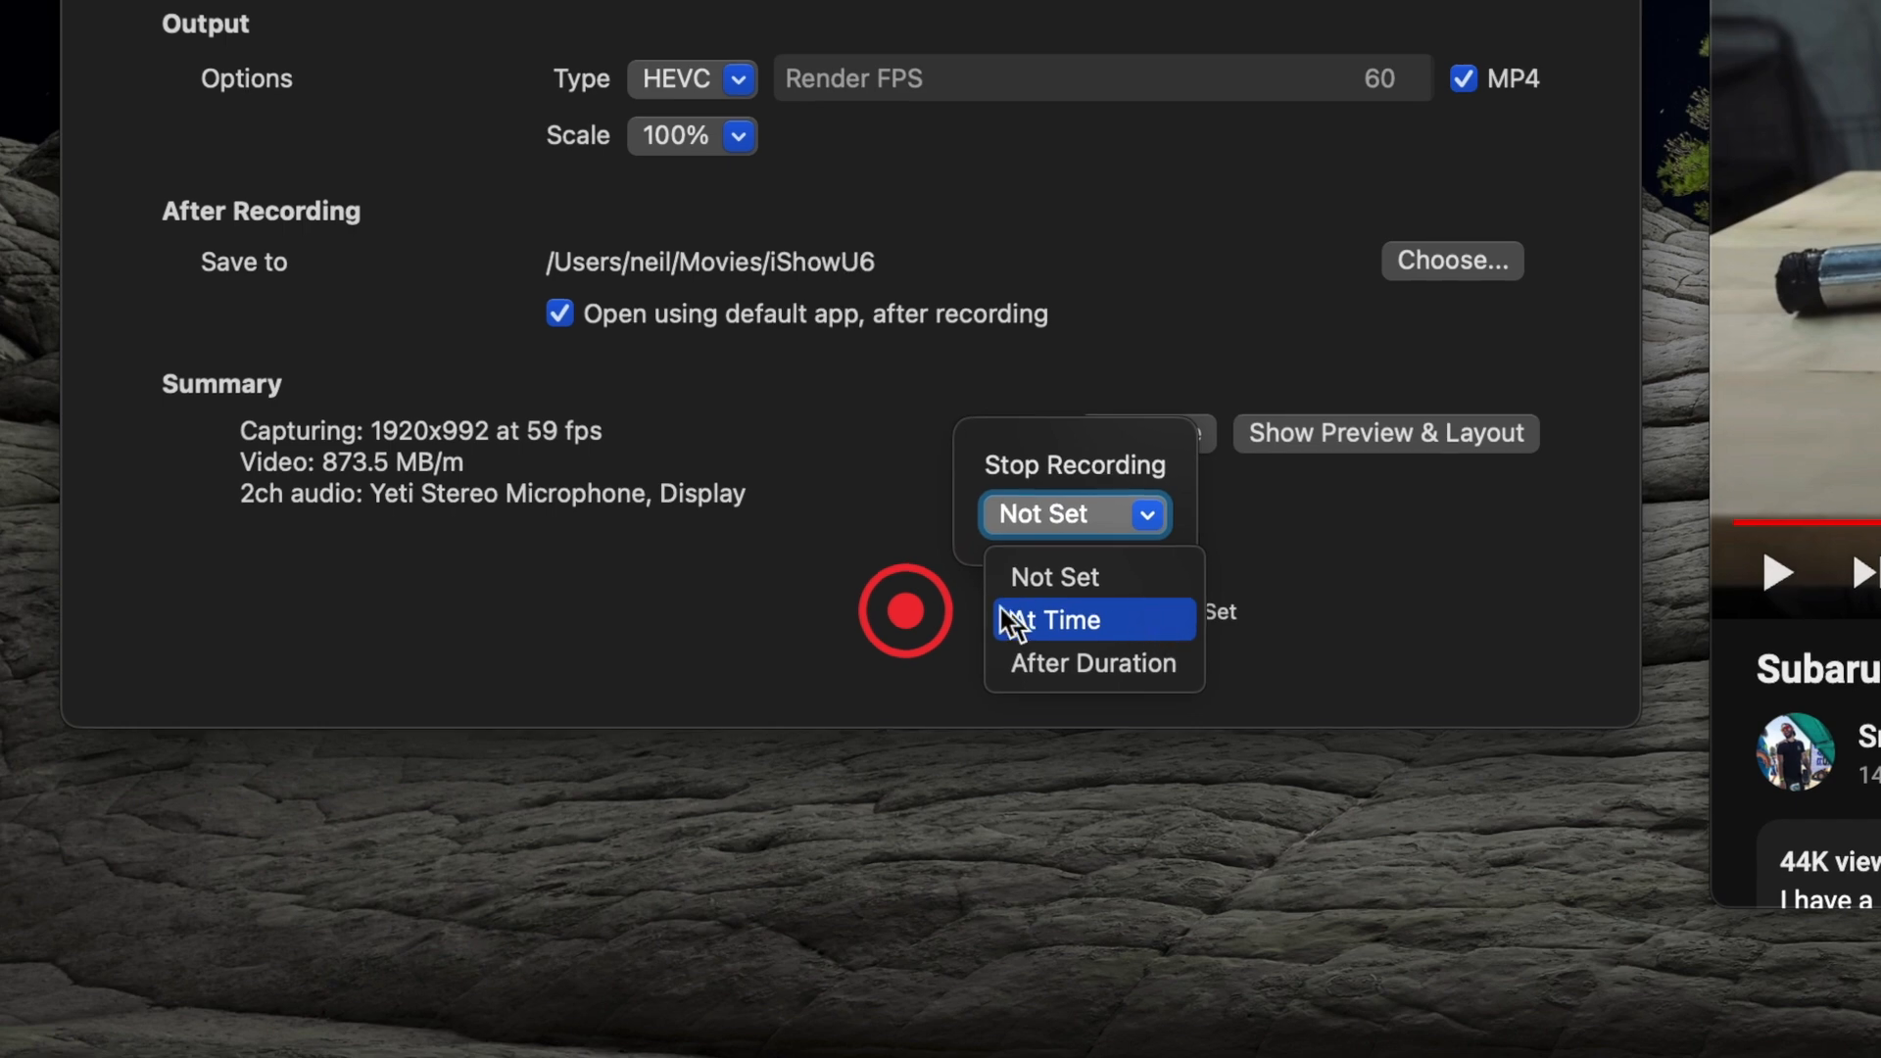
{"action": "mouse_move", "coordinate": [1155, 670]}
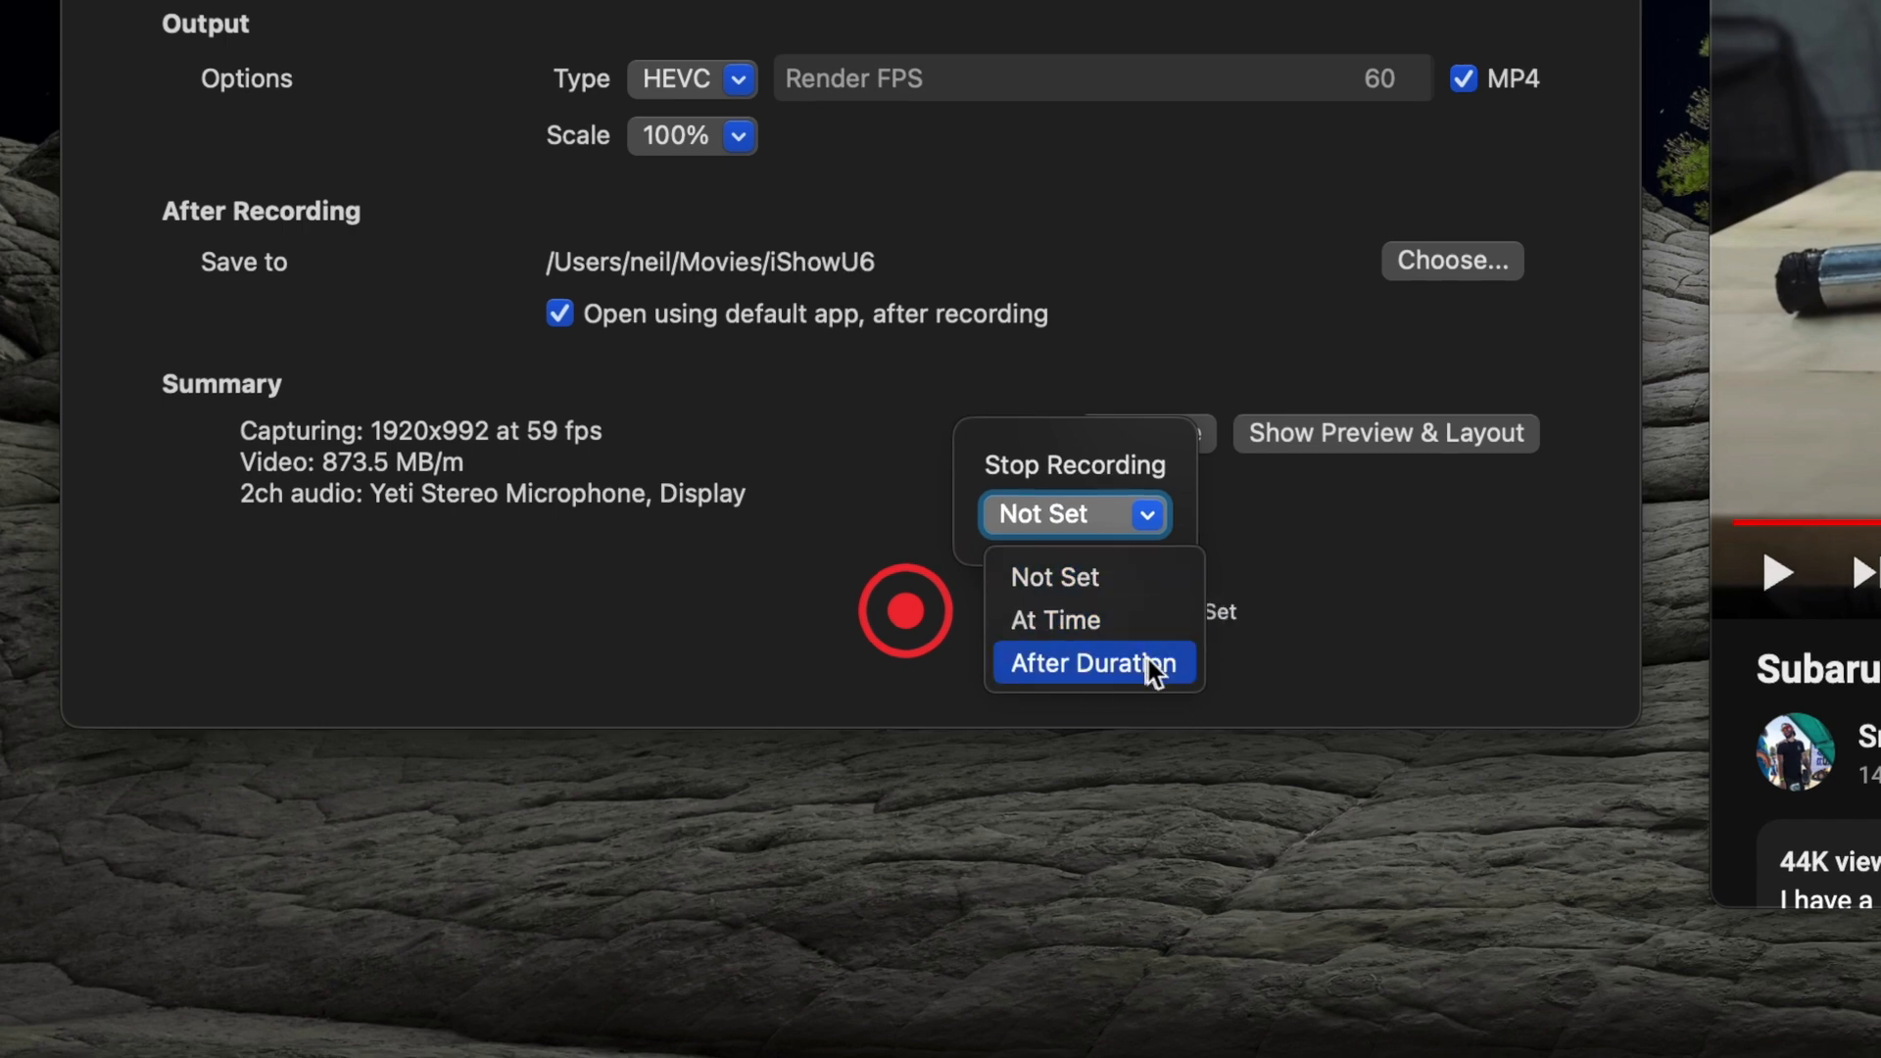
{"action": "left_click", "coordinate": [1093, 662]}
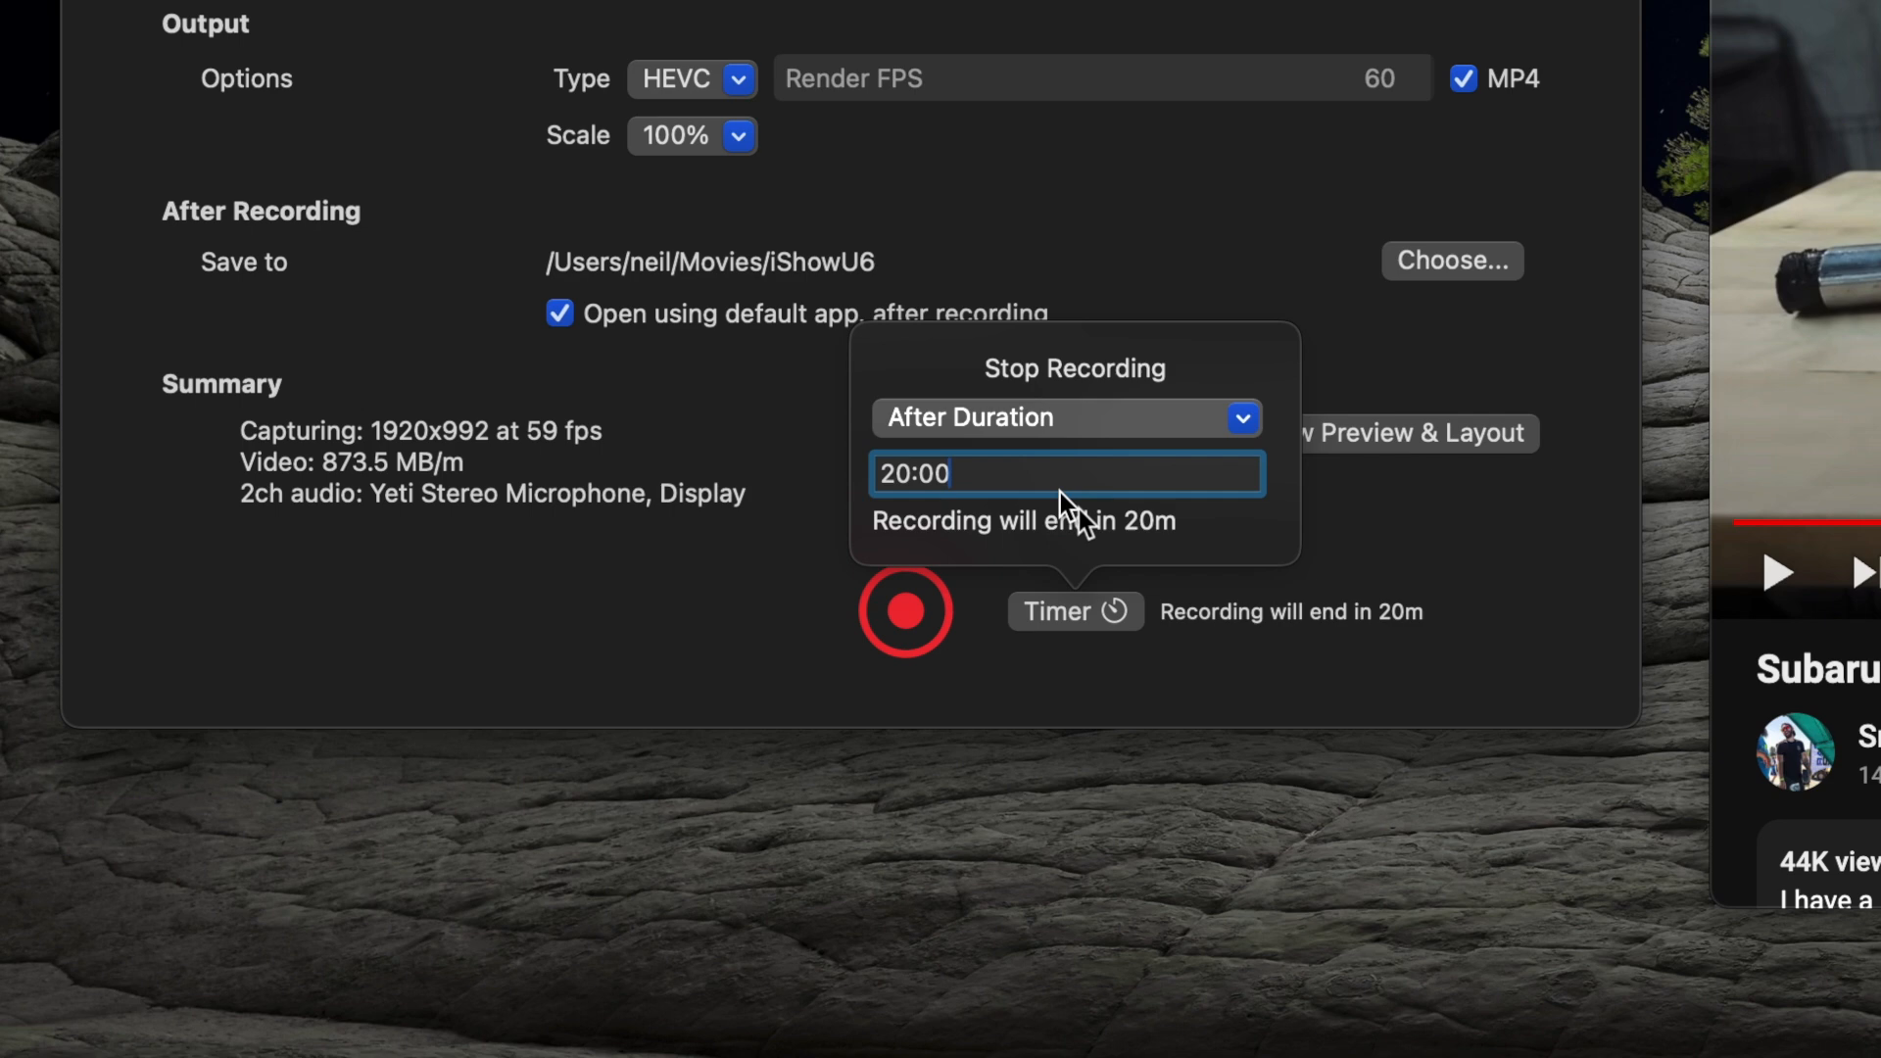
{"action": "type", "text": "40:"}
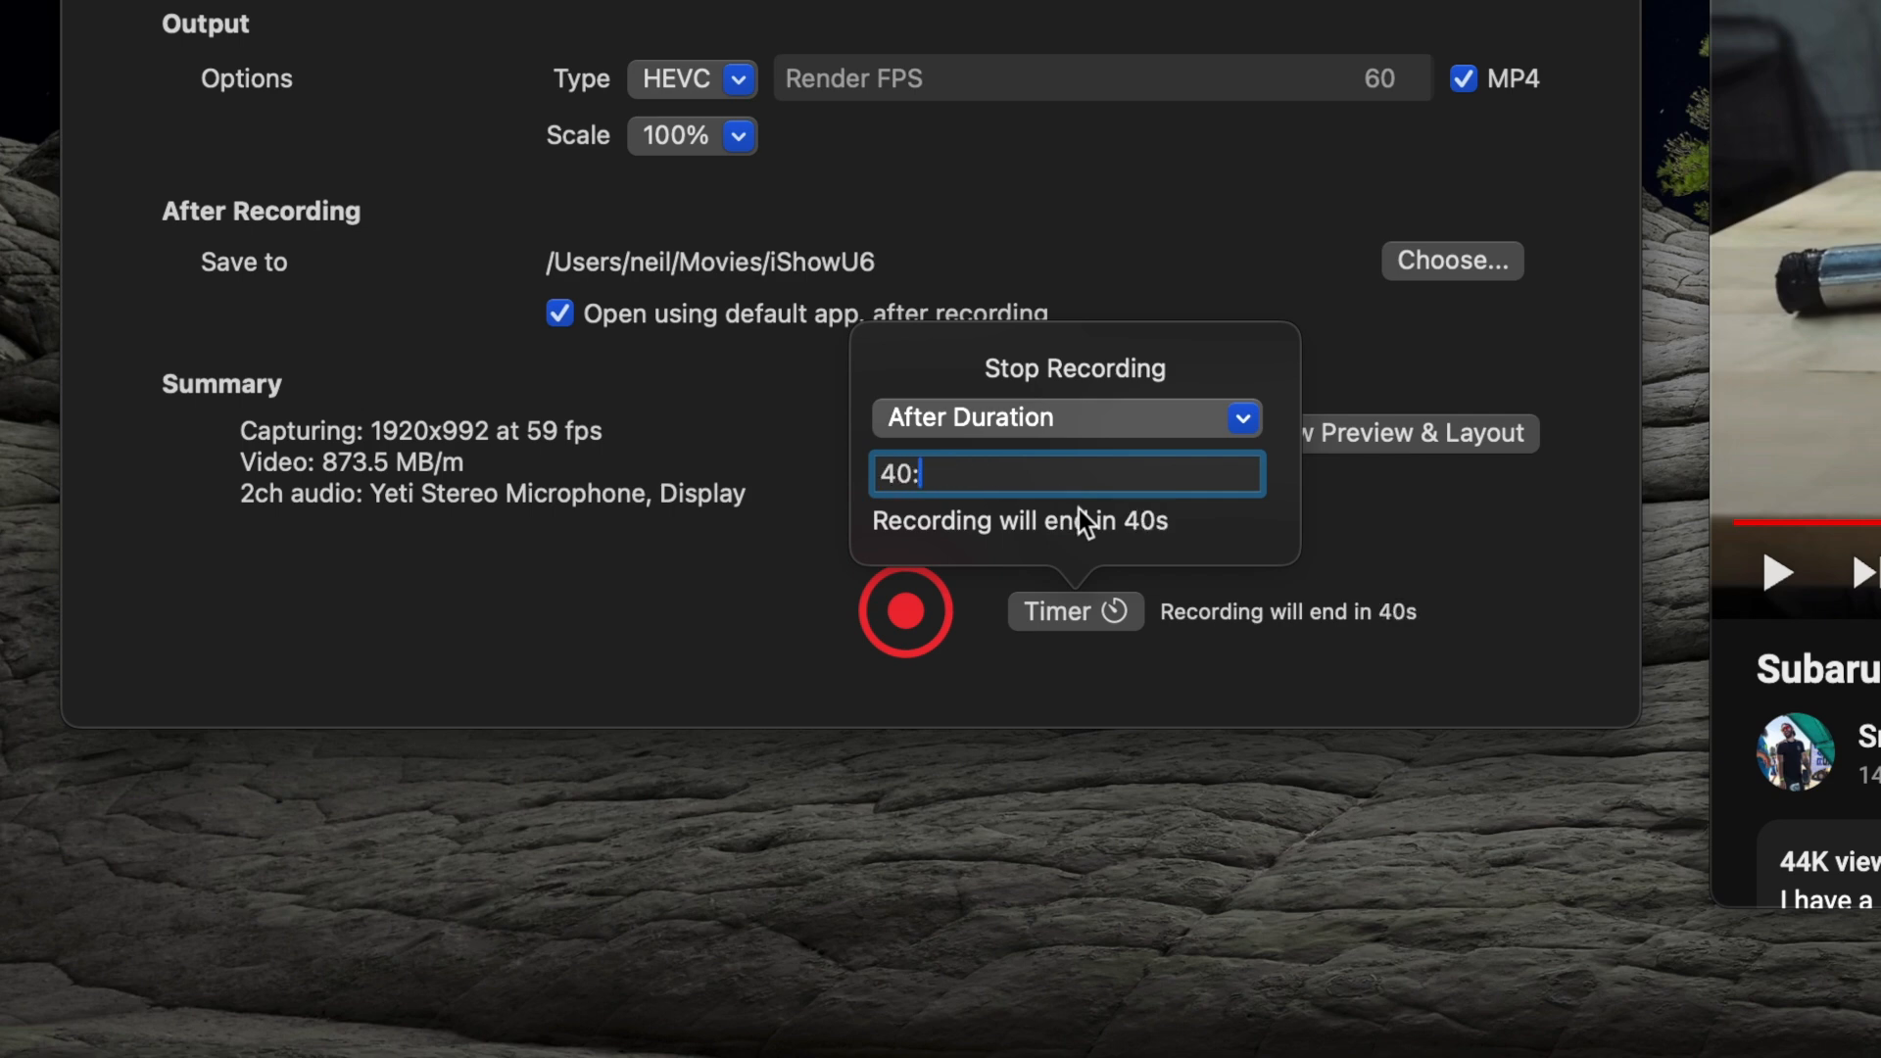
{"action": "type", "text": "00"}
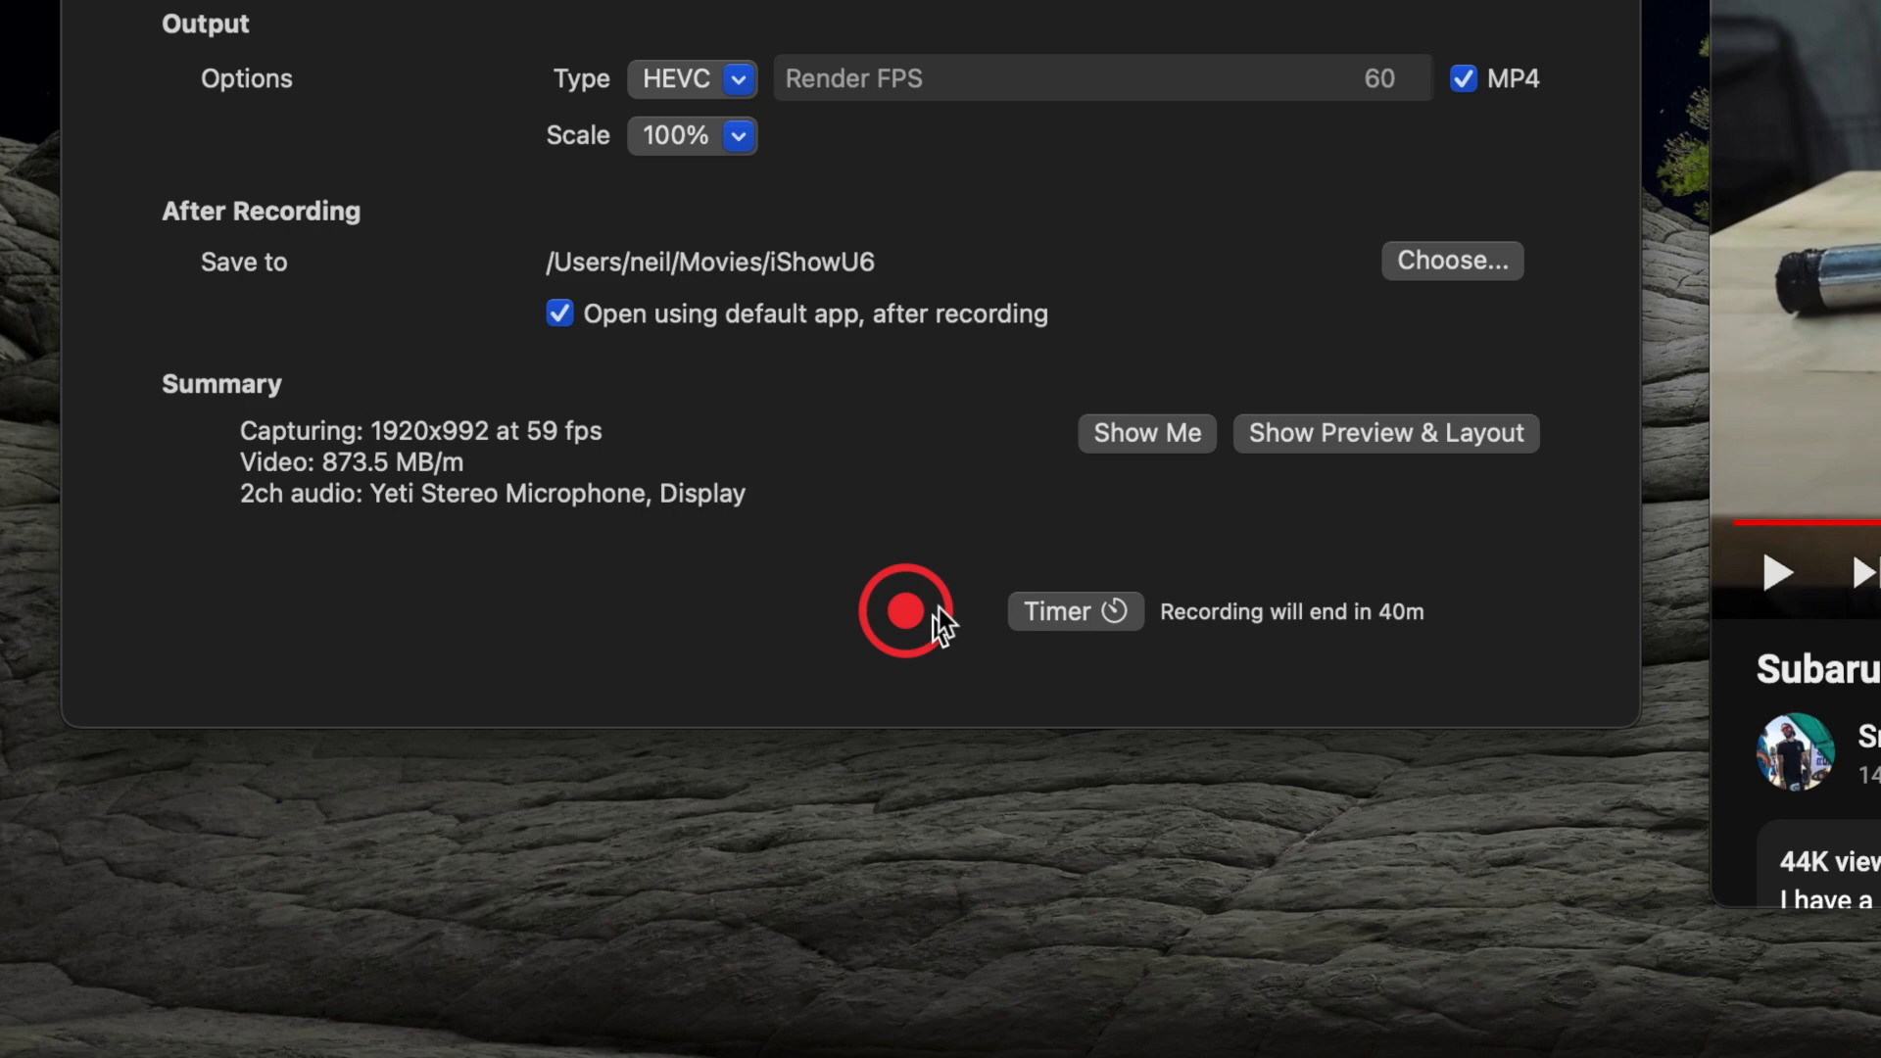
{"action": "mouse_move", "coordinate": [887, 557]}
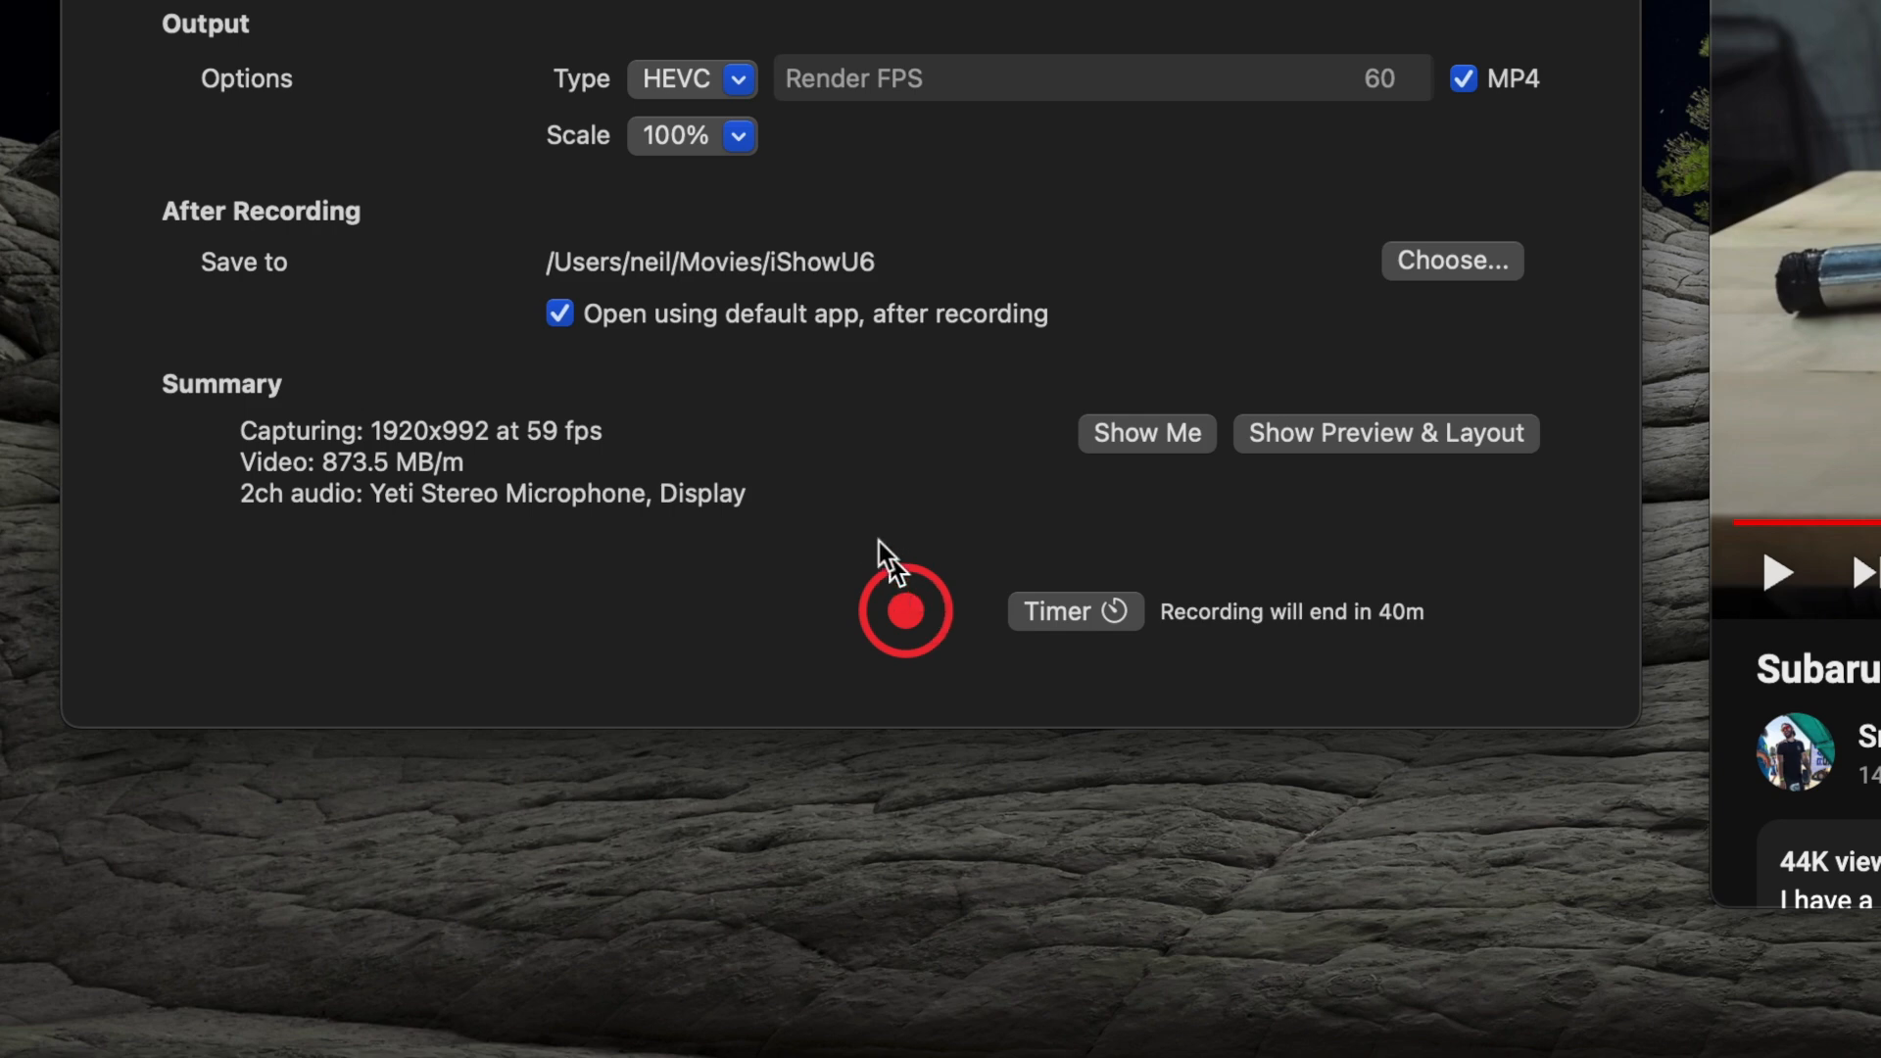
{"action": "mouse_move", "coordinate": [937, 588]}
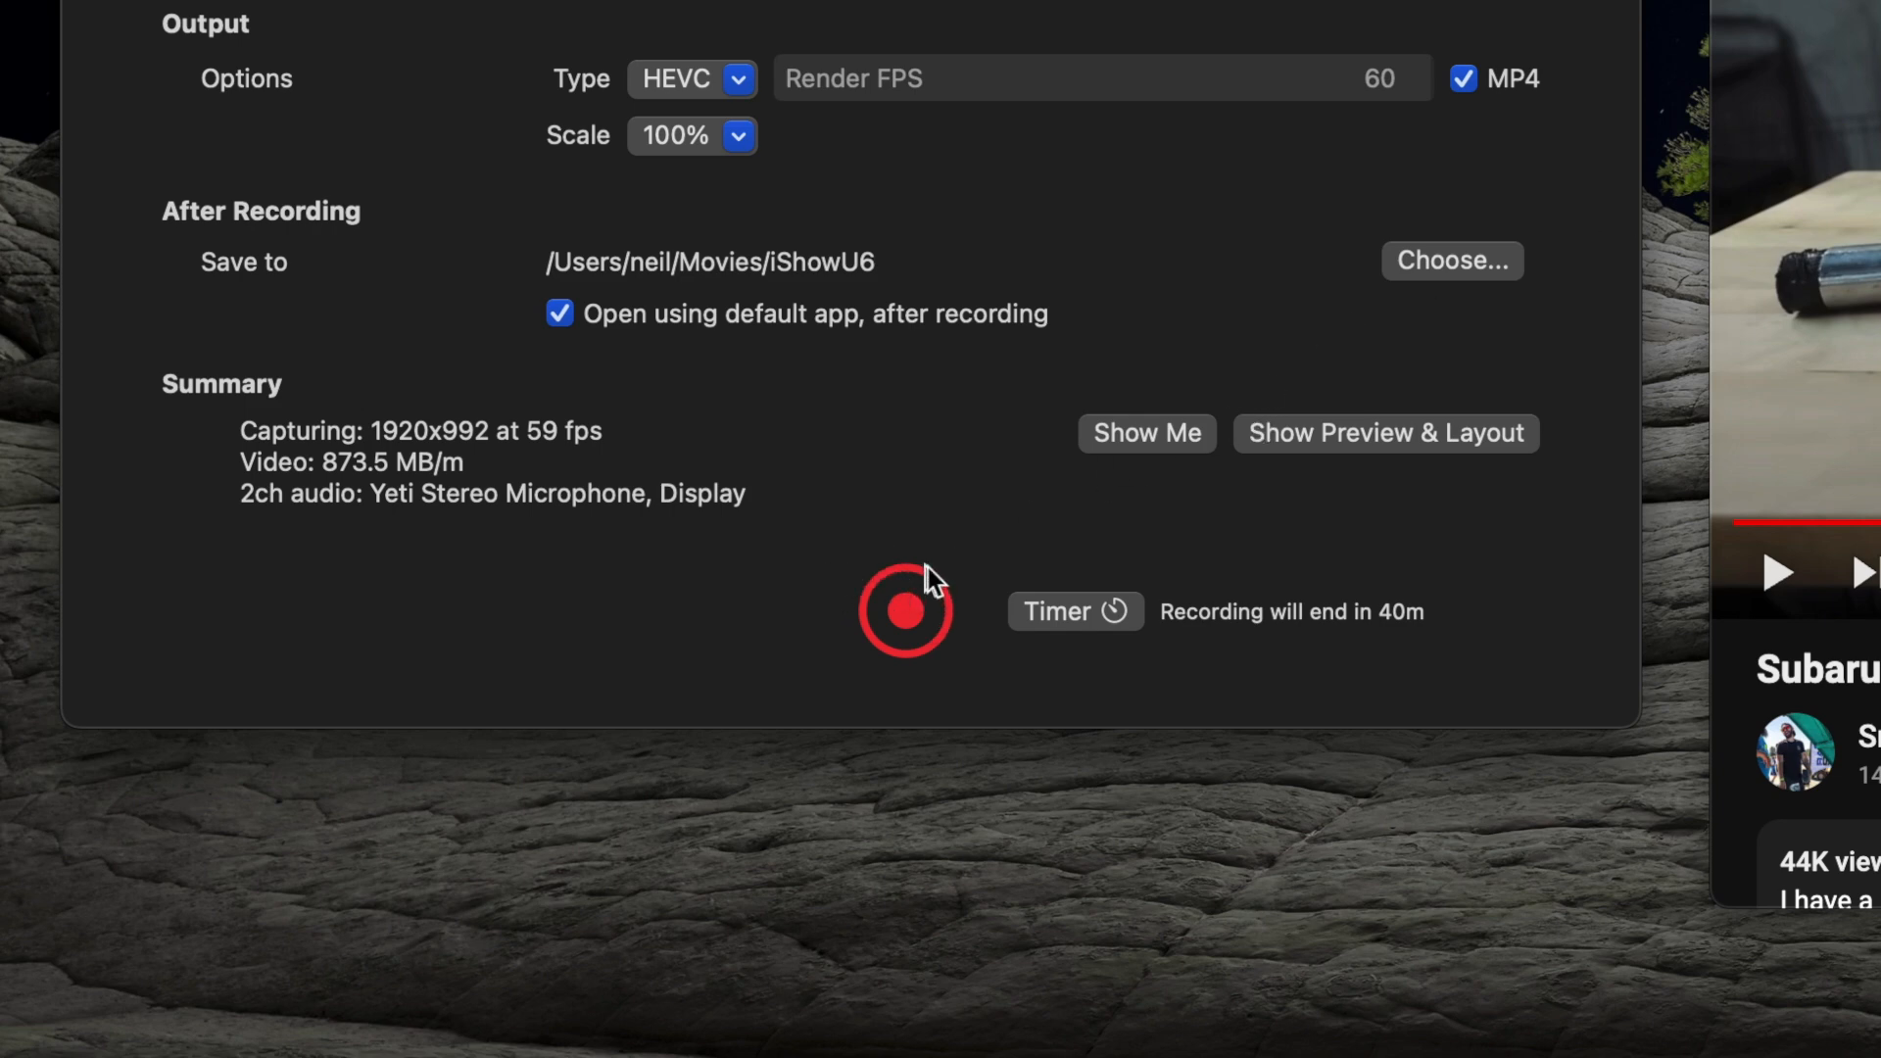
{"action": "mouse_move", "coordinate": [1353, 643]}
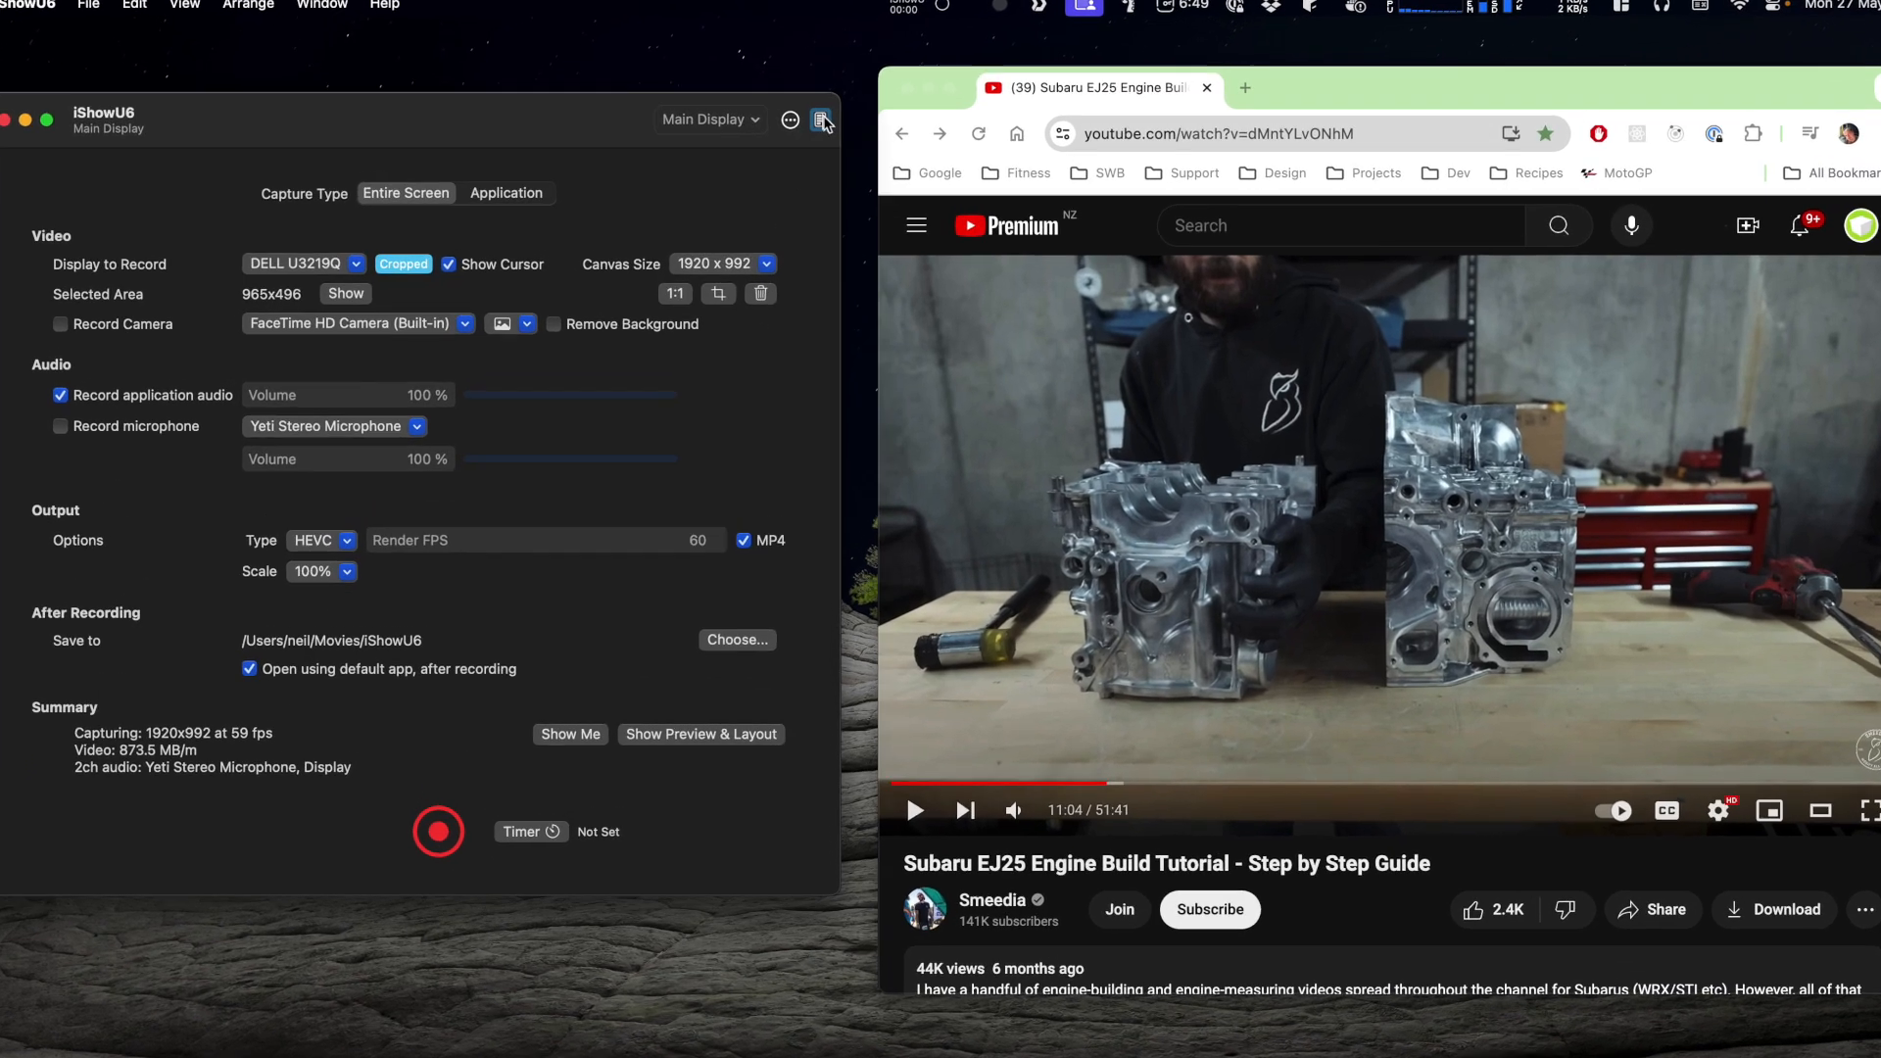
From Recording History, choose Trim and create new media for Recording 7.mp4.
{"action": "left_click", "coordinate": [824, 120]}
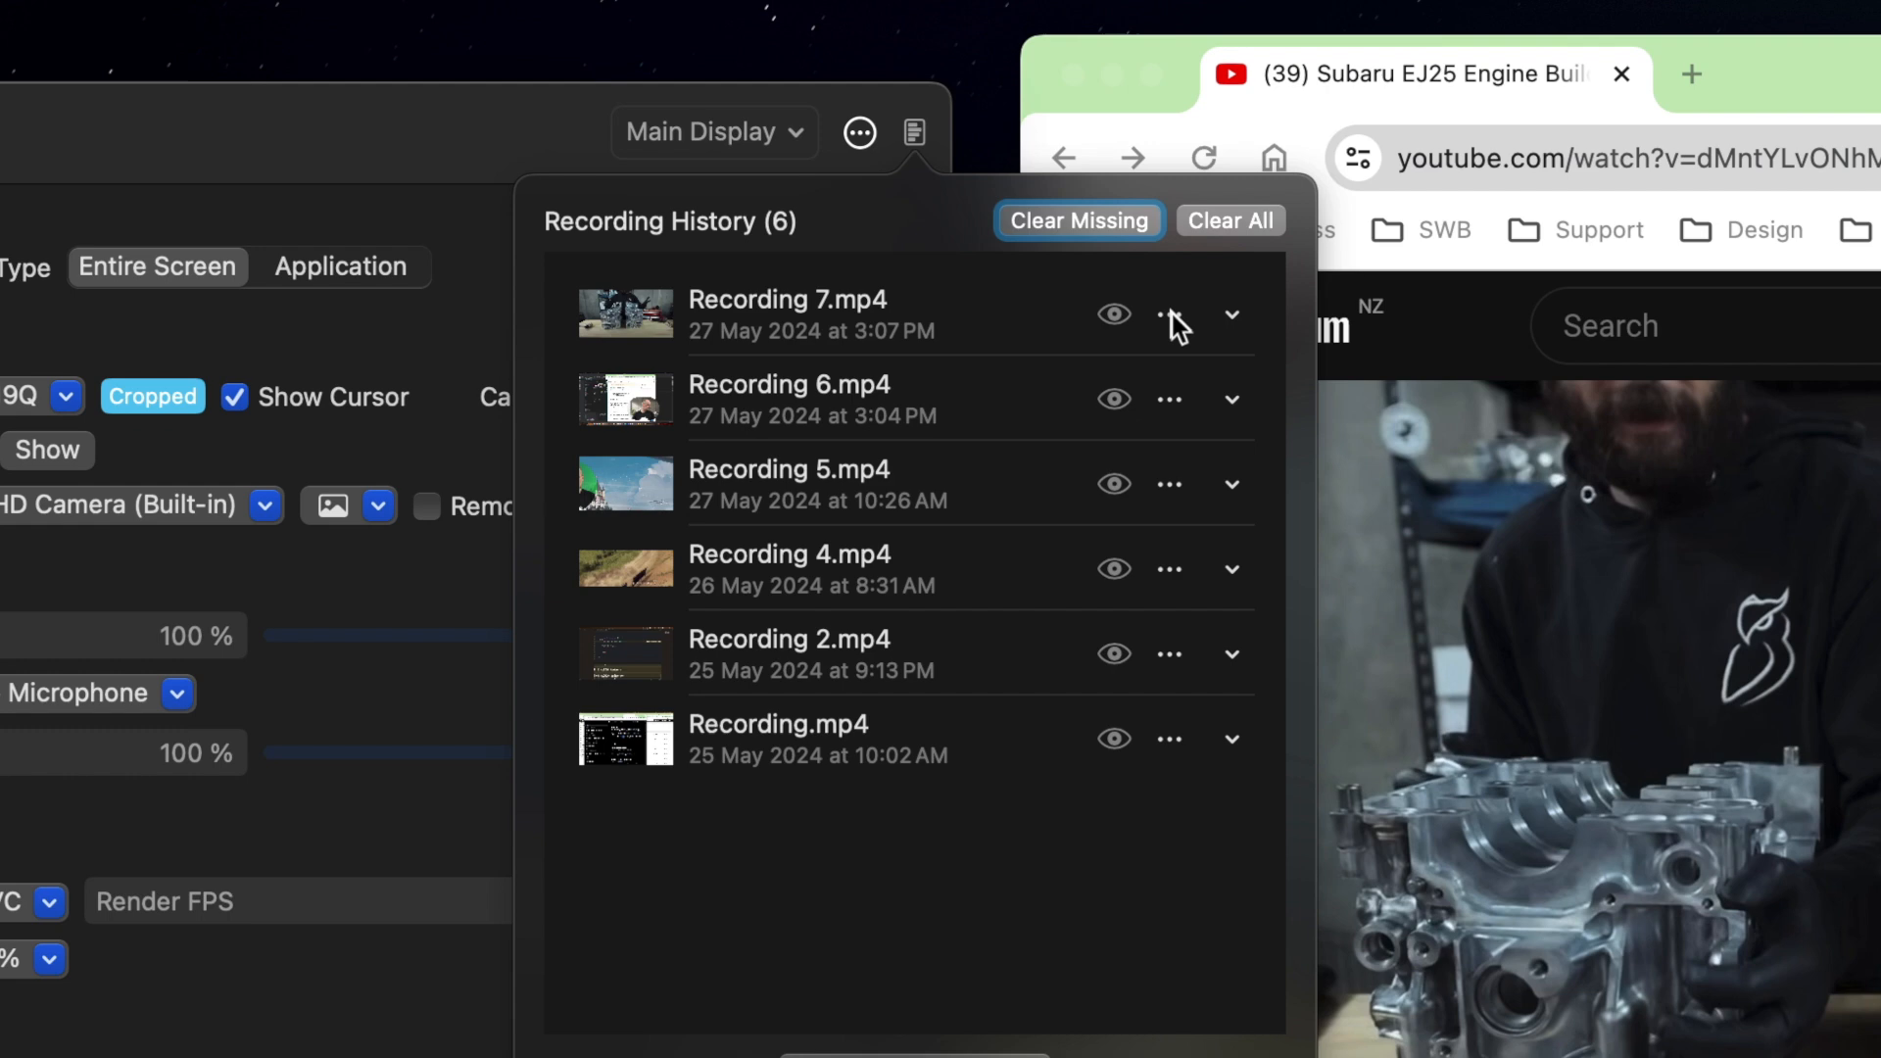
{"action": "left_click", "coordinate": [1168, 314]}
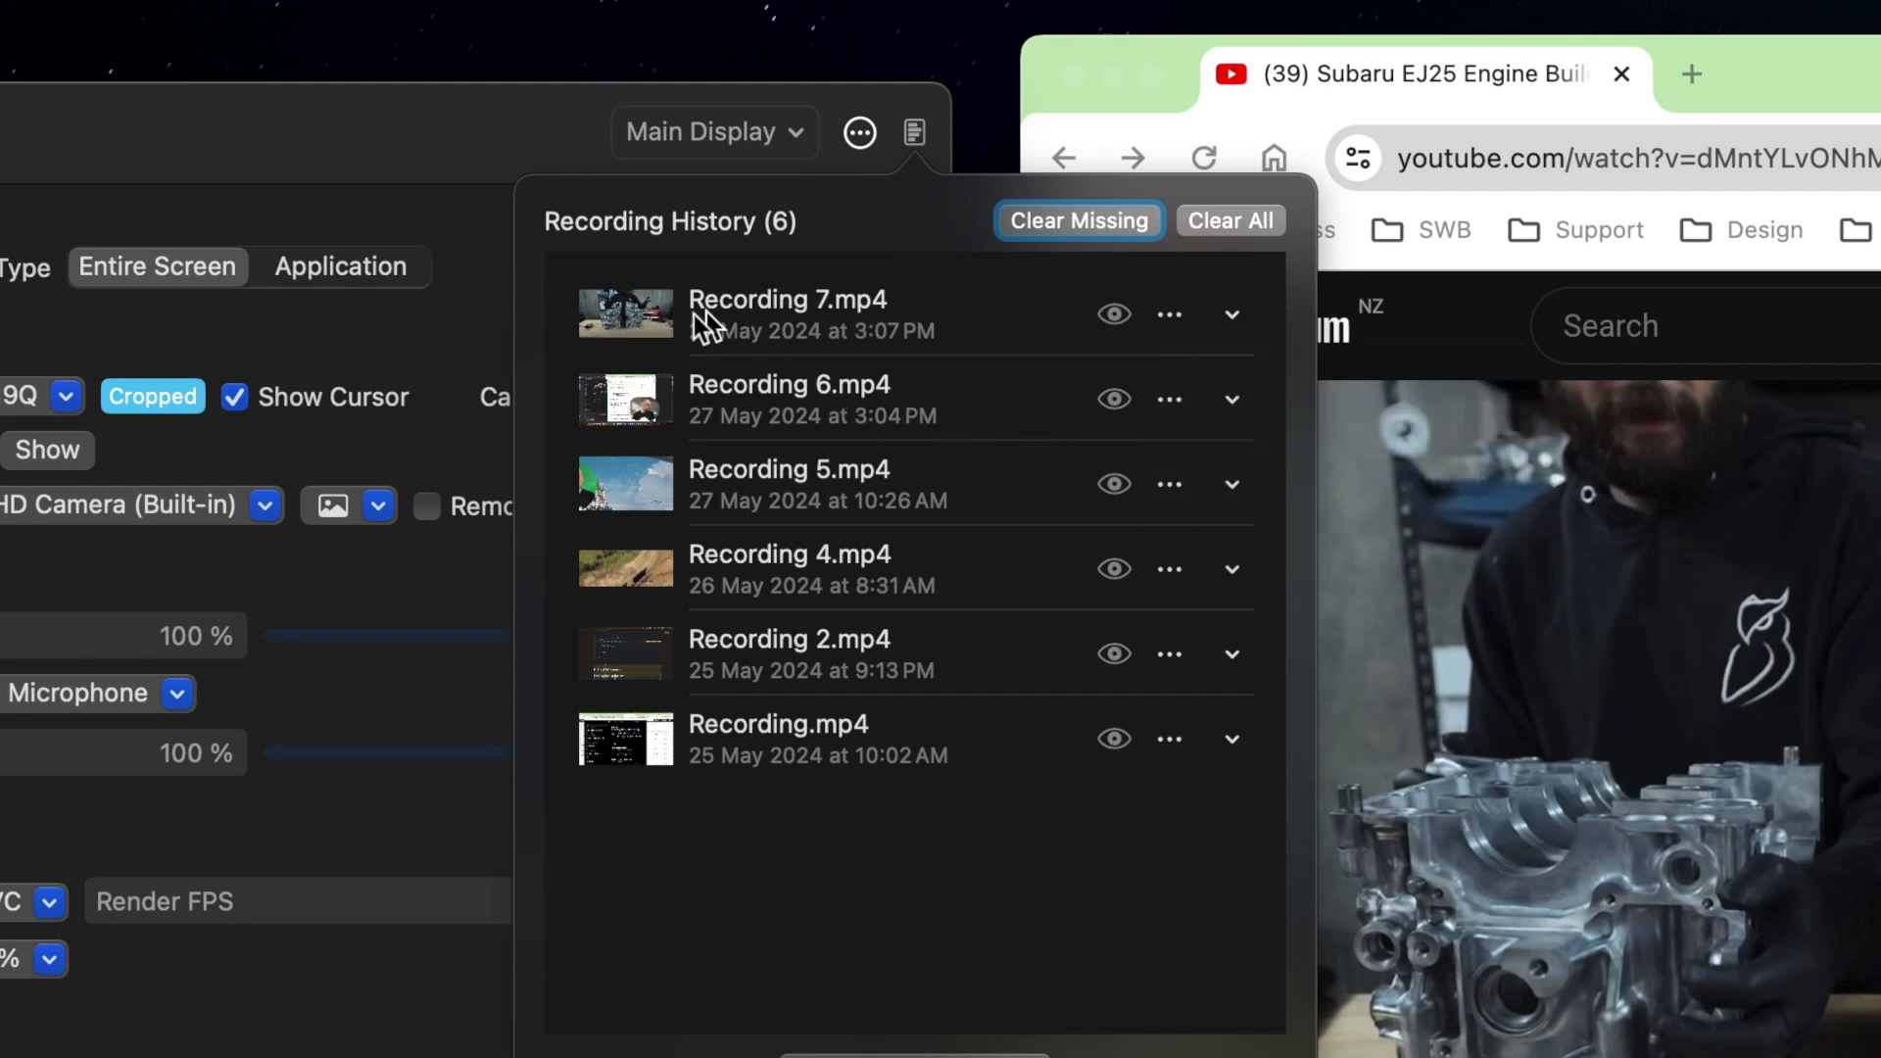
{"action": "left_click", "coordinate": [1111, 286]}
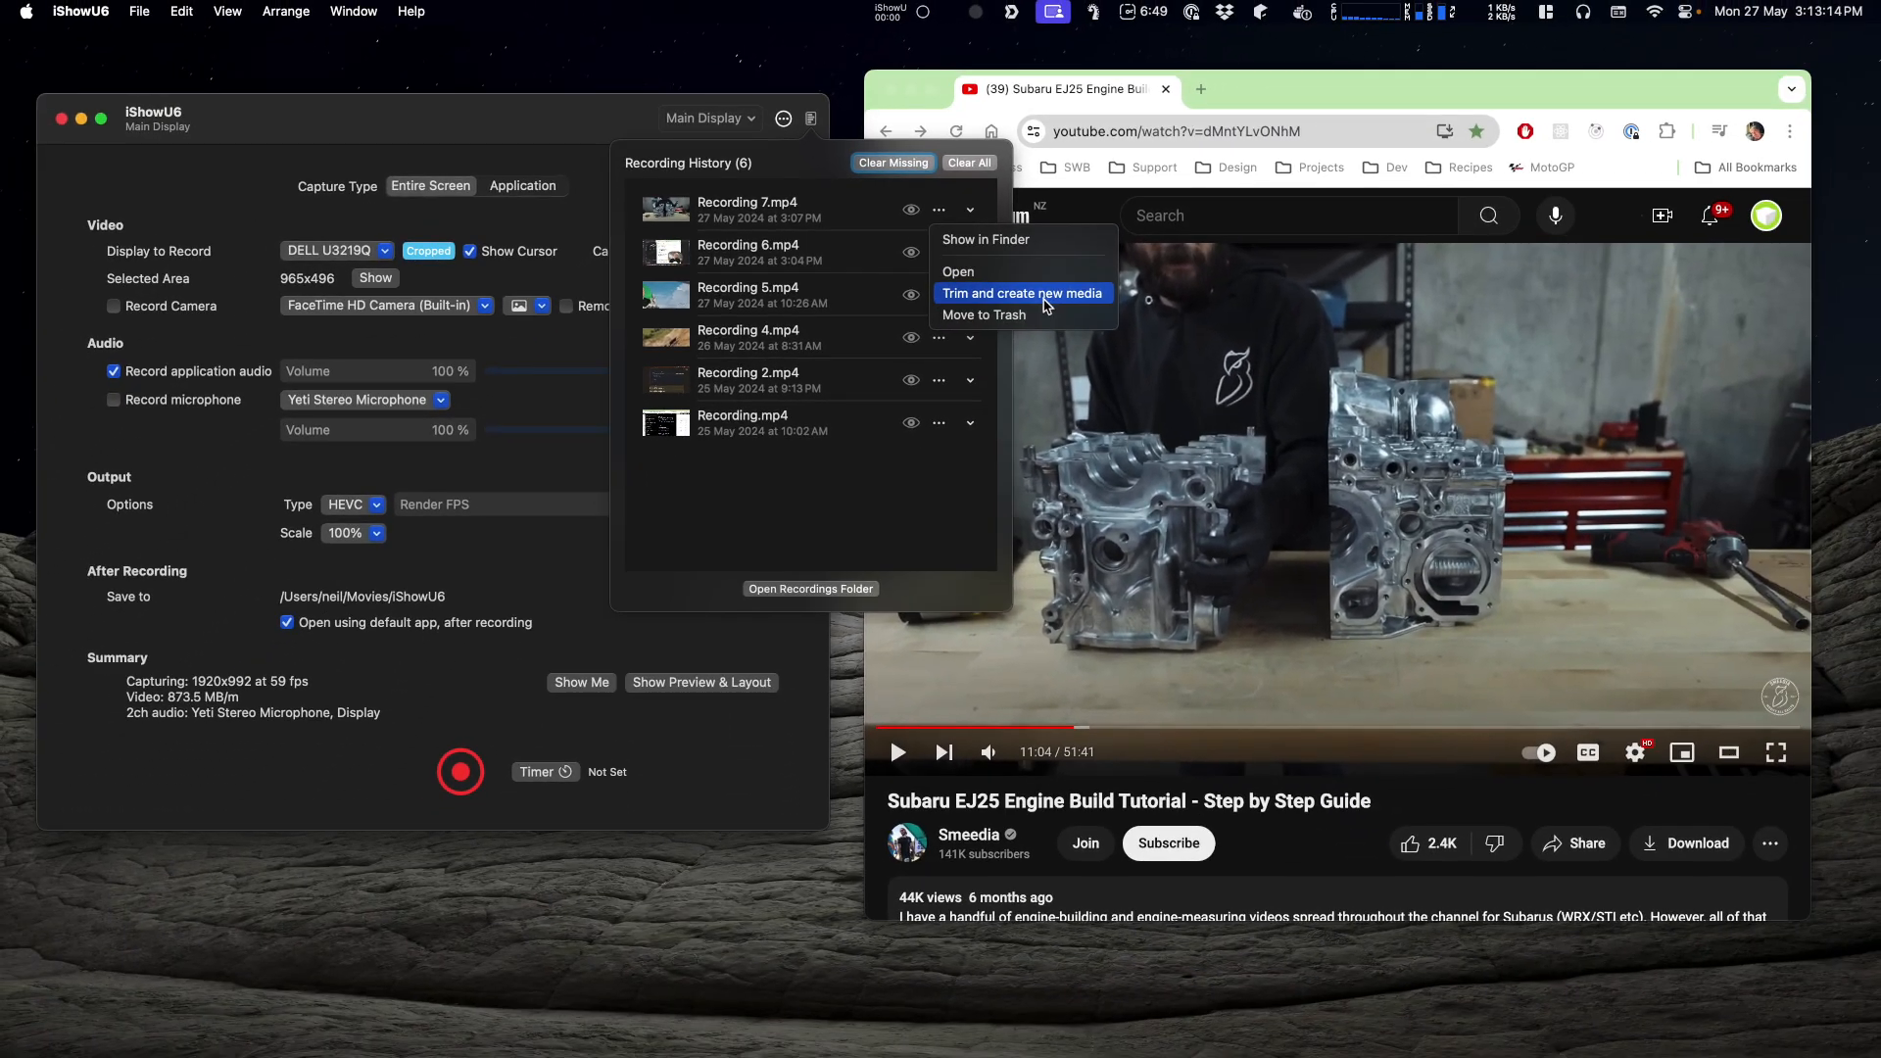
{"action": "left_click", "coordinate": [1023, 294]}
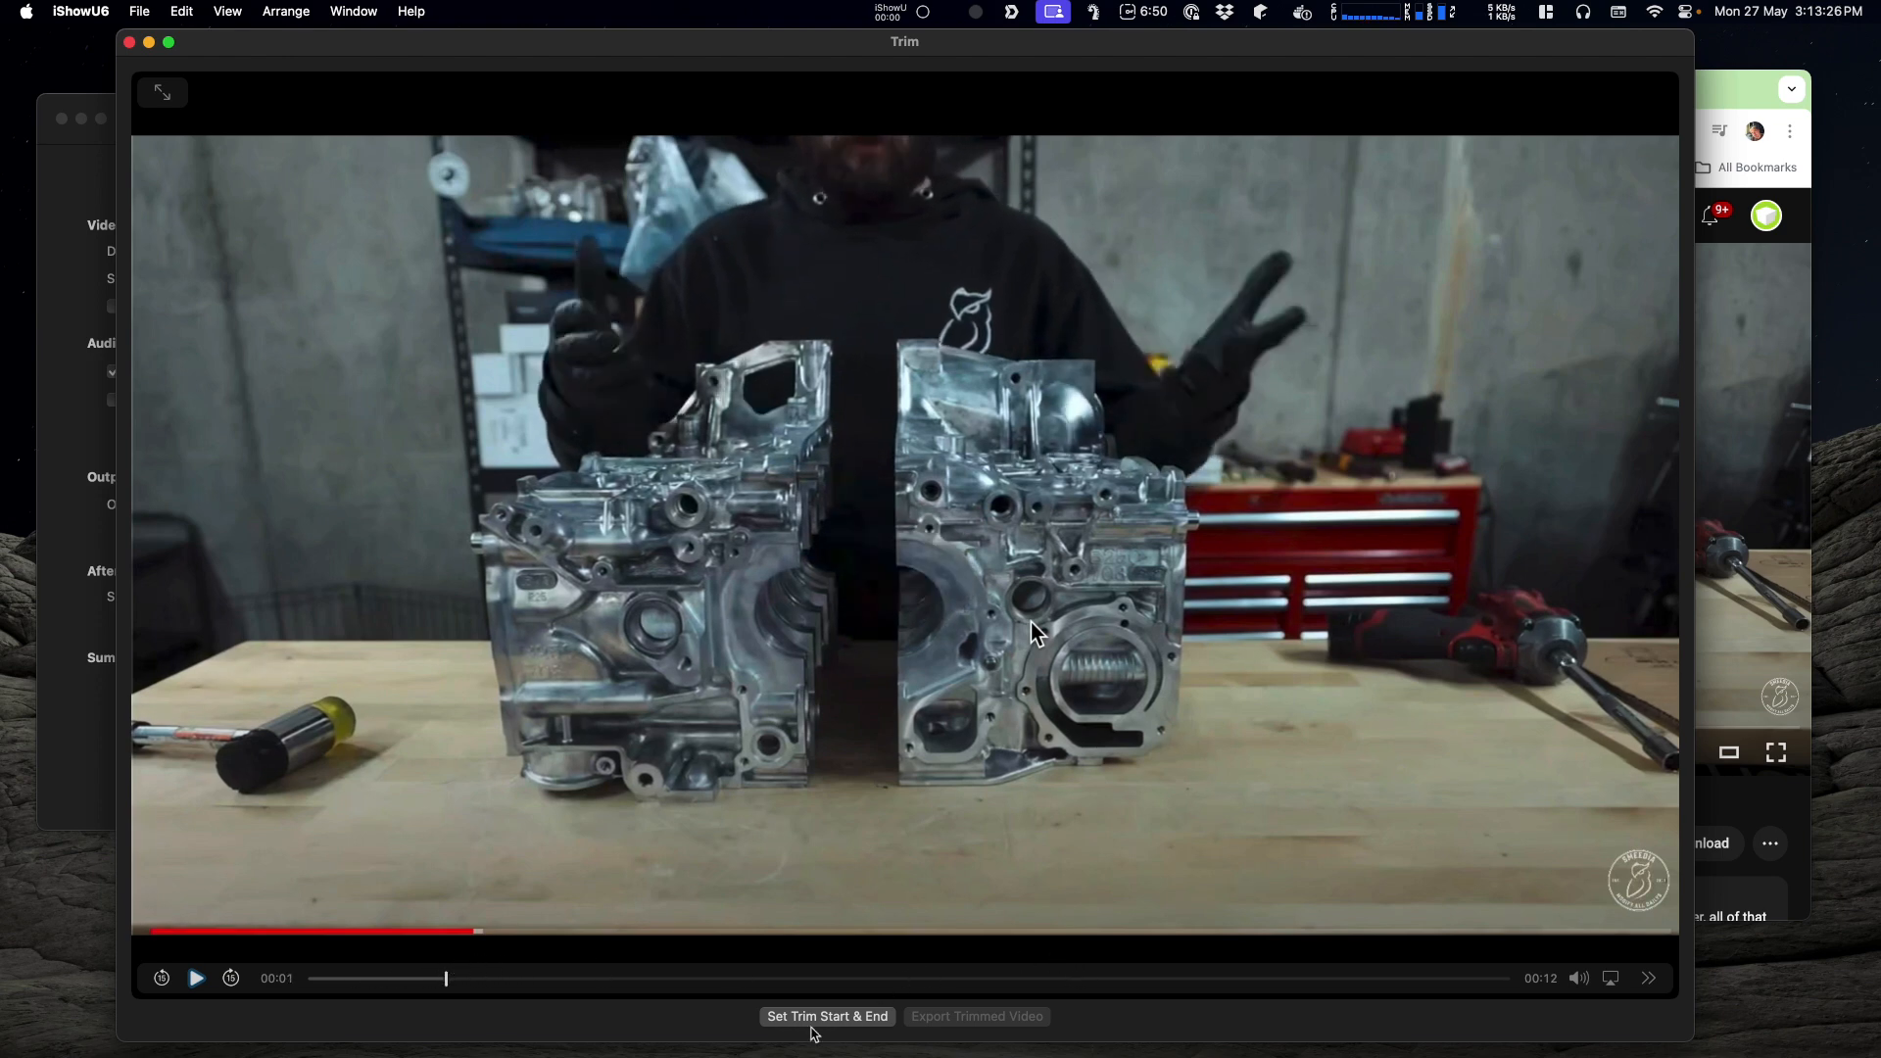
Set the trim start about 2 seconds in and trim the clip into new media.
{"action": "left_click", "coordinate": [827, 1015]}
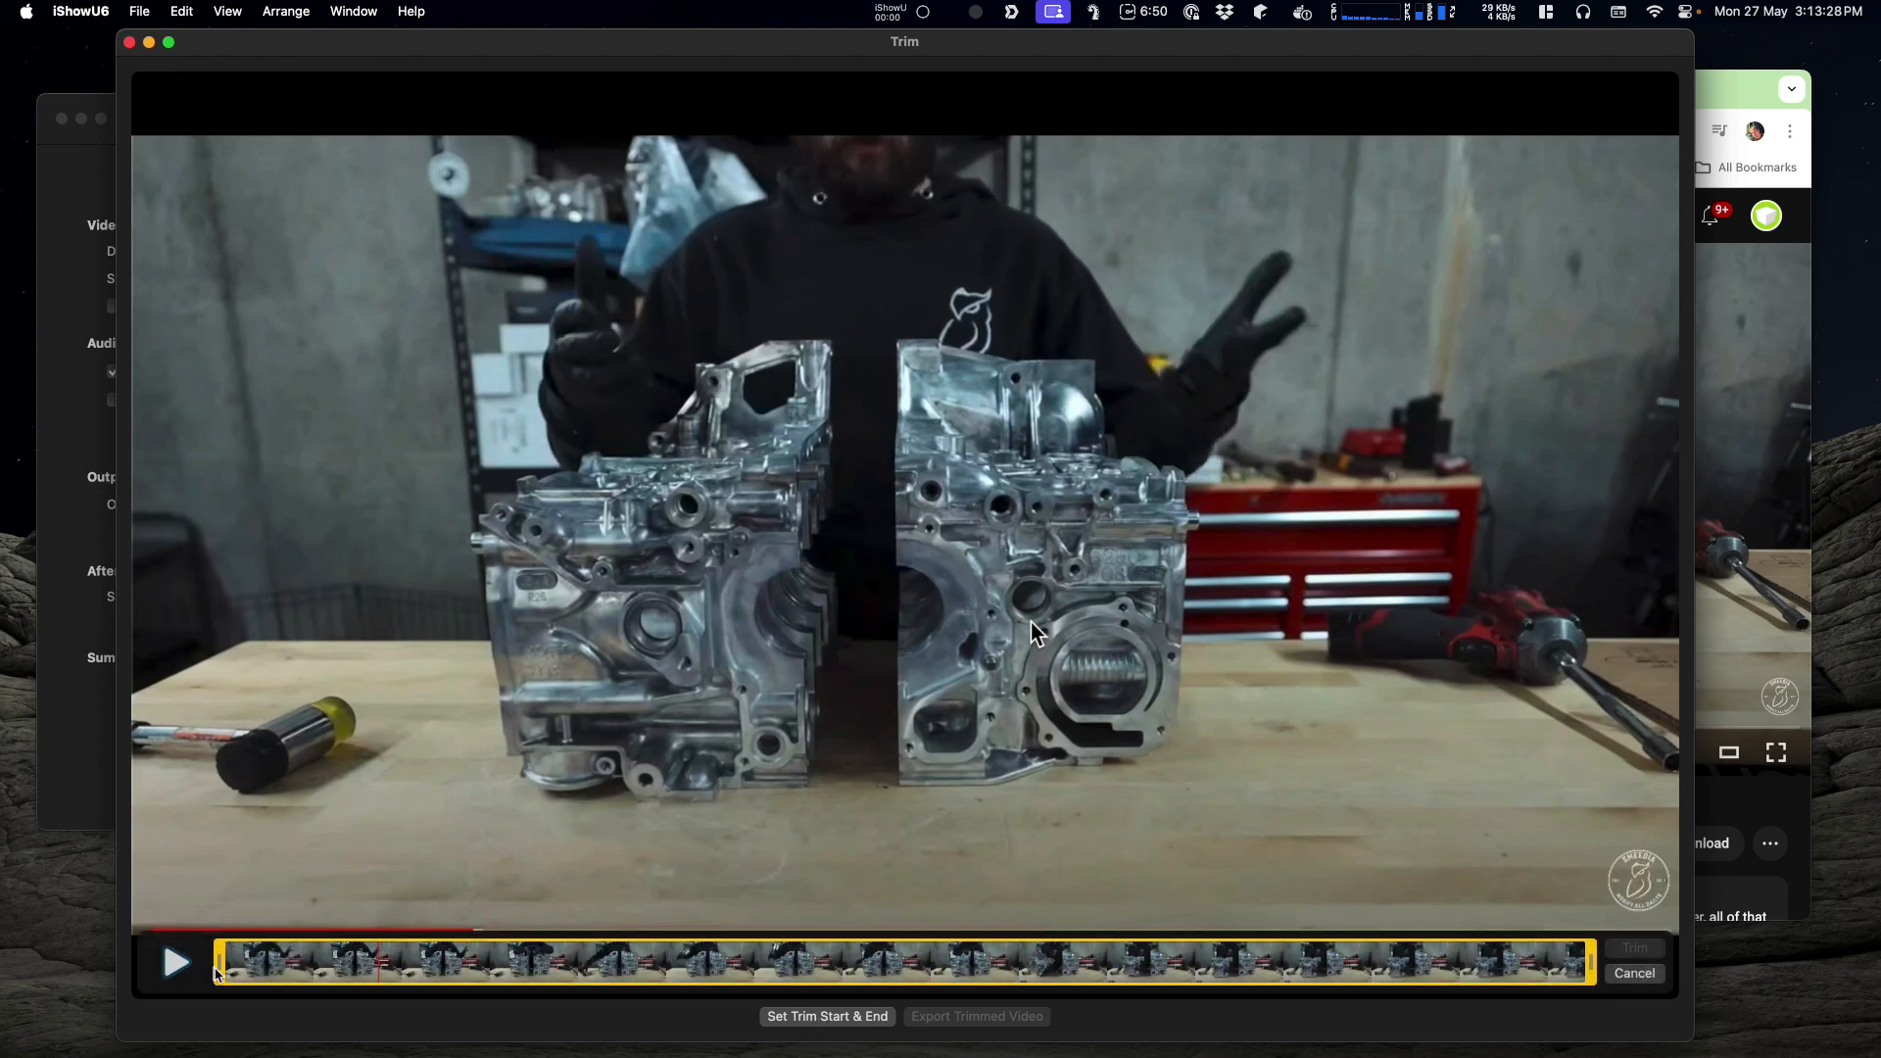
{"action": "left_click_drag", "start_coordinate": [222, 960], "coordinate": [396, 960]}
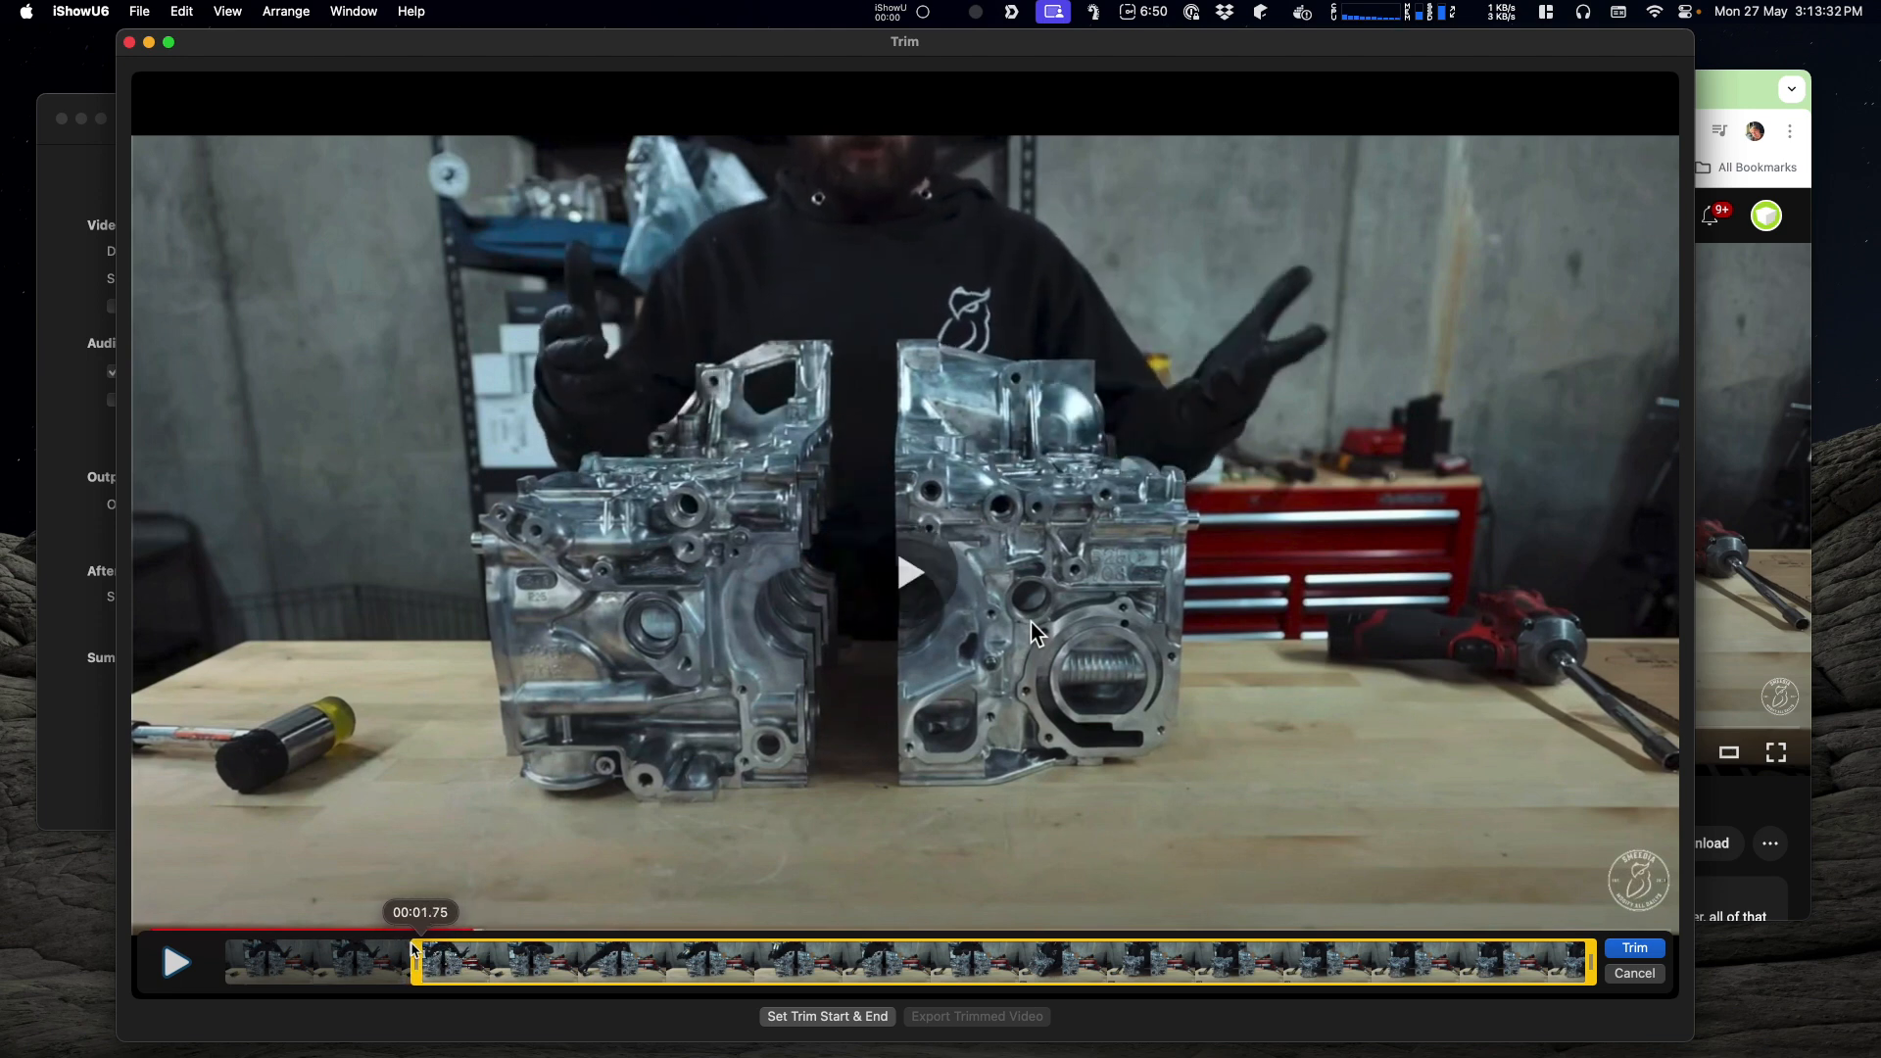
{"action": "left_click_drag", "start_coordinate": [424, 960], "coordinate": [459, 960]}
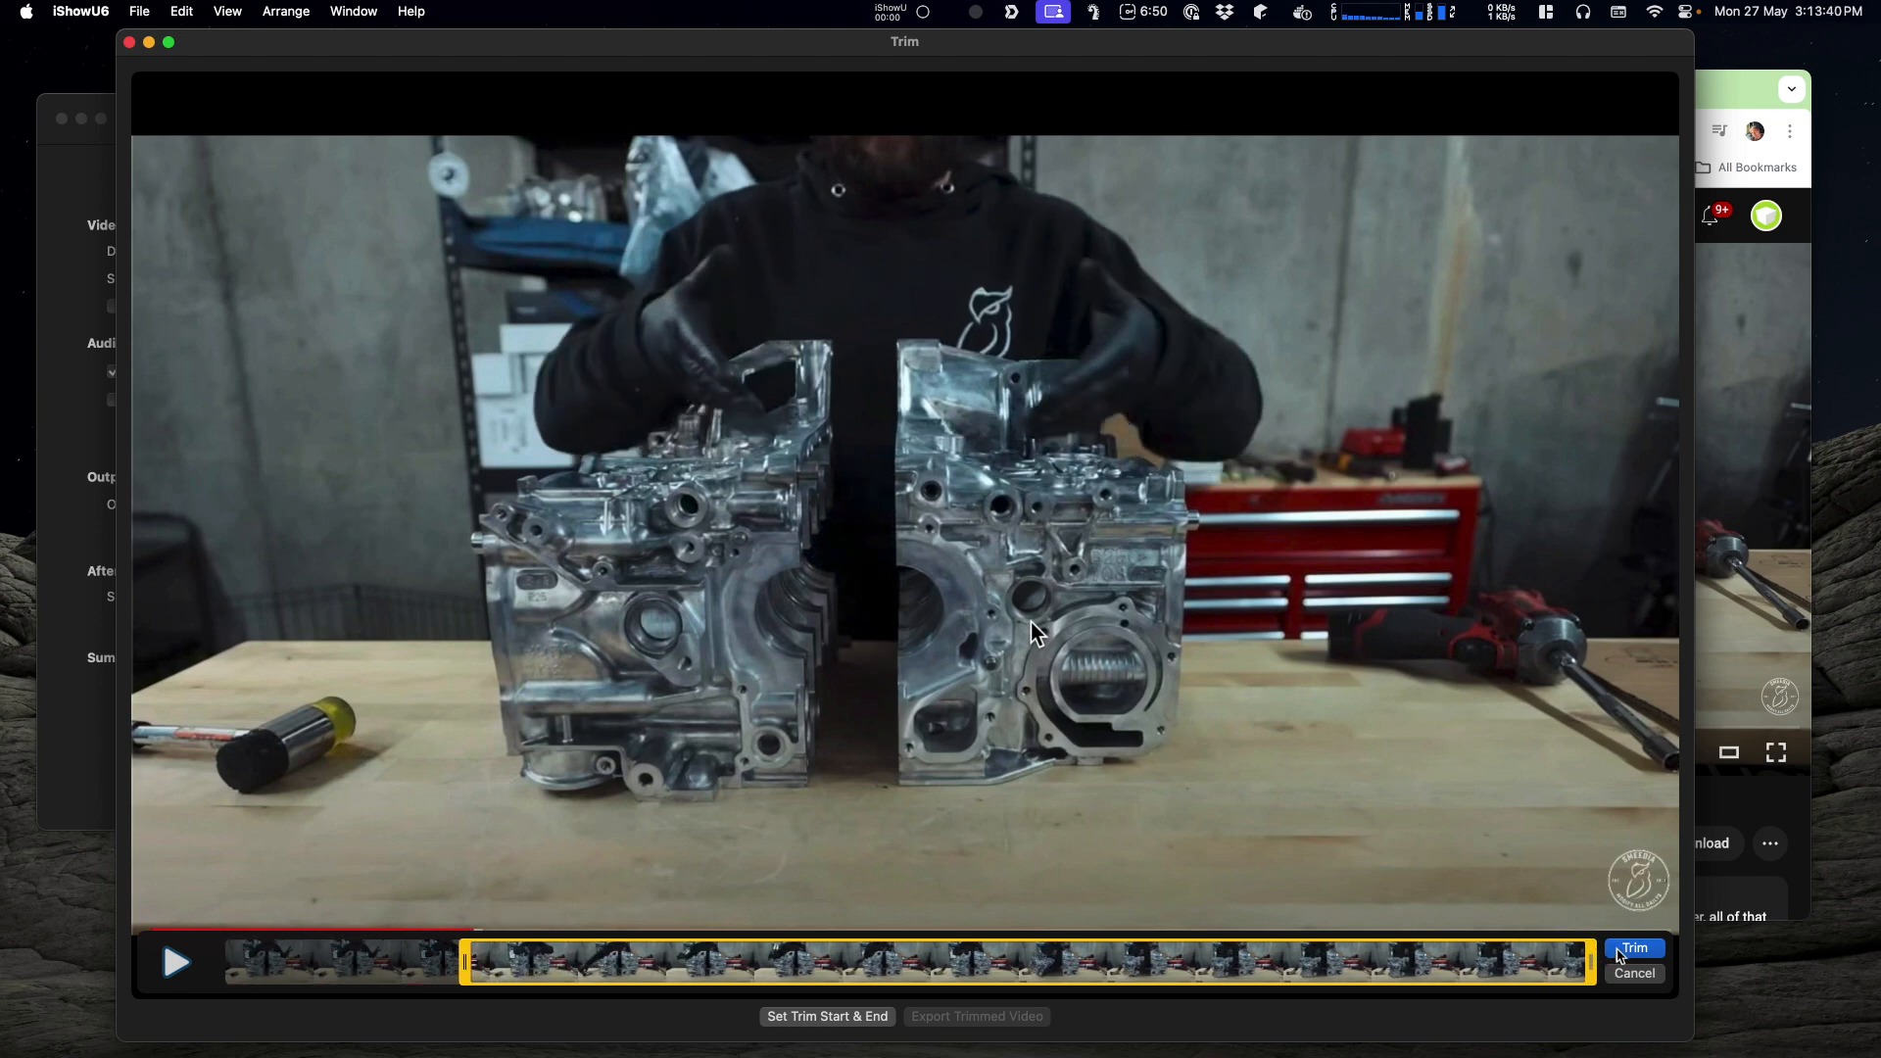
{"action": "left_click", "coordinate": [1634, 949]}
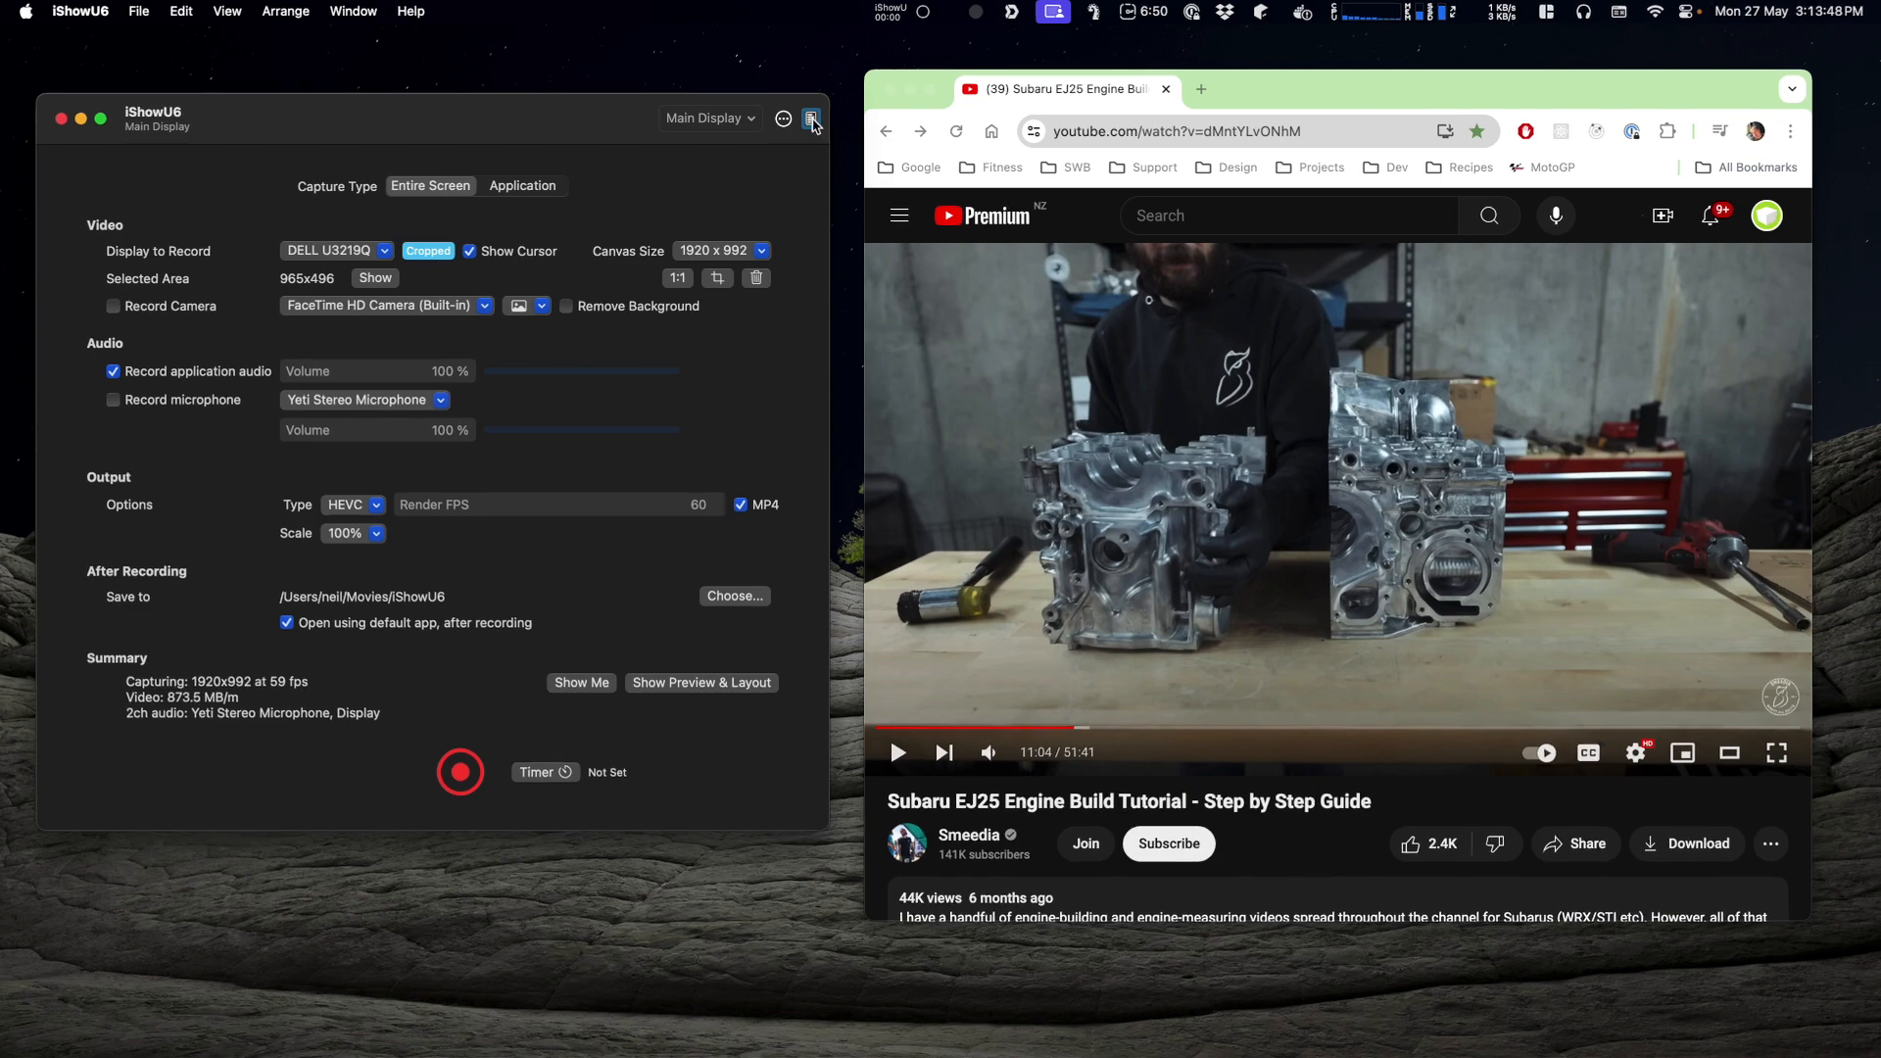
{"action": "left_click", "coordinate": [811, 118]}
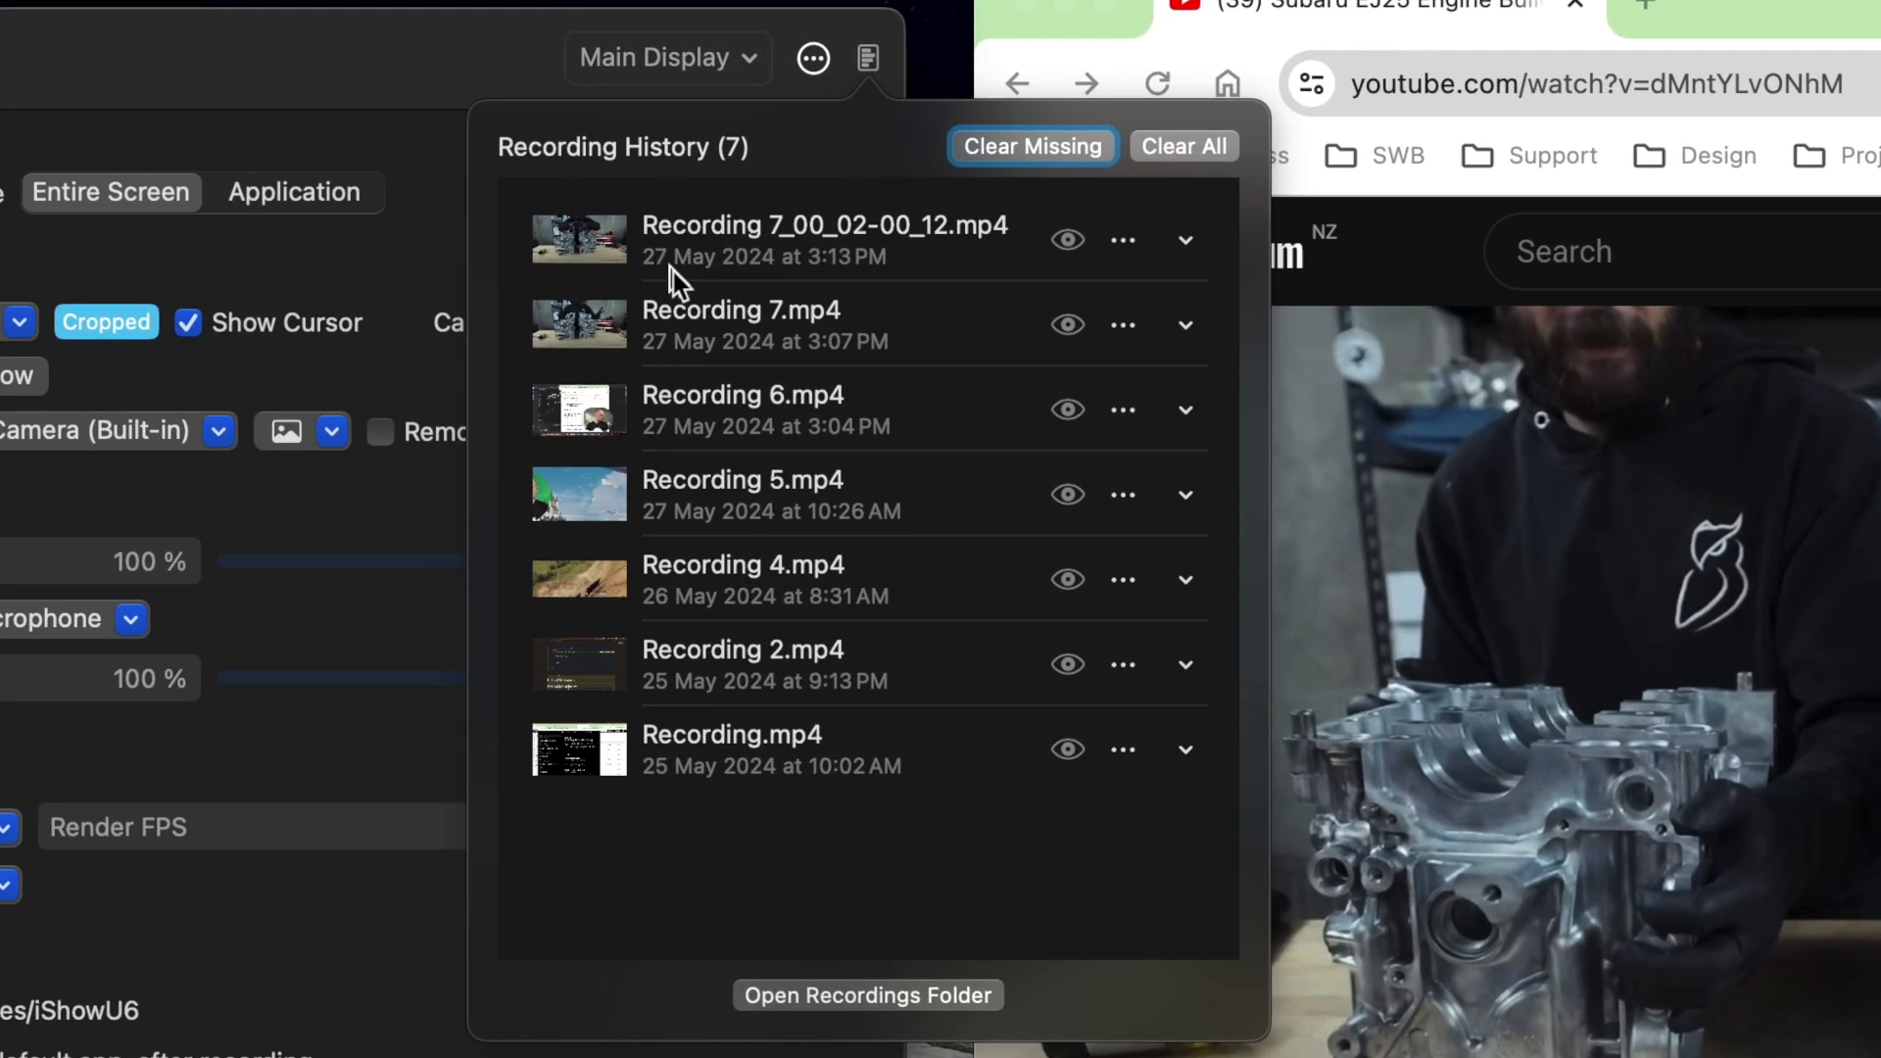
{"action": "mouse_move", "coordinate": [894, 272]}
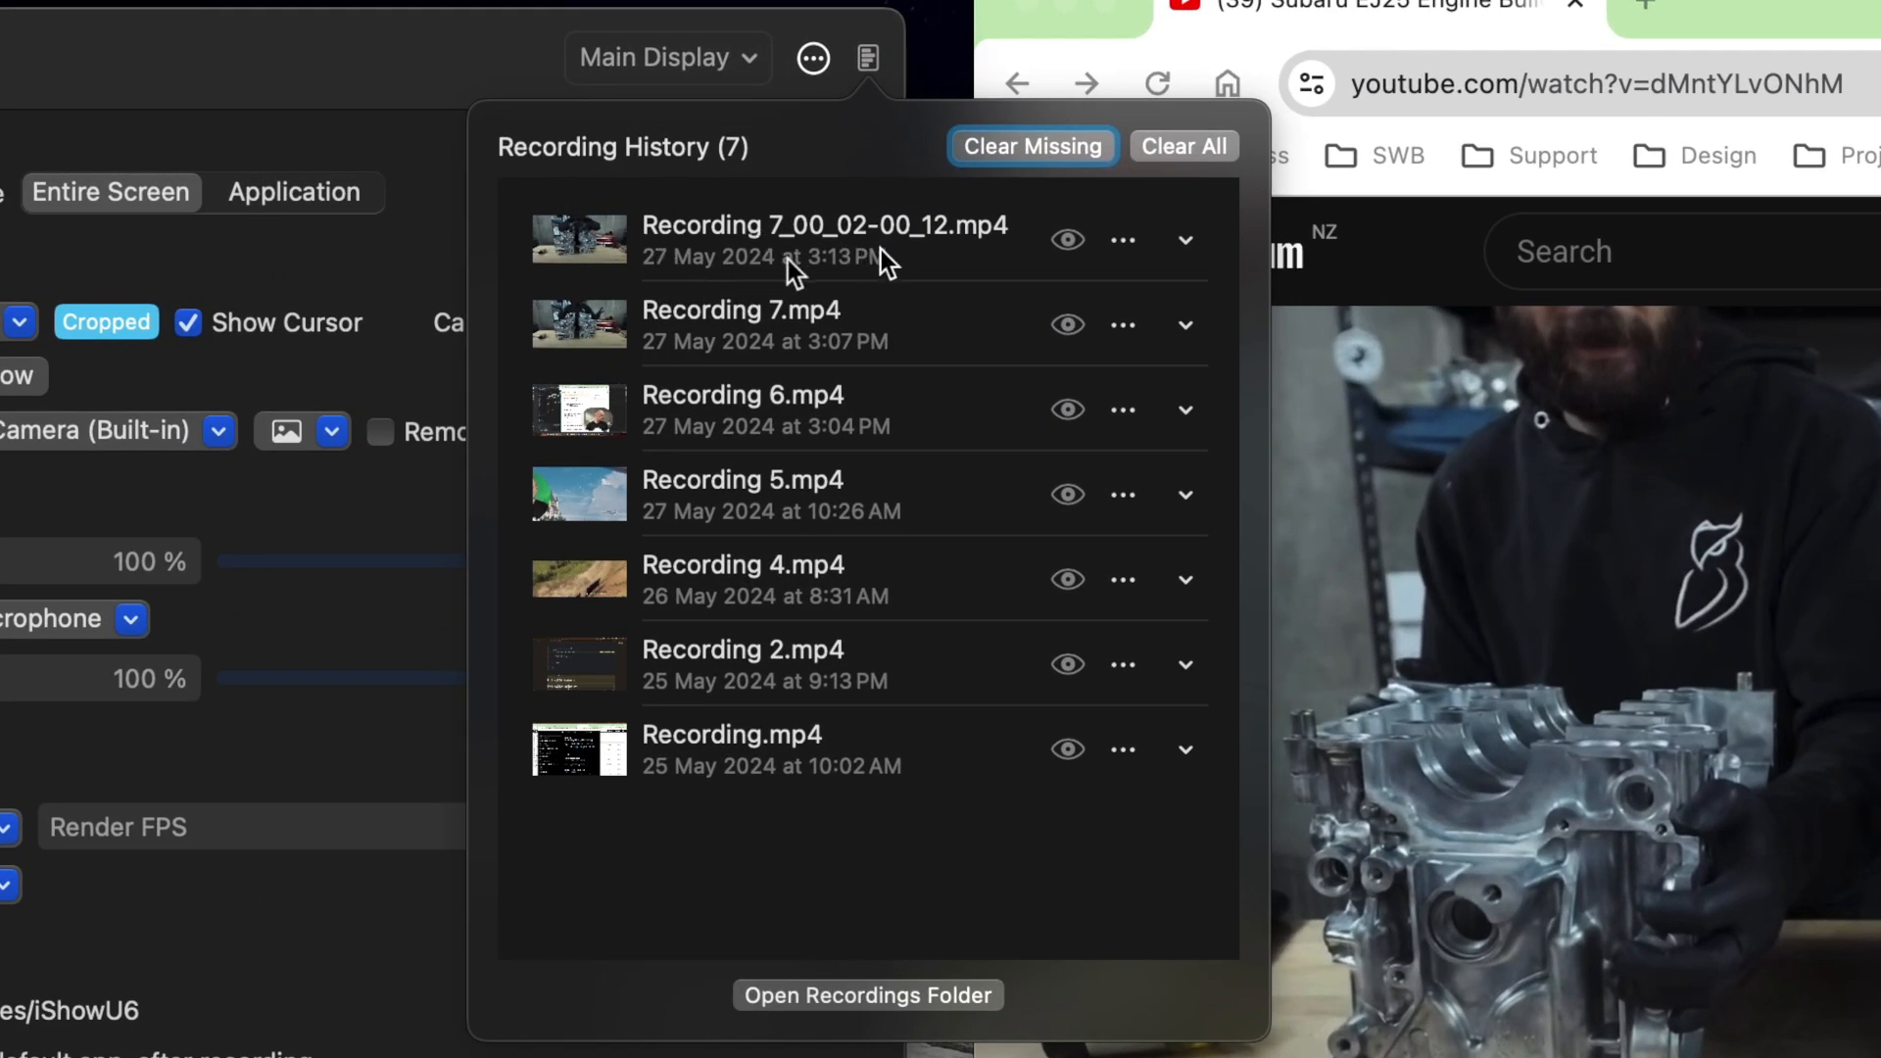
{"action": "mouse_move", "coordinate": [1127, 253]}
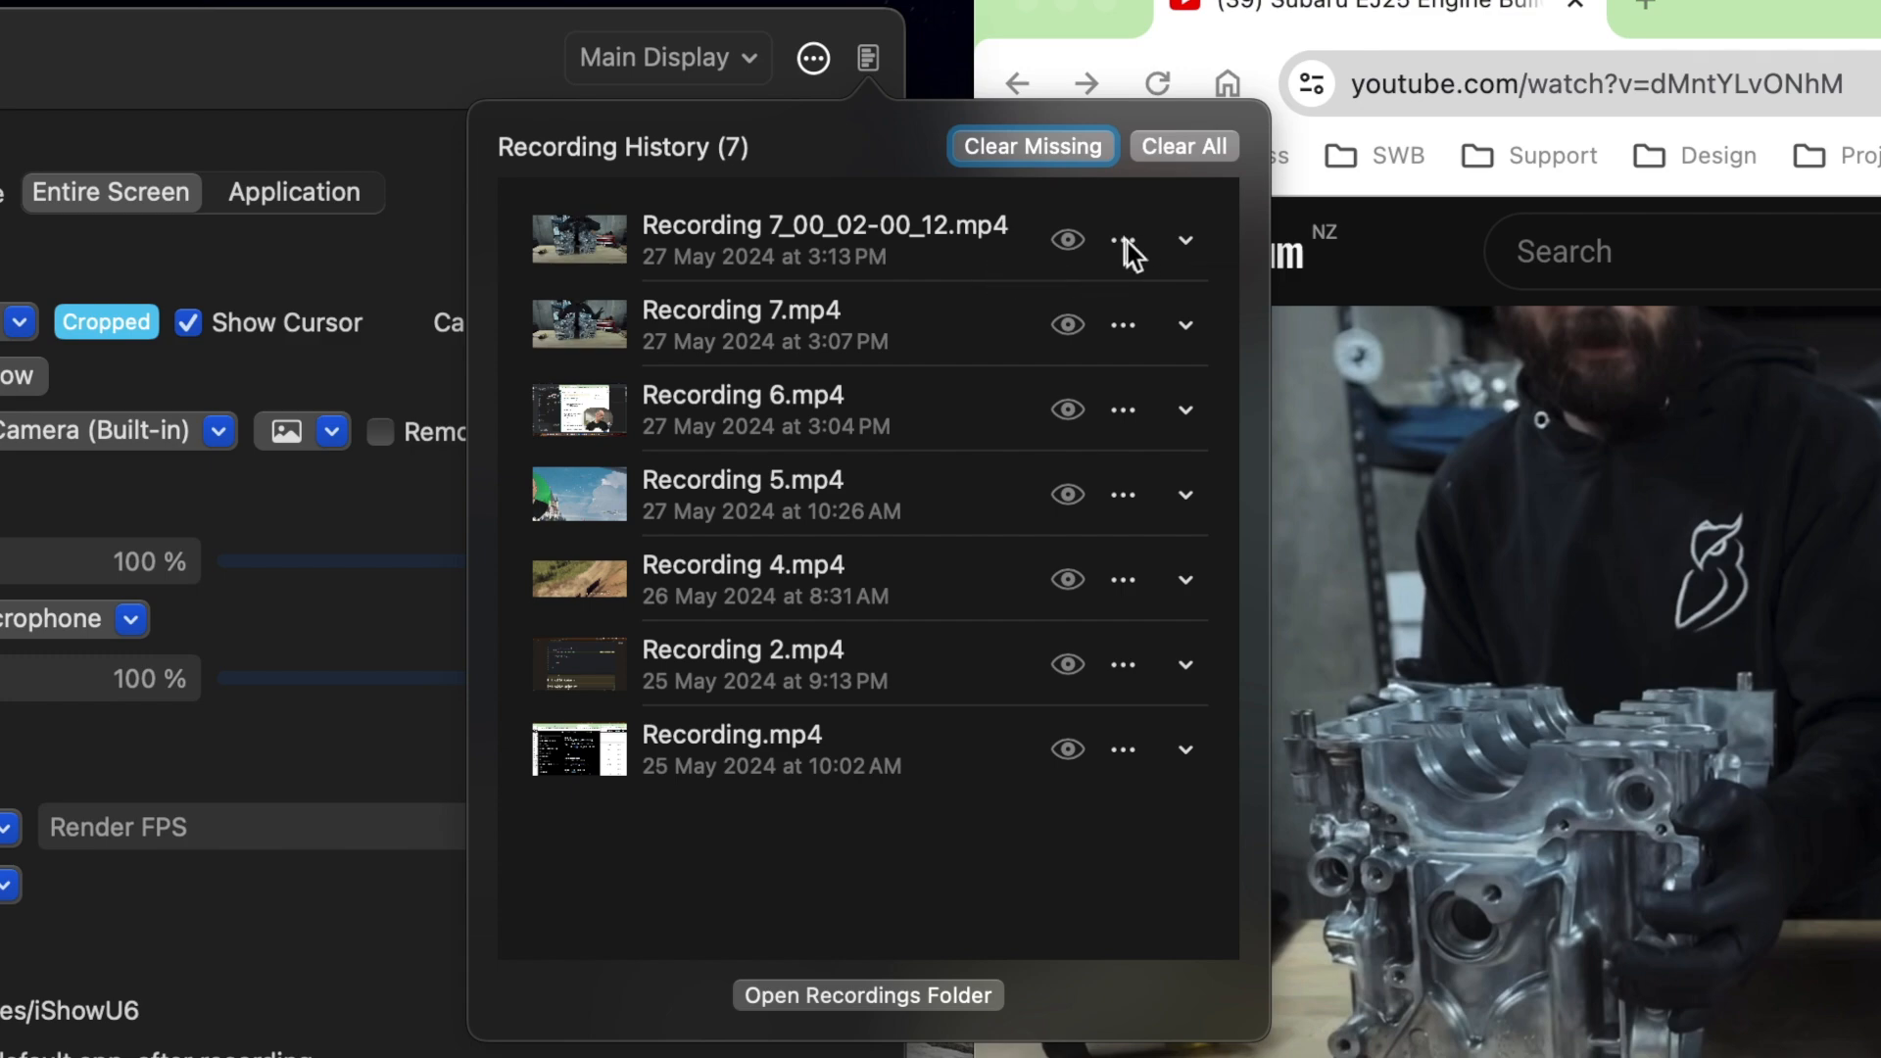
{"action": "left_click", "coordinate": [1123, 239]}
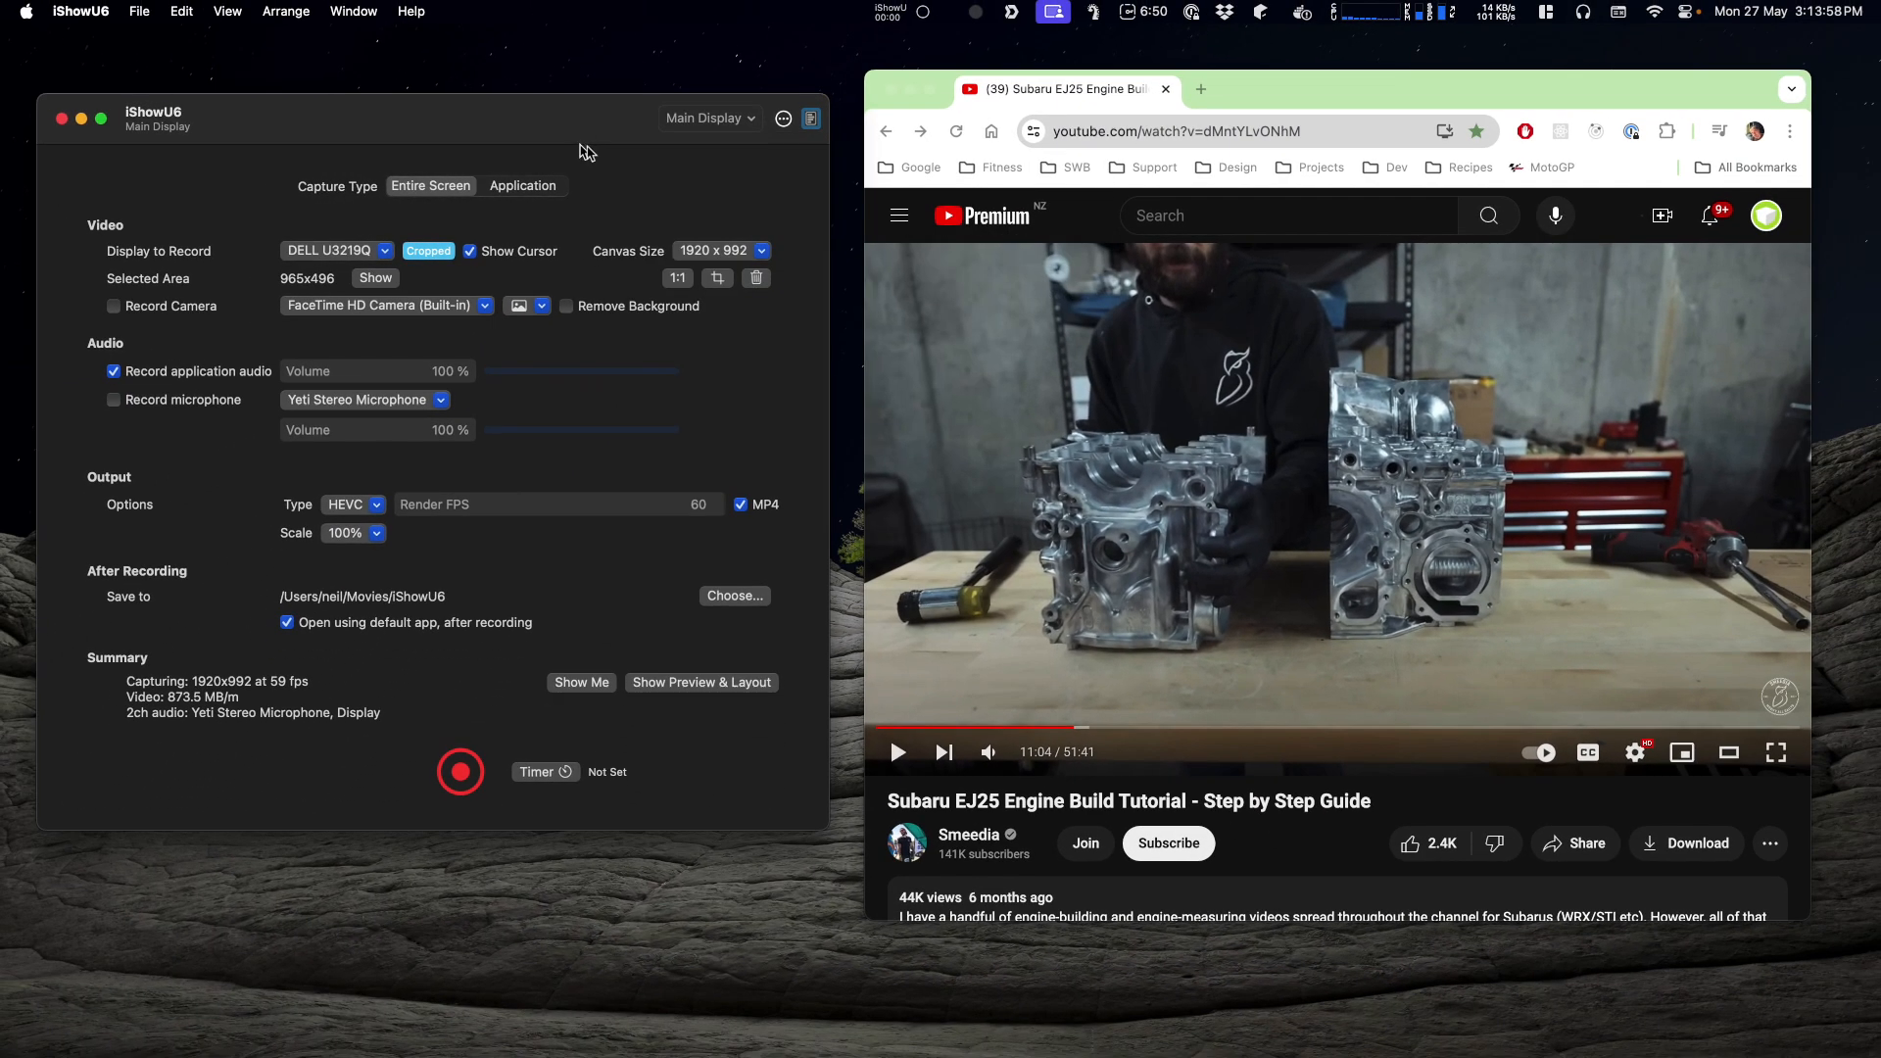
{"action": "mouse_move", "coordinate": [567, 172]}
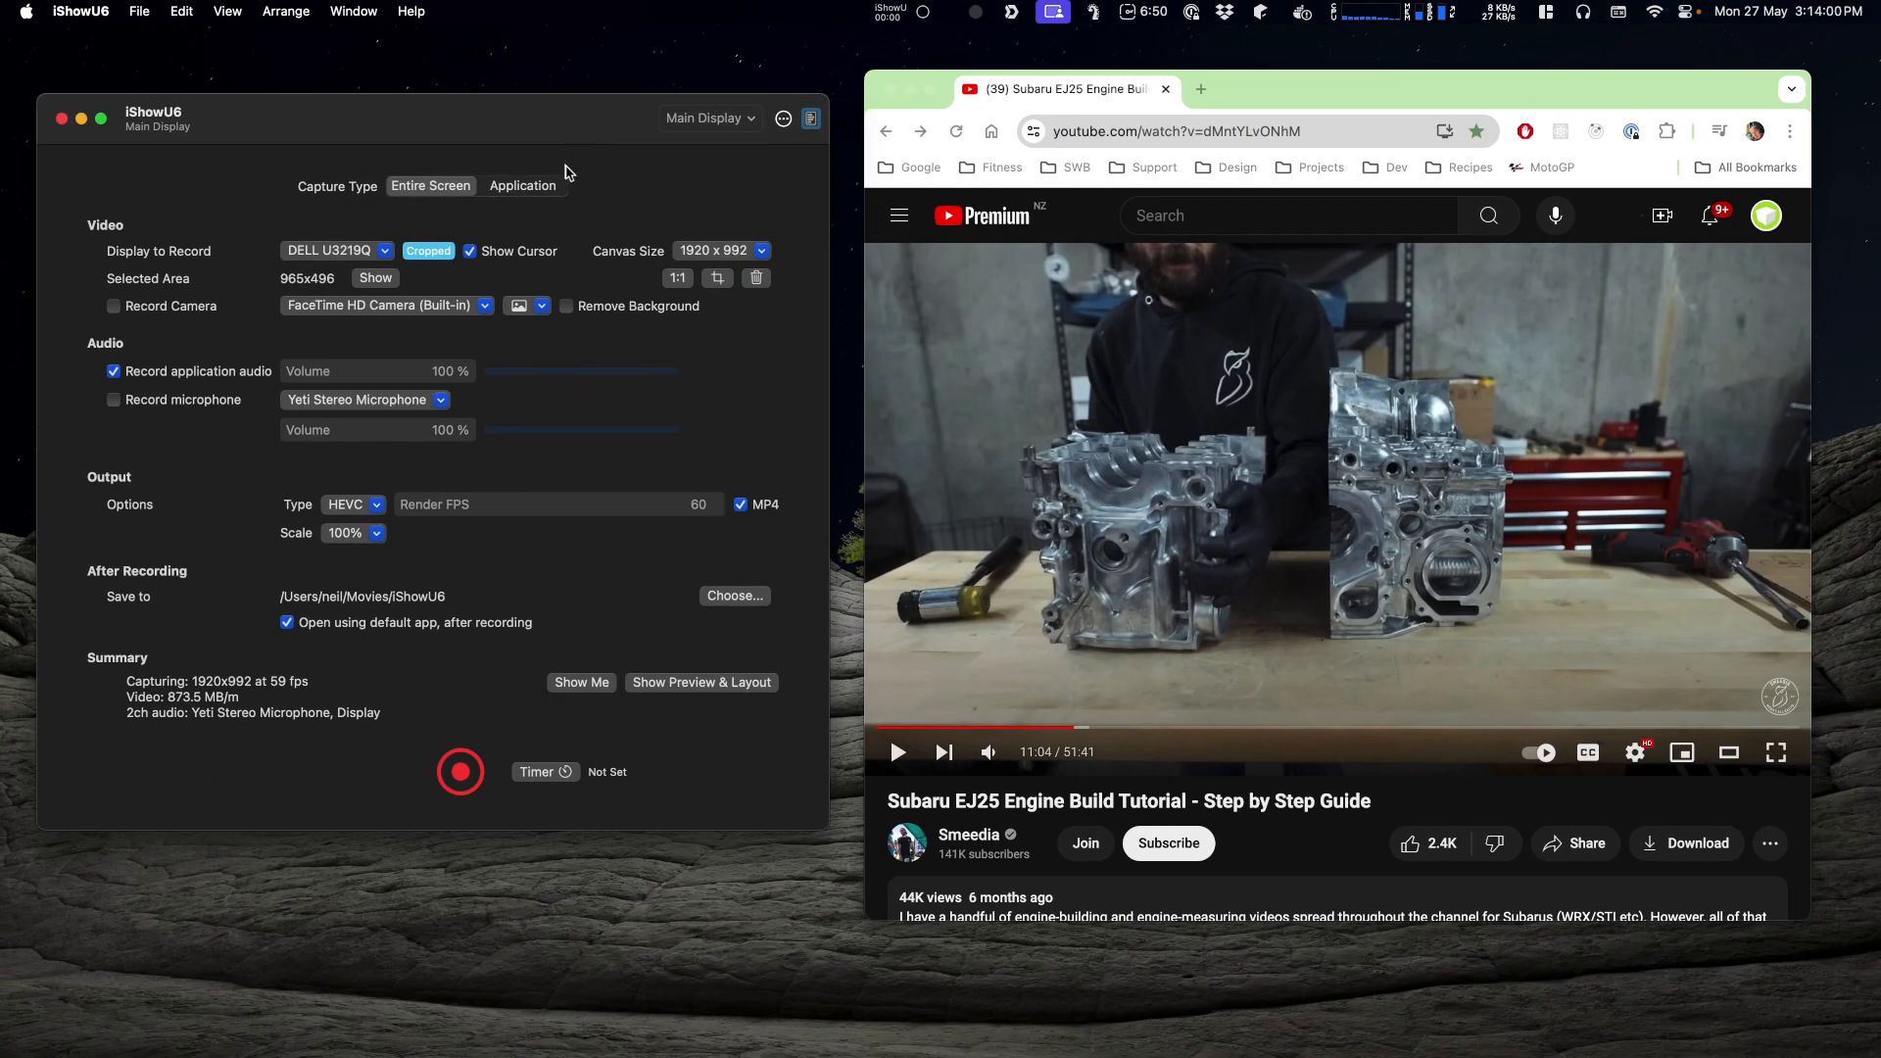